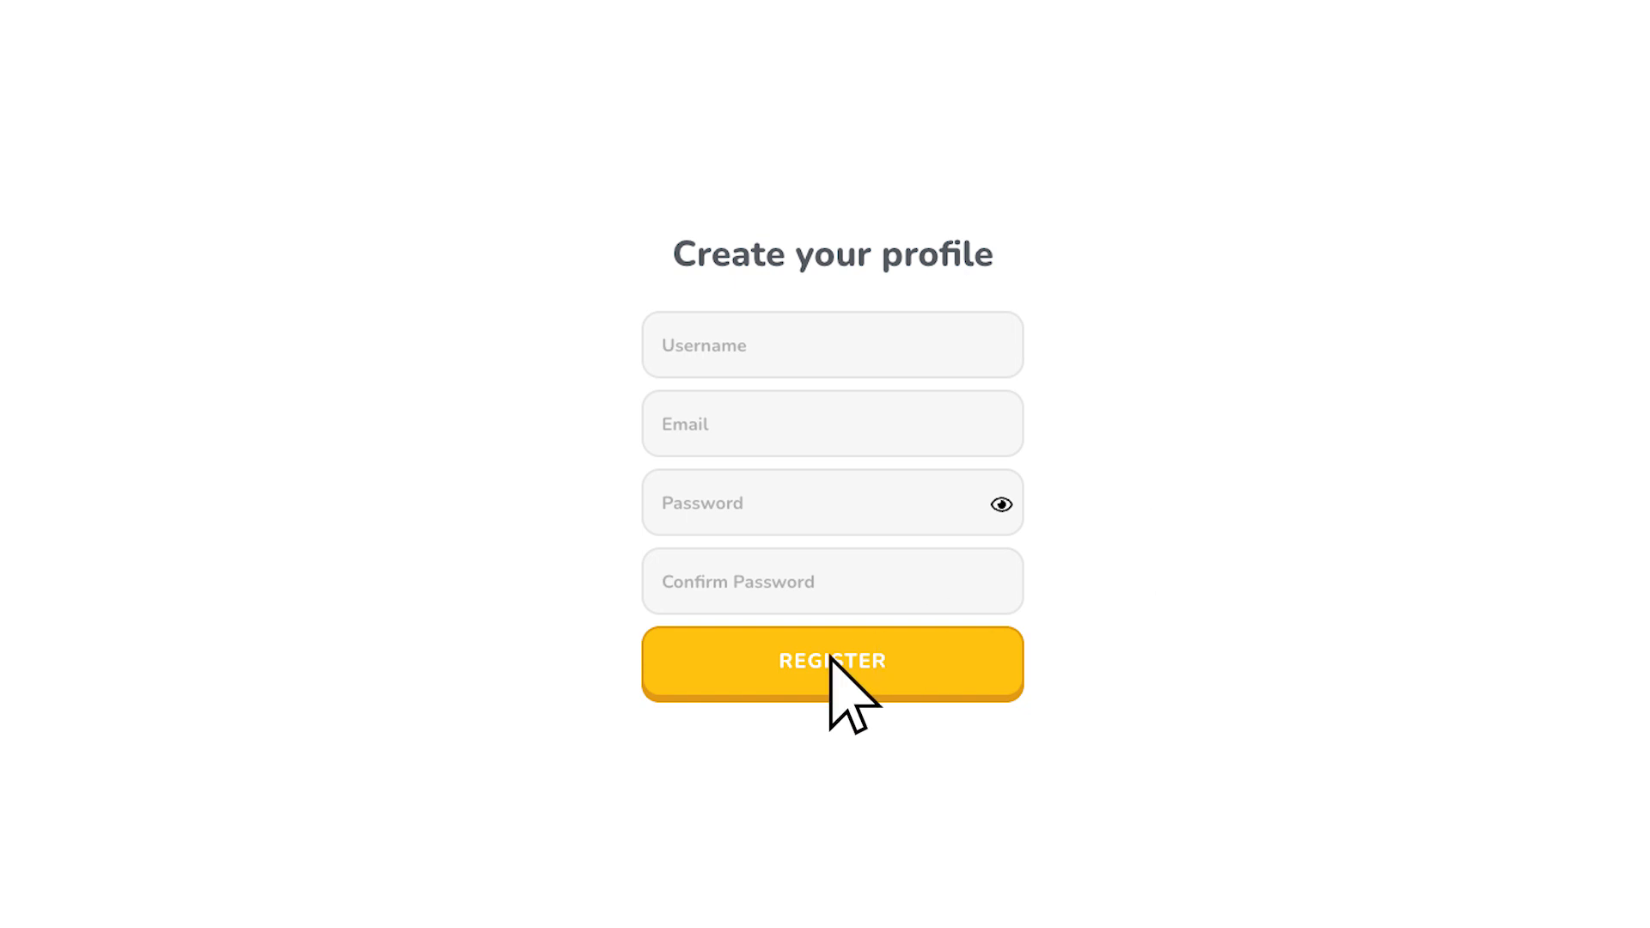
# - Show the JetEngine Query Builder list with Achievement List and the Intro lesson queries
pyautogui.click(831, 664)
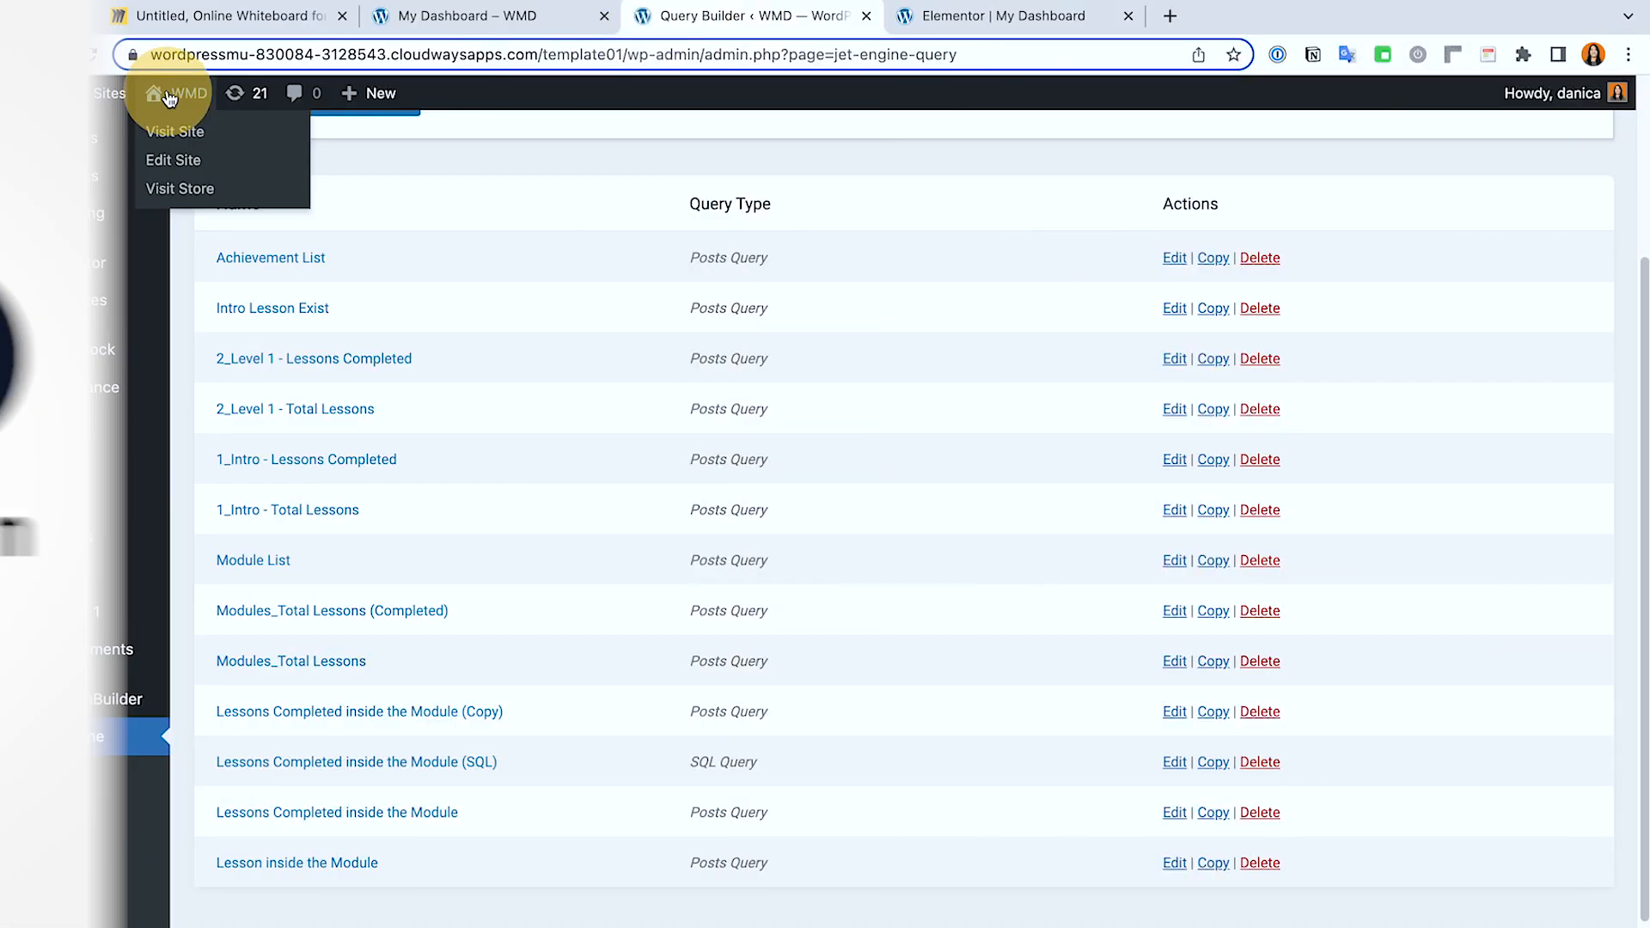
# - Preview the live My Dashboard page, then return to its Elementor editor tab
pyautogui.click(1000, 15)
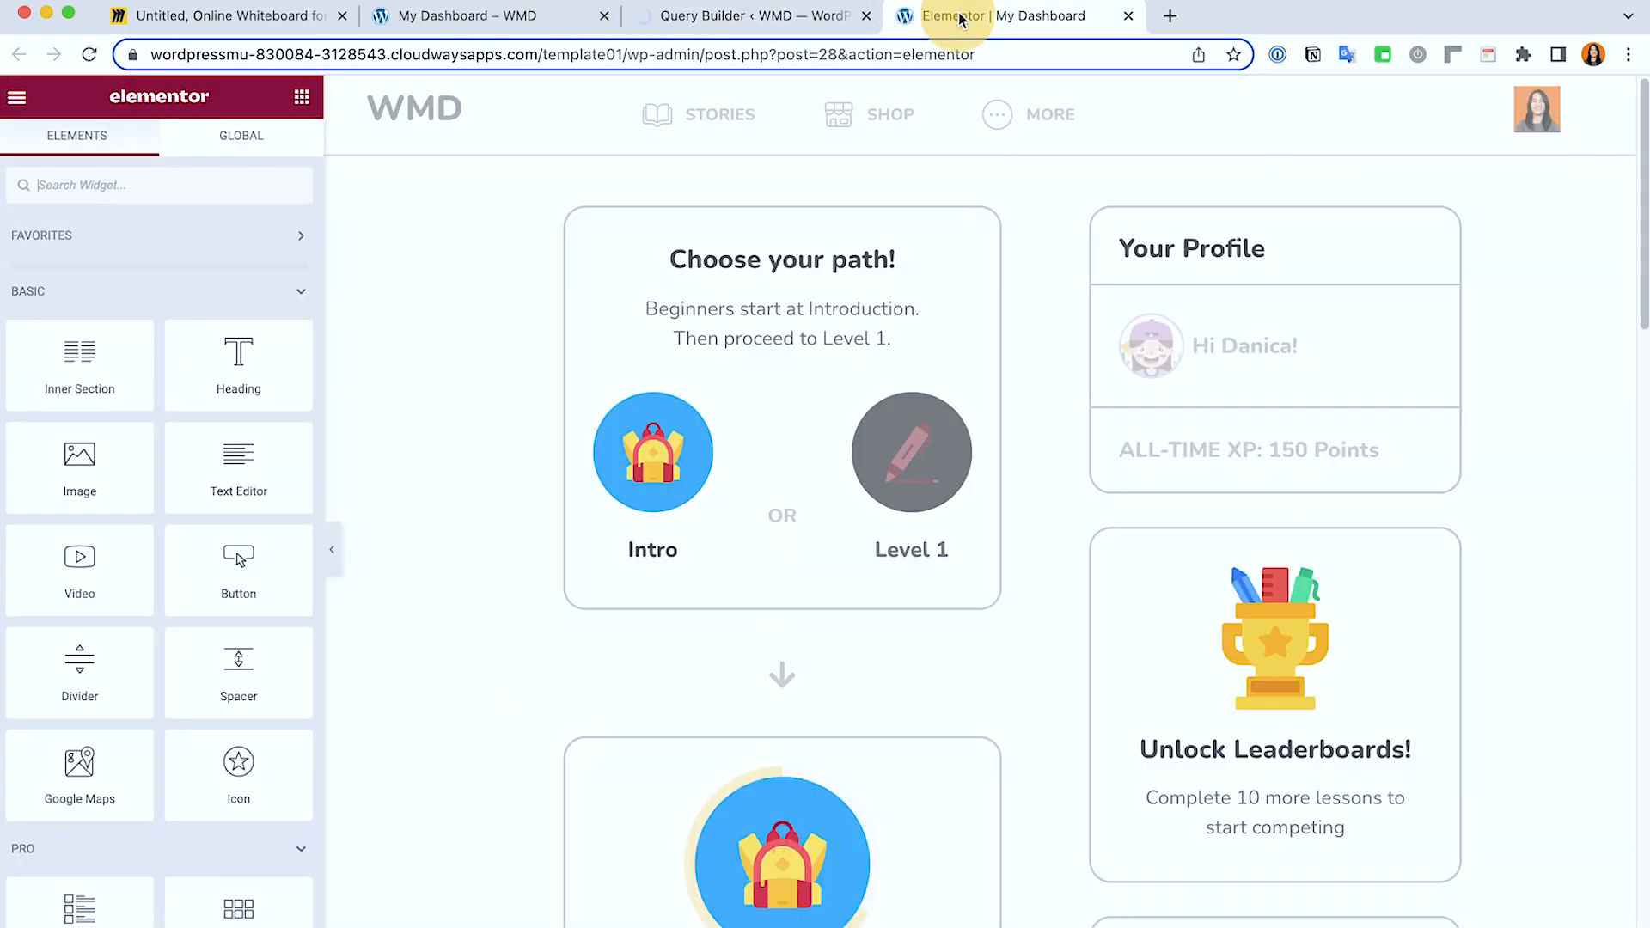
pyautogui.click(752, 15)
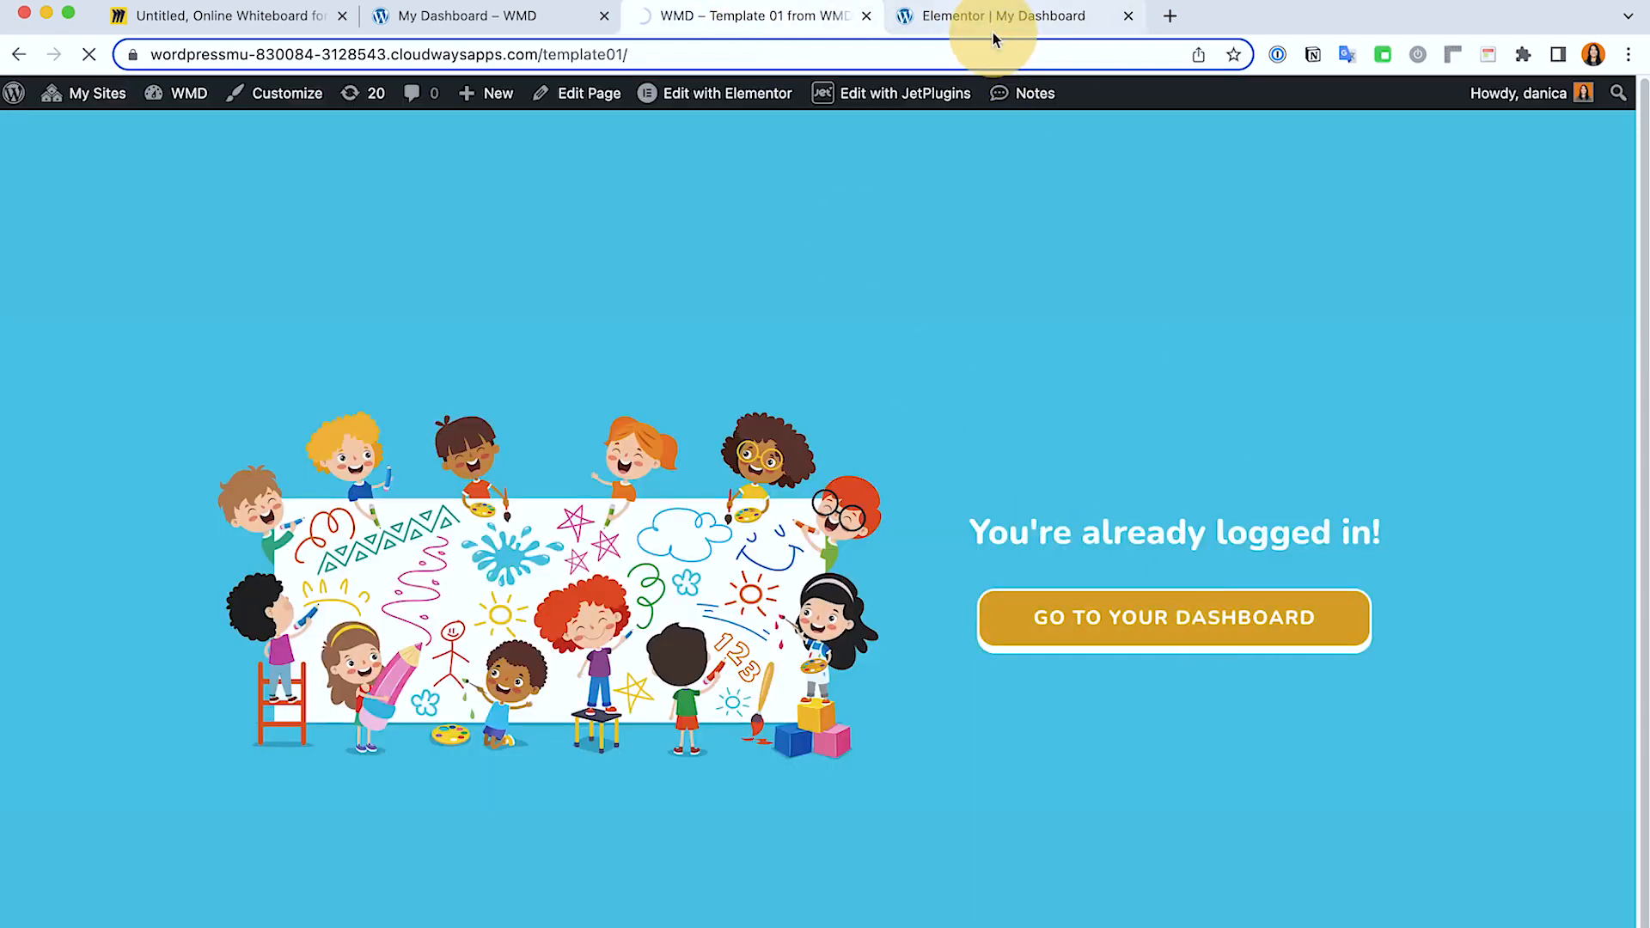
pyautogui.click(1174, 617)
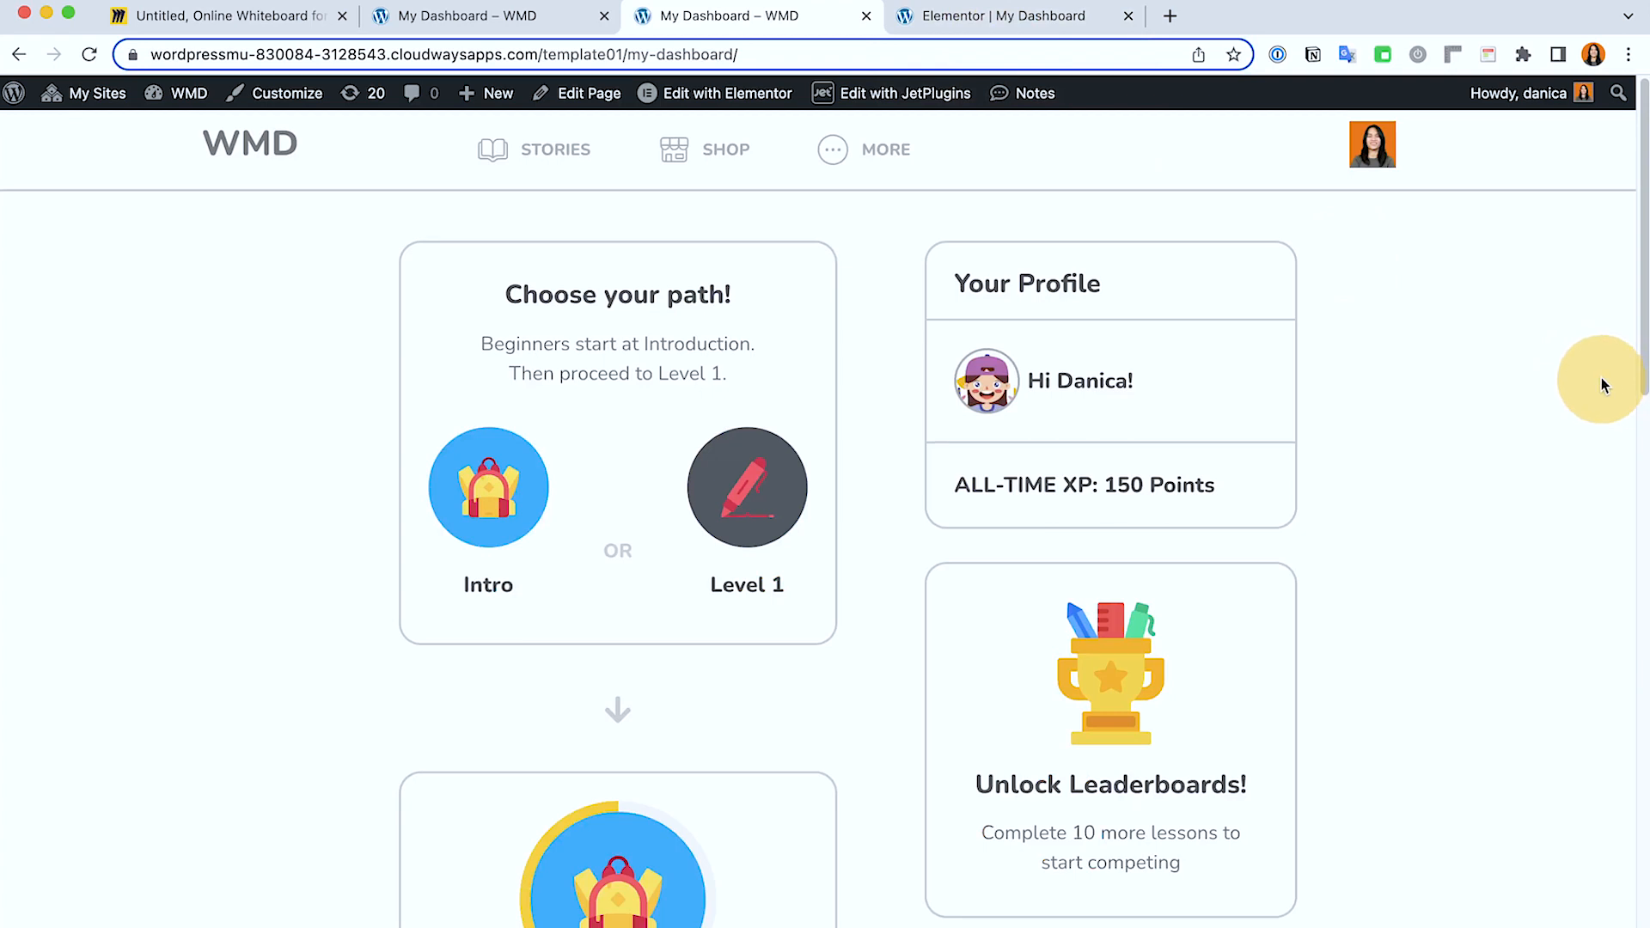
pyautogui.click(884, 149)
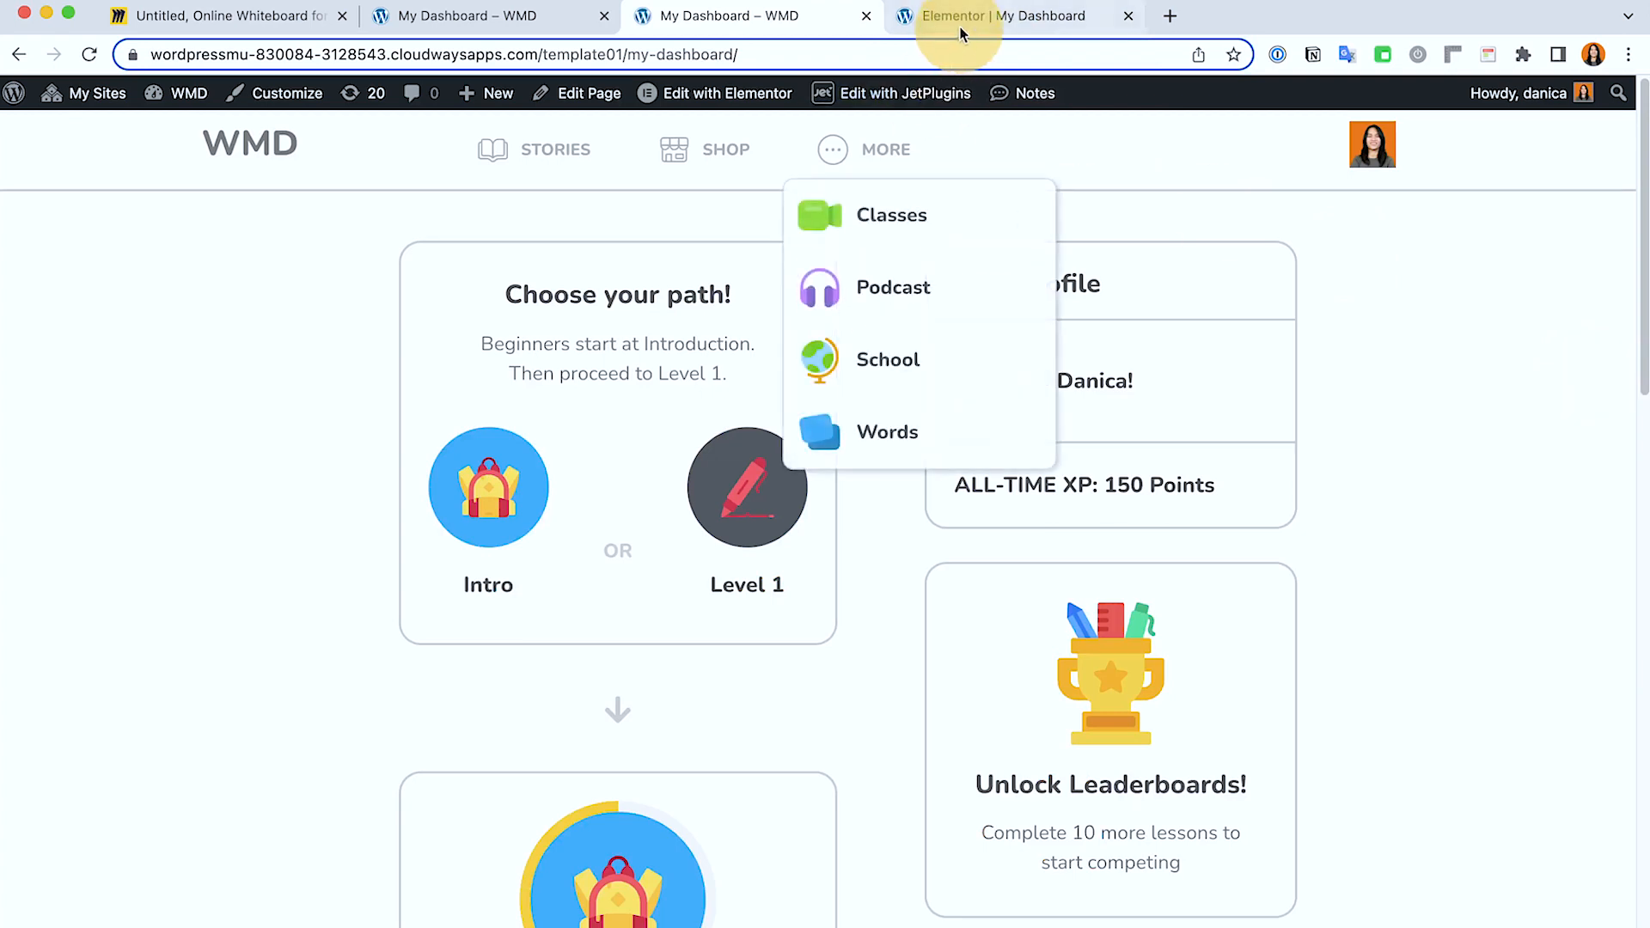
pyautogui.click(1000, 15)
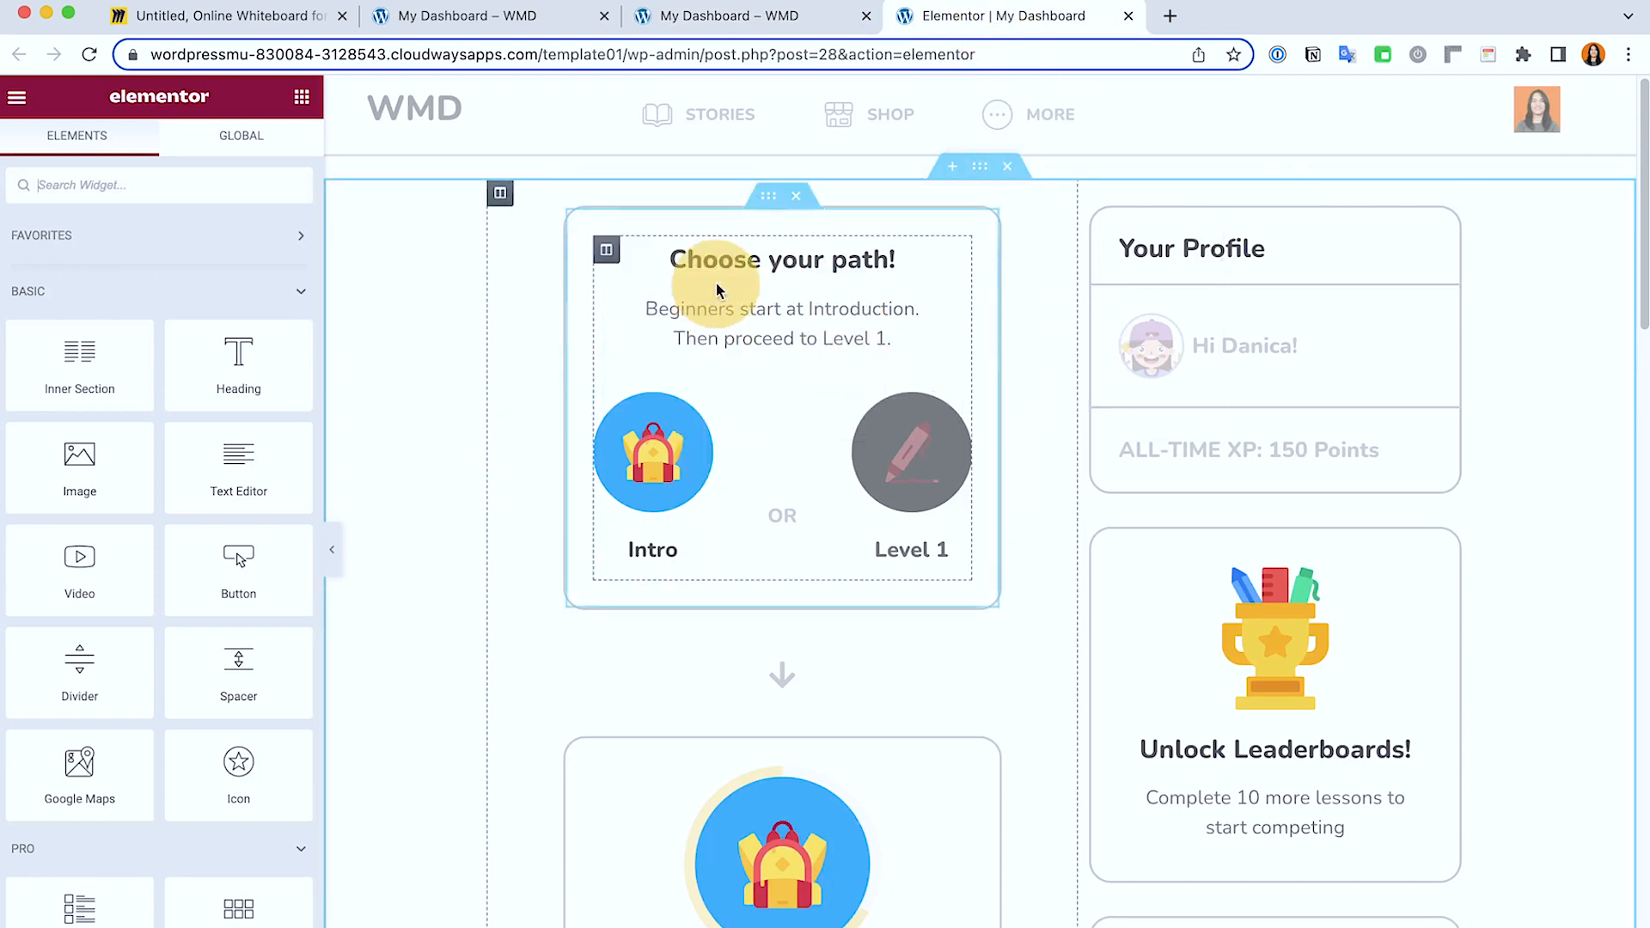
# - Select the Choose your path section, heading, text, icon and the Intro card to reach its Title & Description
pyautogui.click(767, 138)
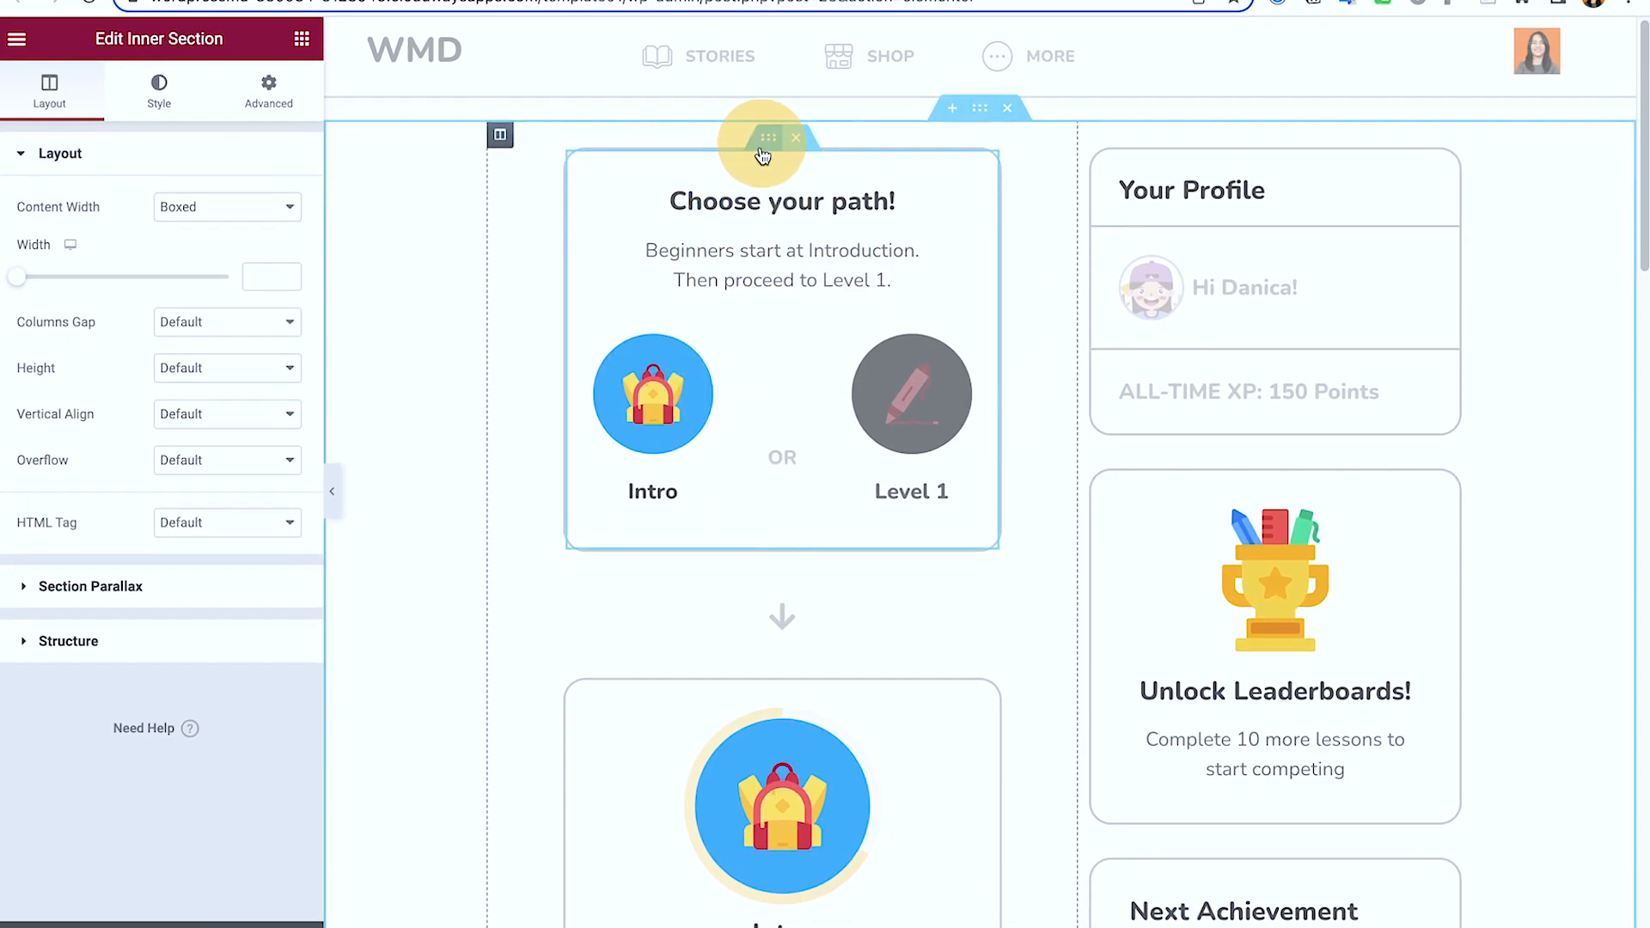
pyautogui.click(780, 201)
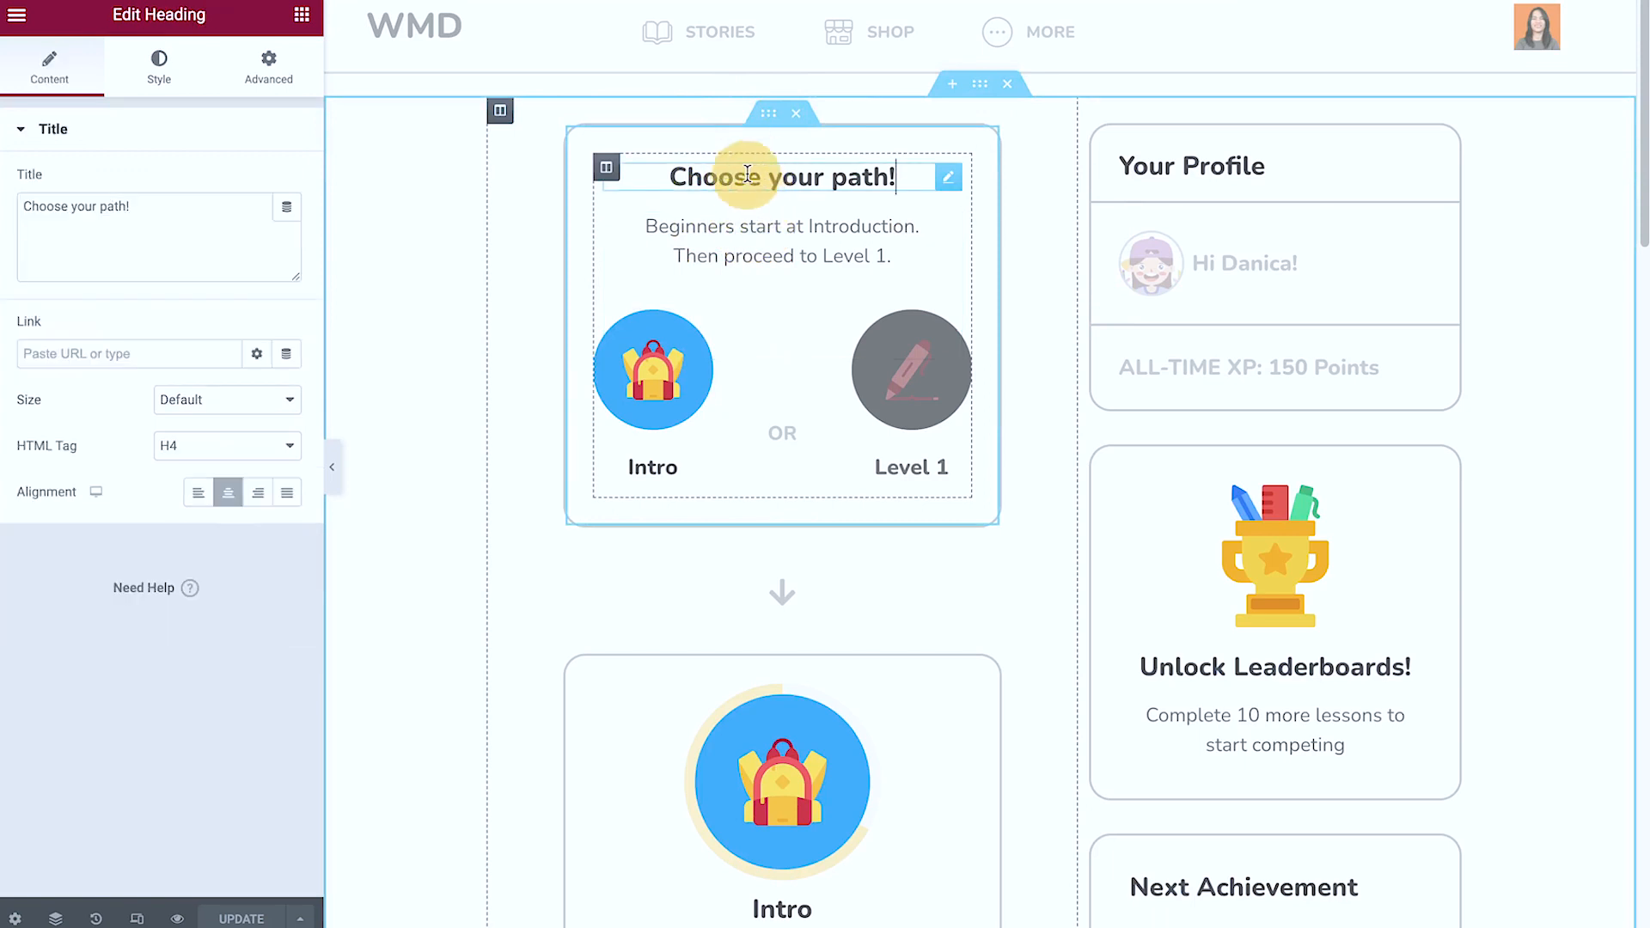
pyautogui.click(780, 240)
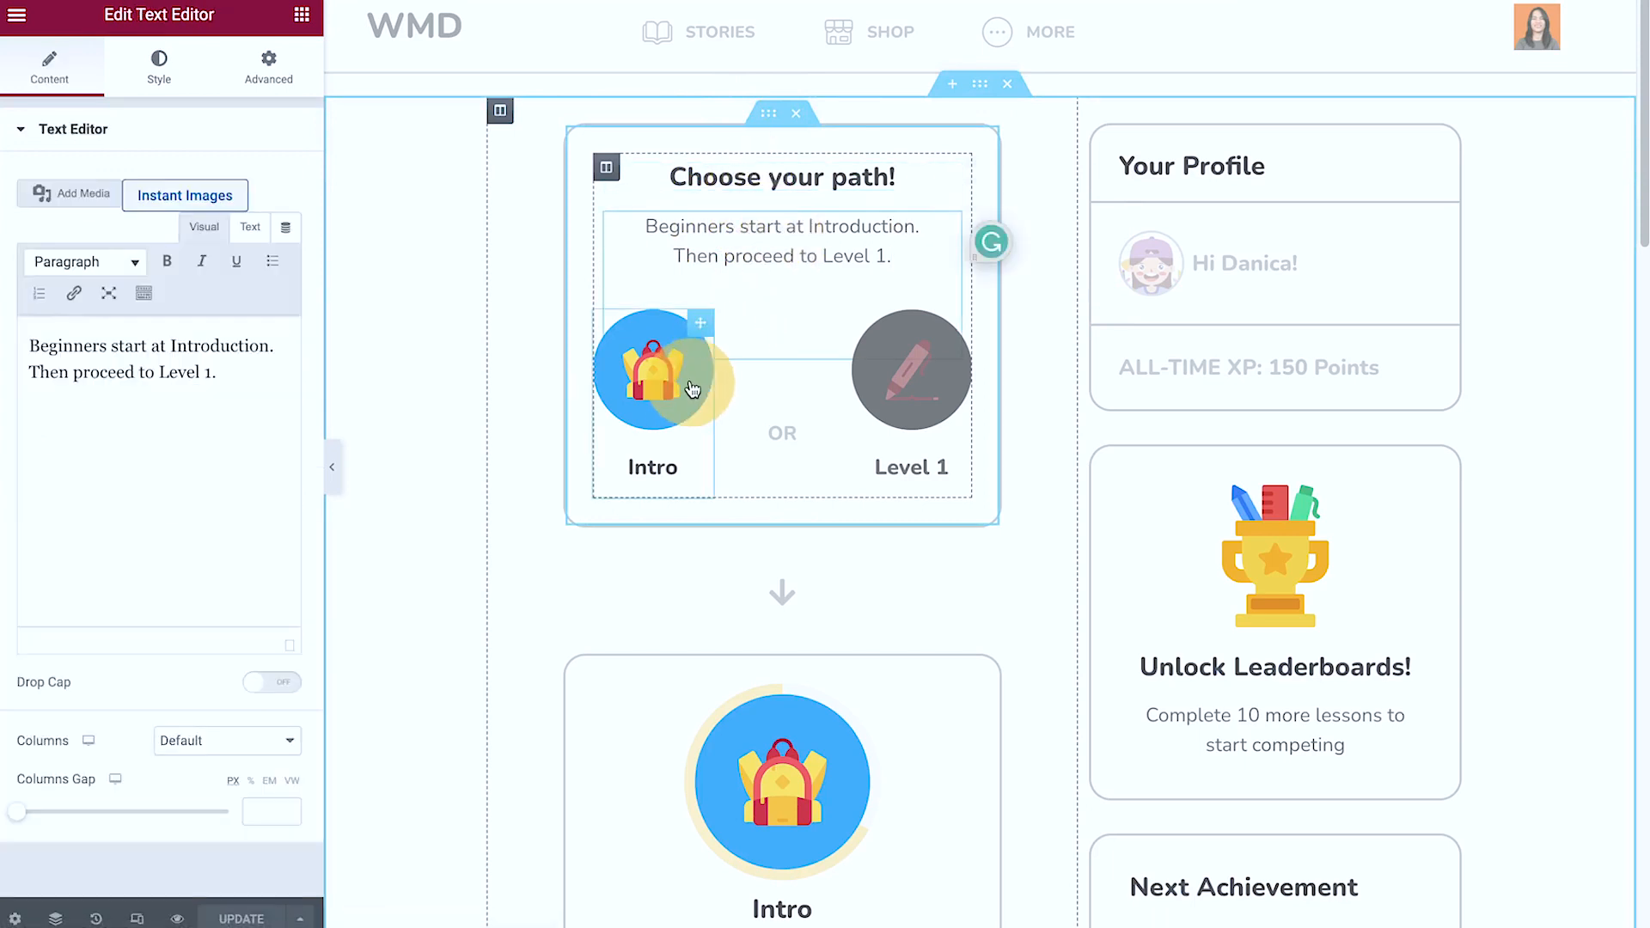
pyautogui.click(909, 369)
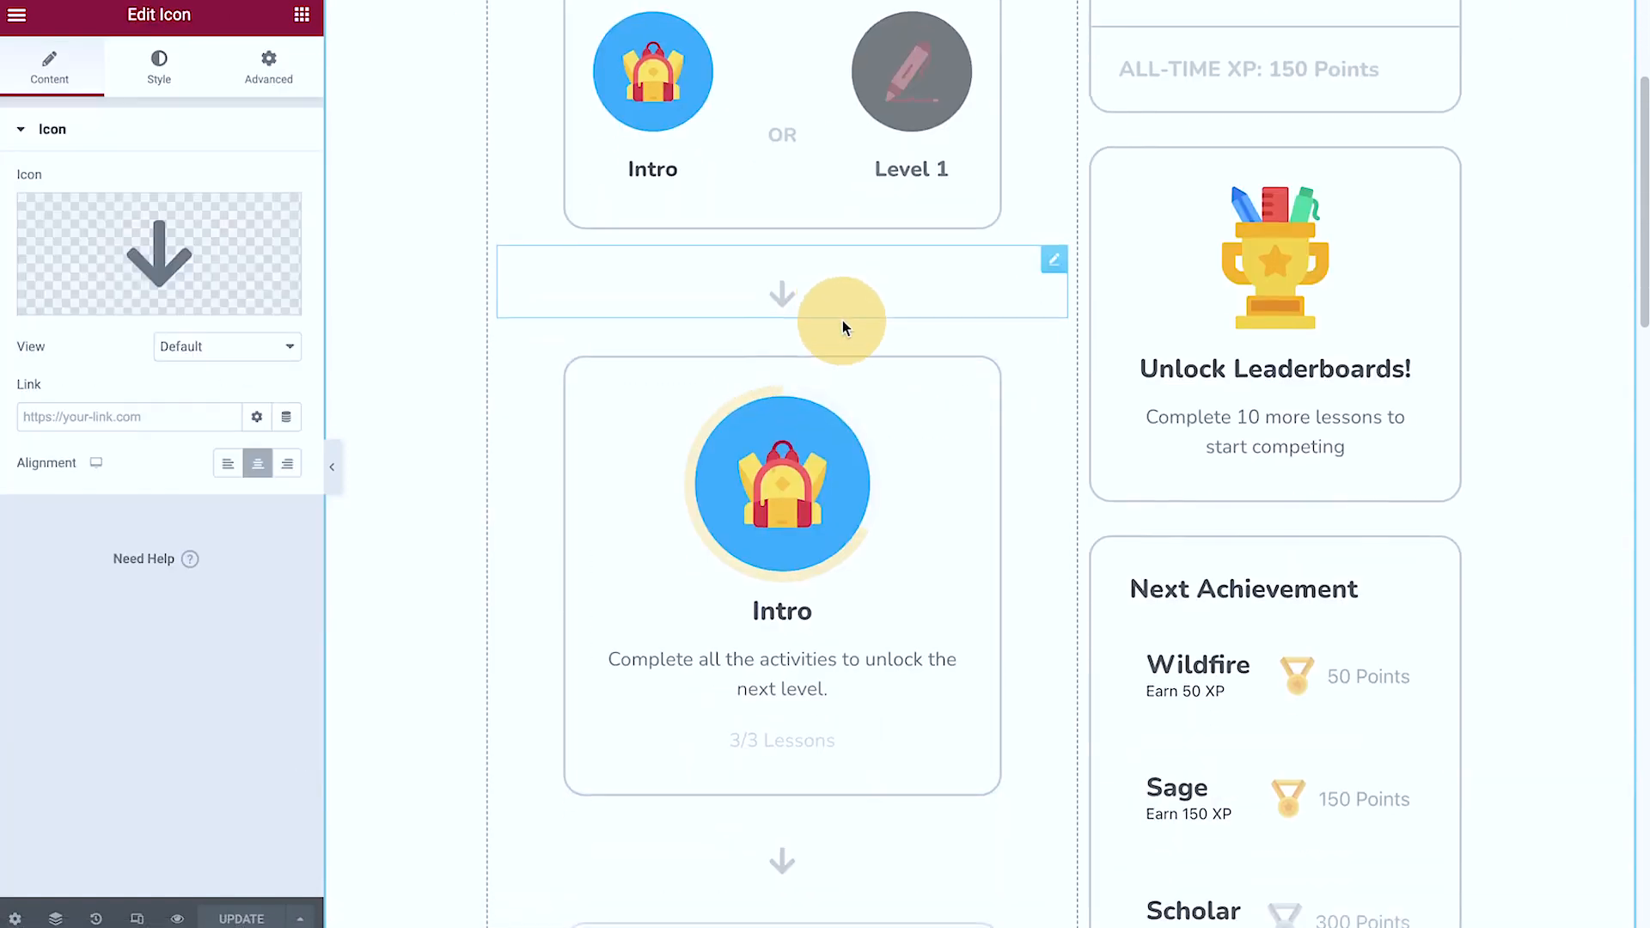
pyautogui.click(781, 484)
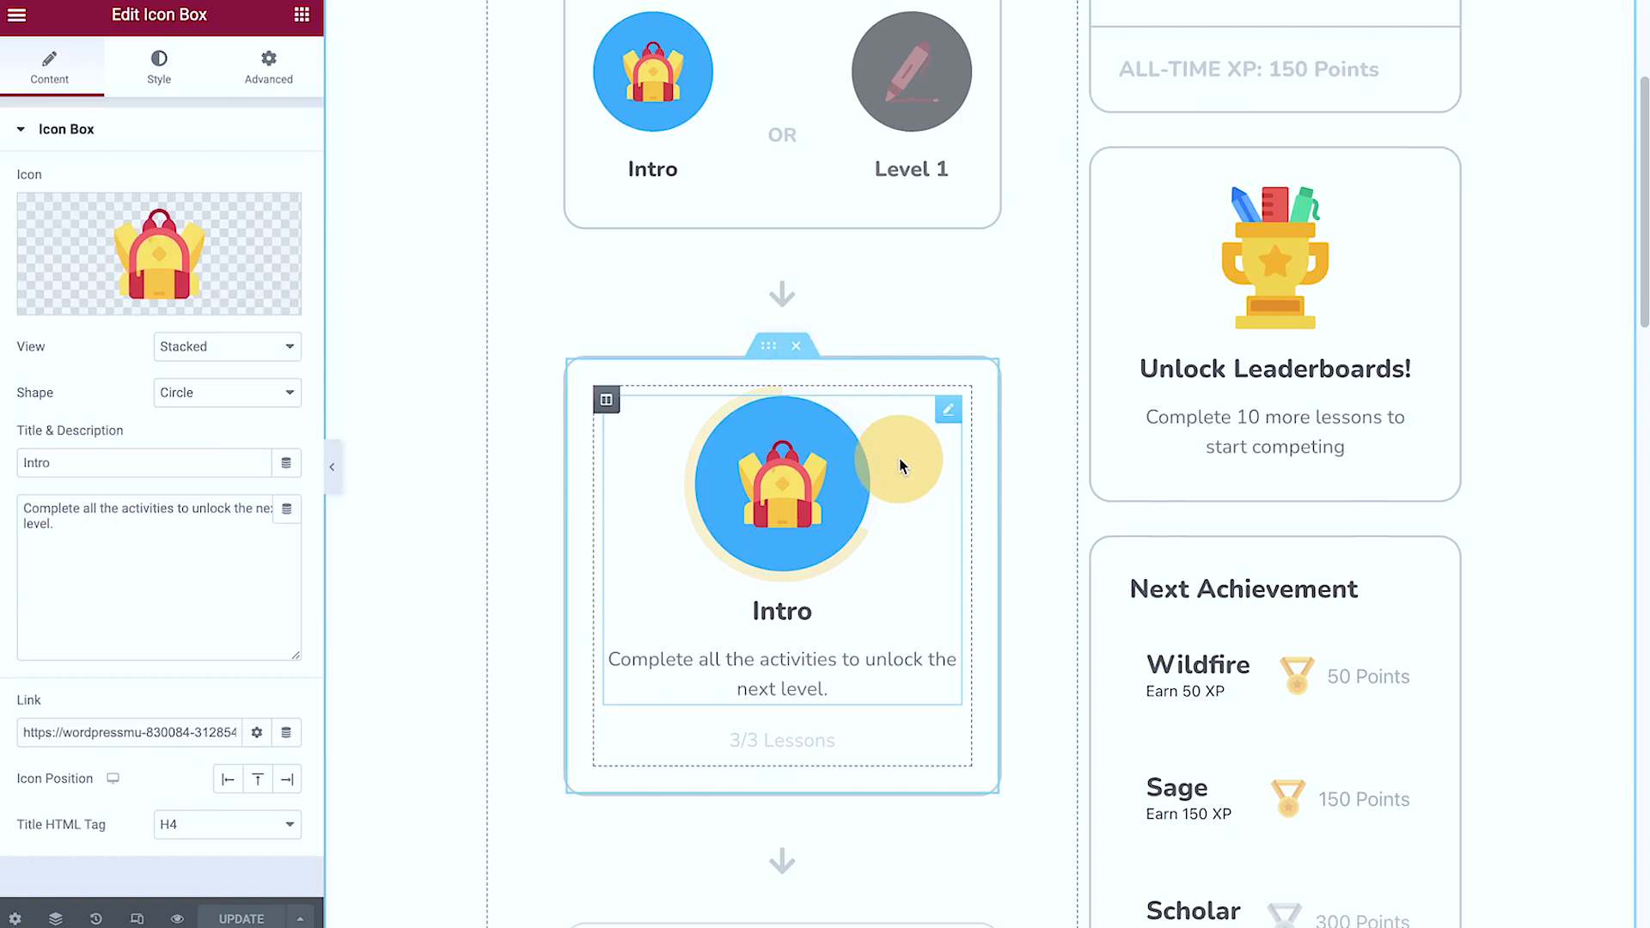
pyautogui.scroll(-3)
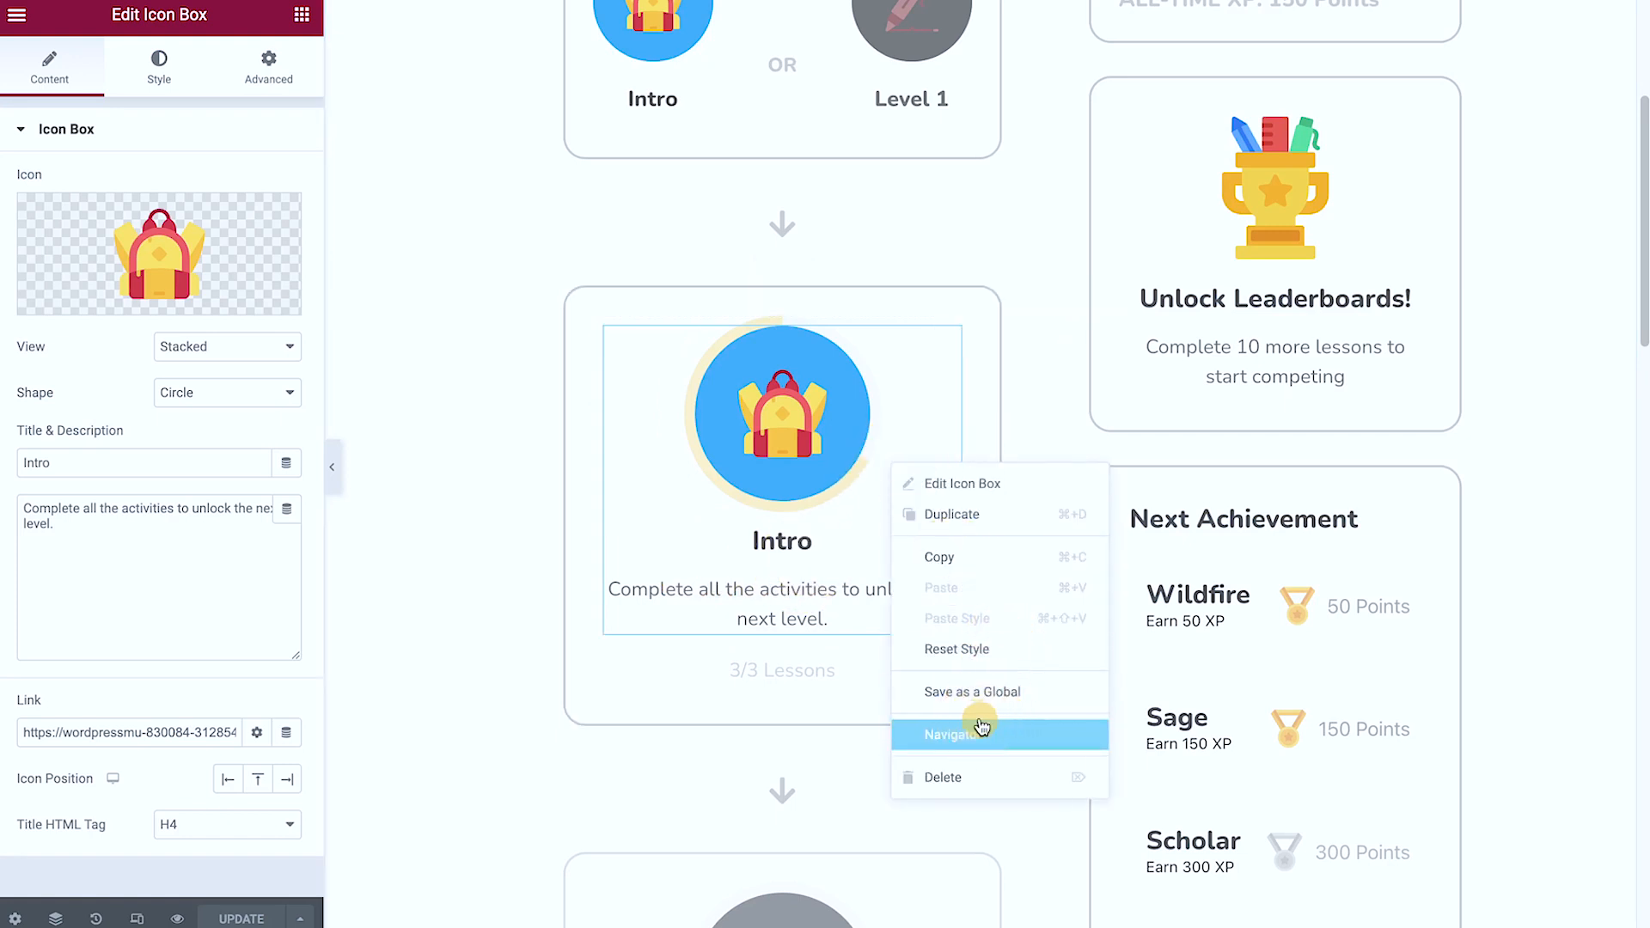
# - Via the Navigator, show the Intro Circle Progress values: Related Items Count current, maximum 3
pyautogui.click(951, 734)
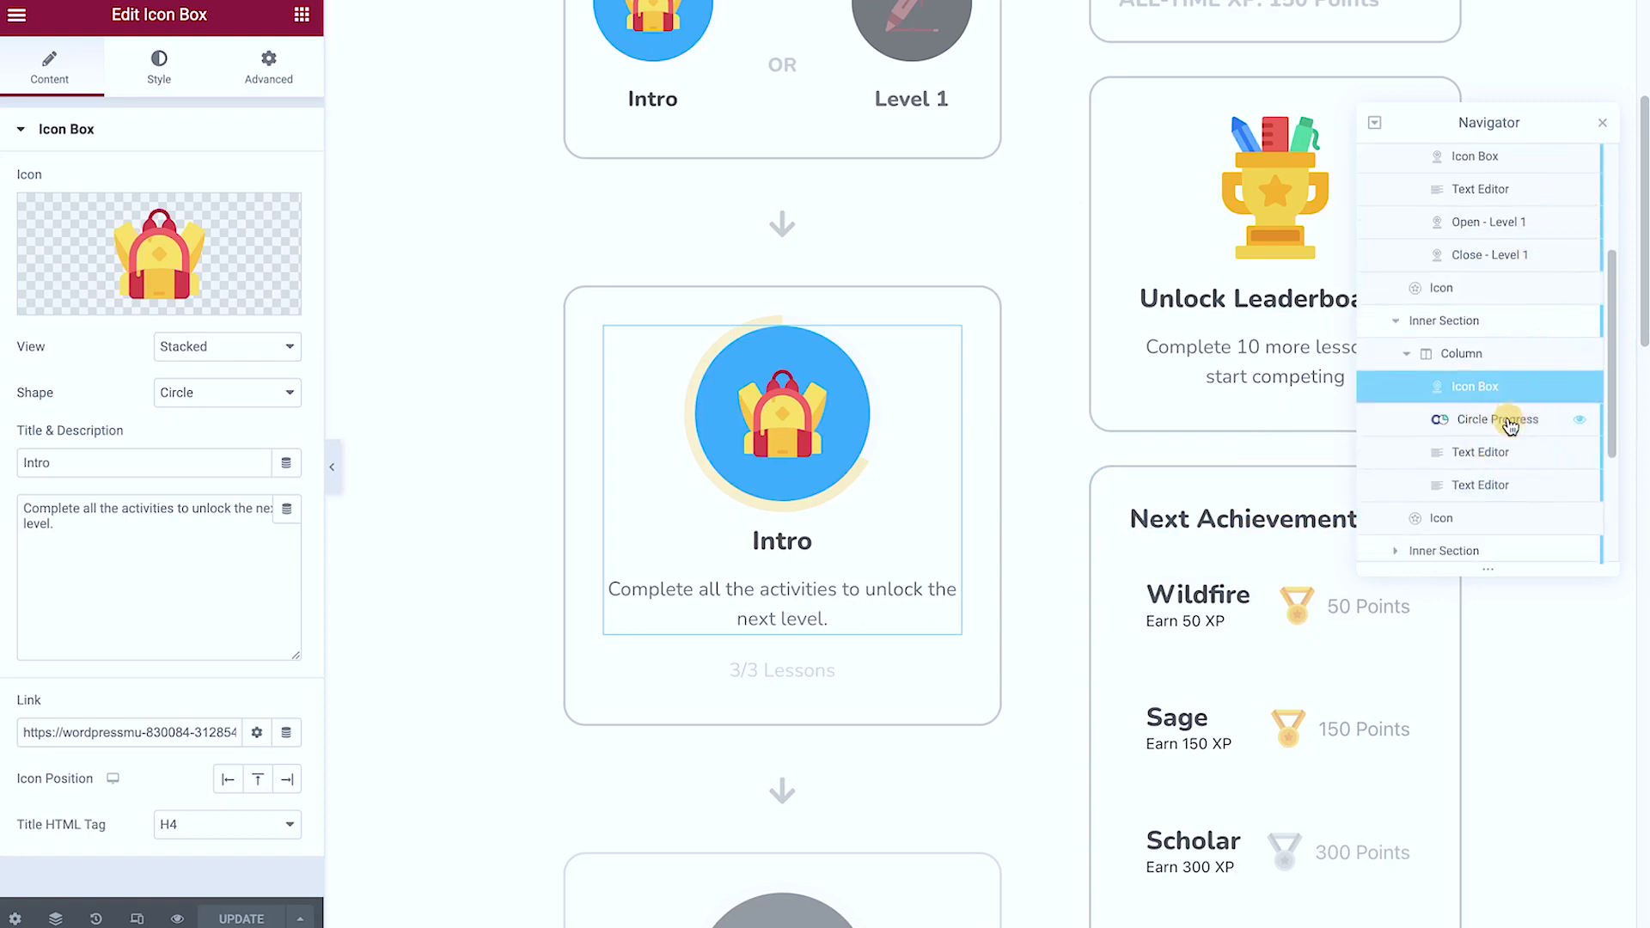
pyautogui.click(1482, 419)
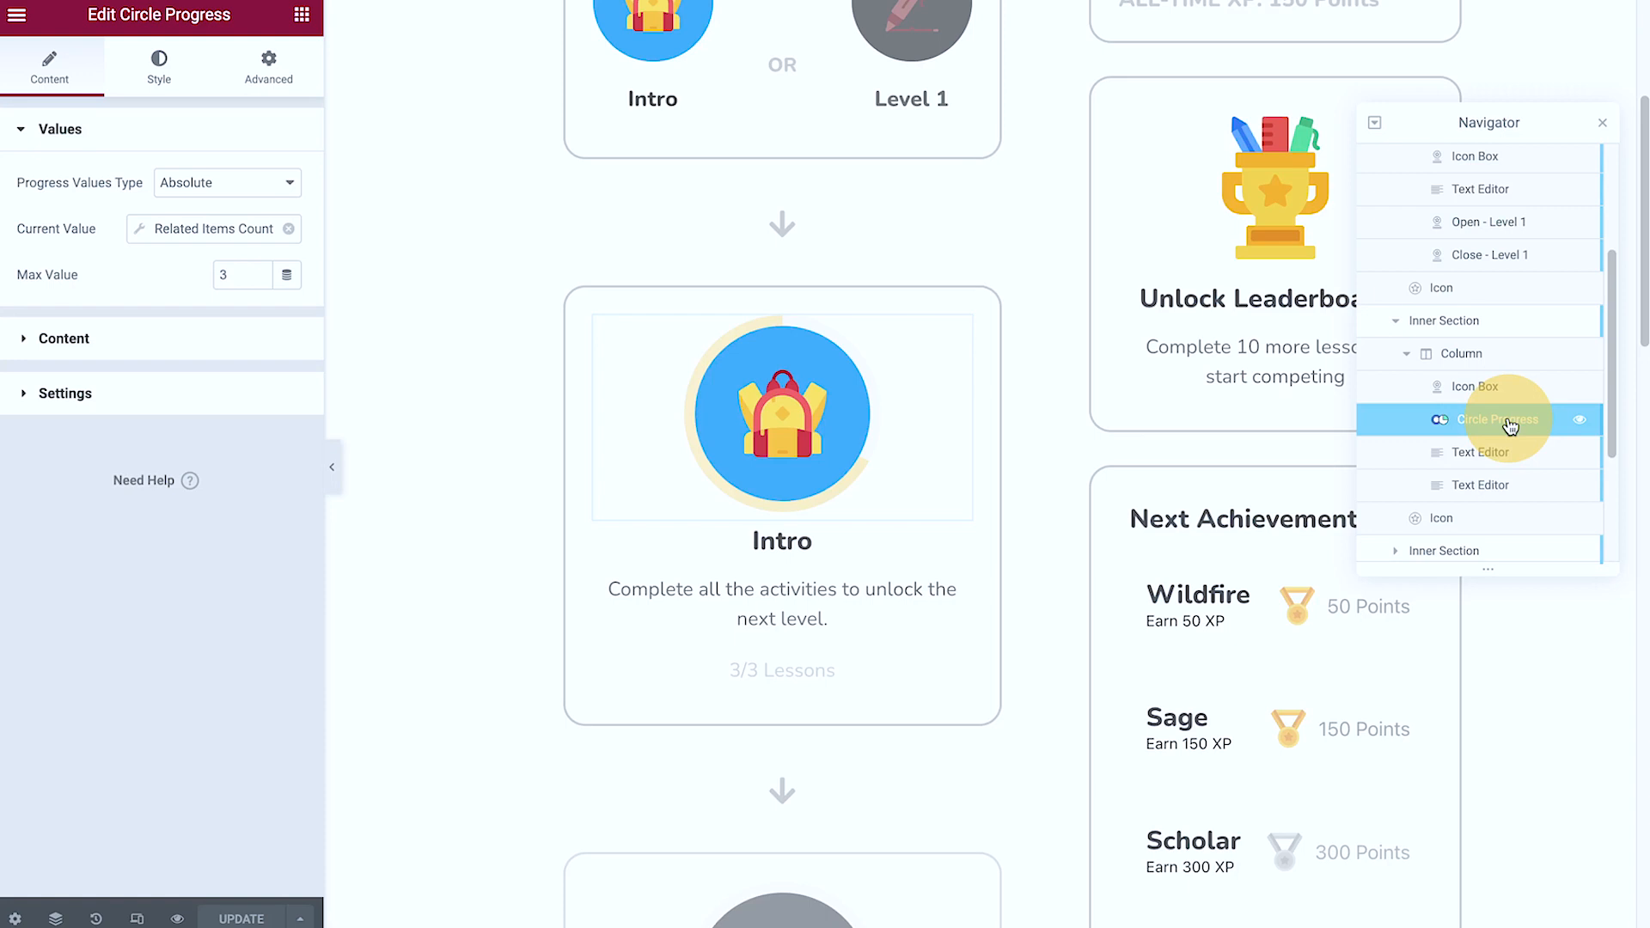
pyautogui.moveTo(116, 241)
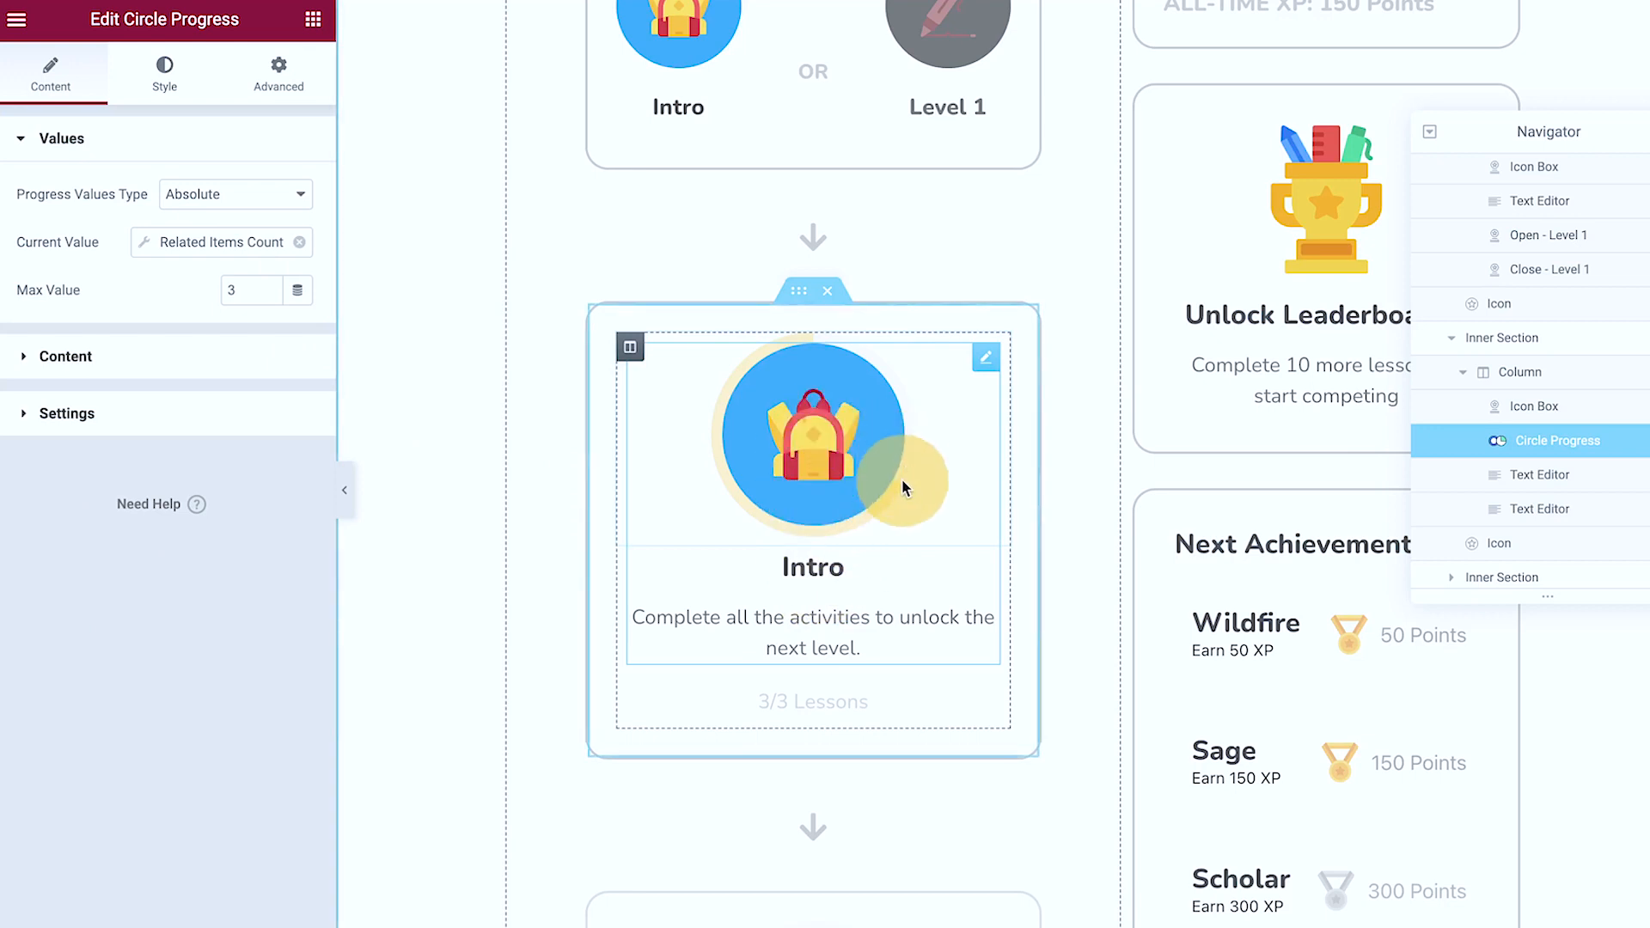
pyautogui.moveTo(836, 350)
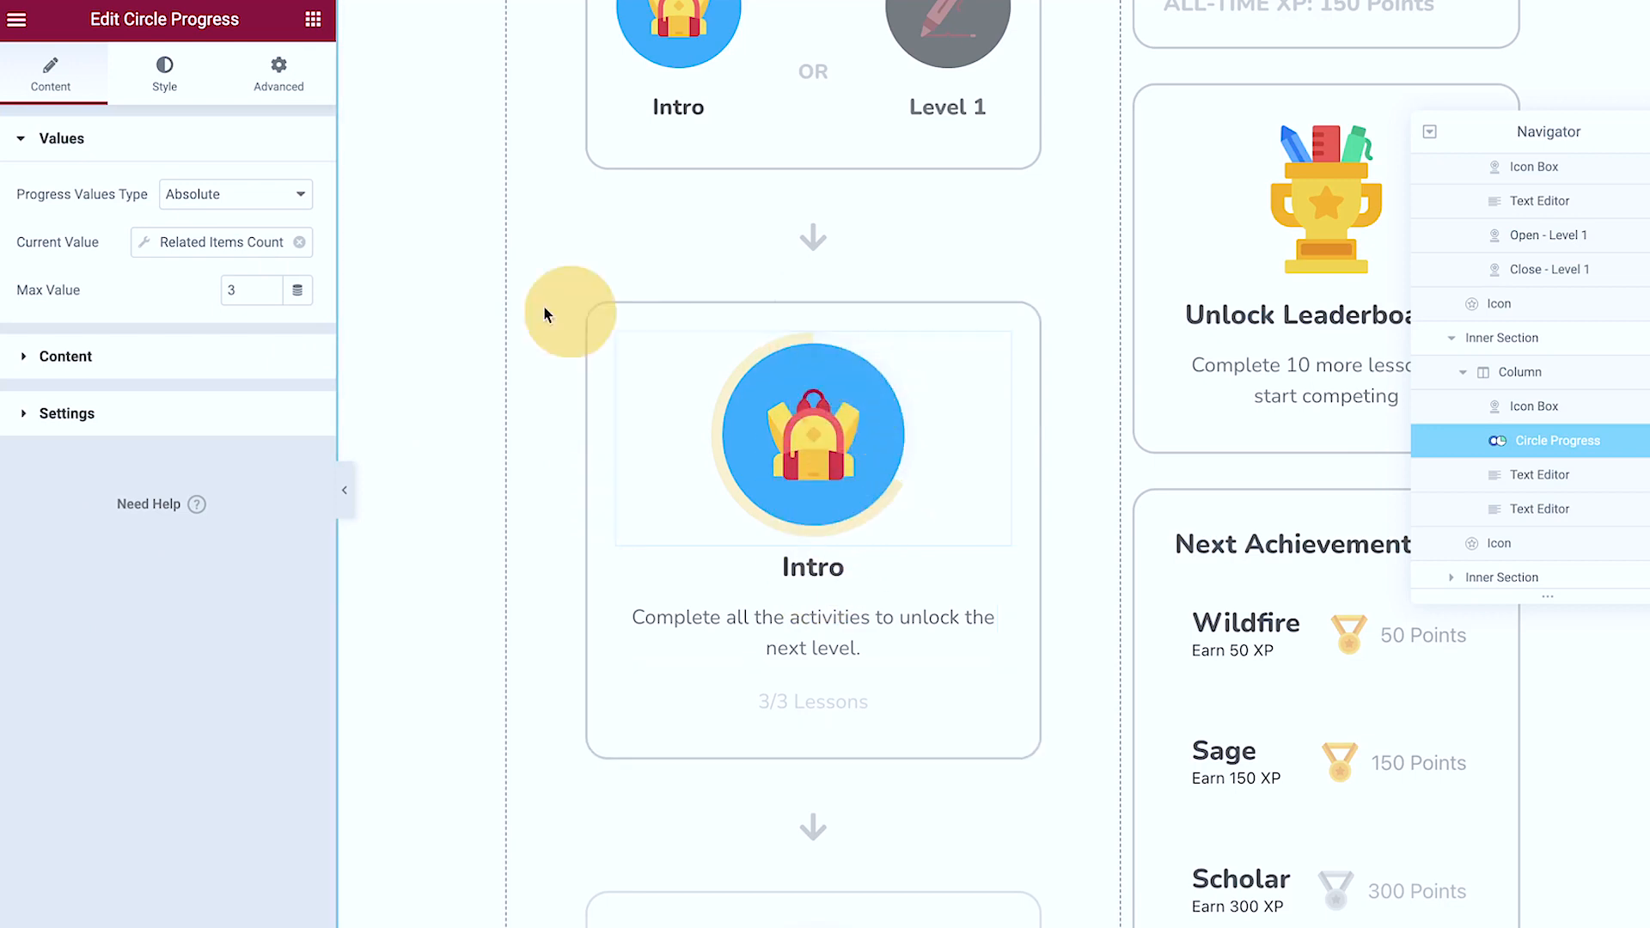
pyautogui.click(251, 290)
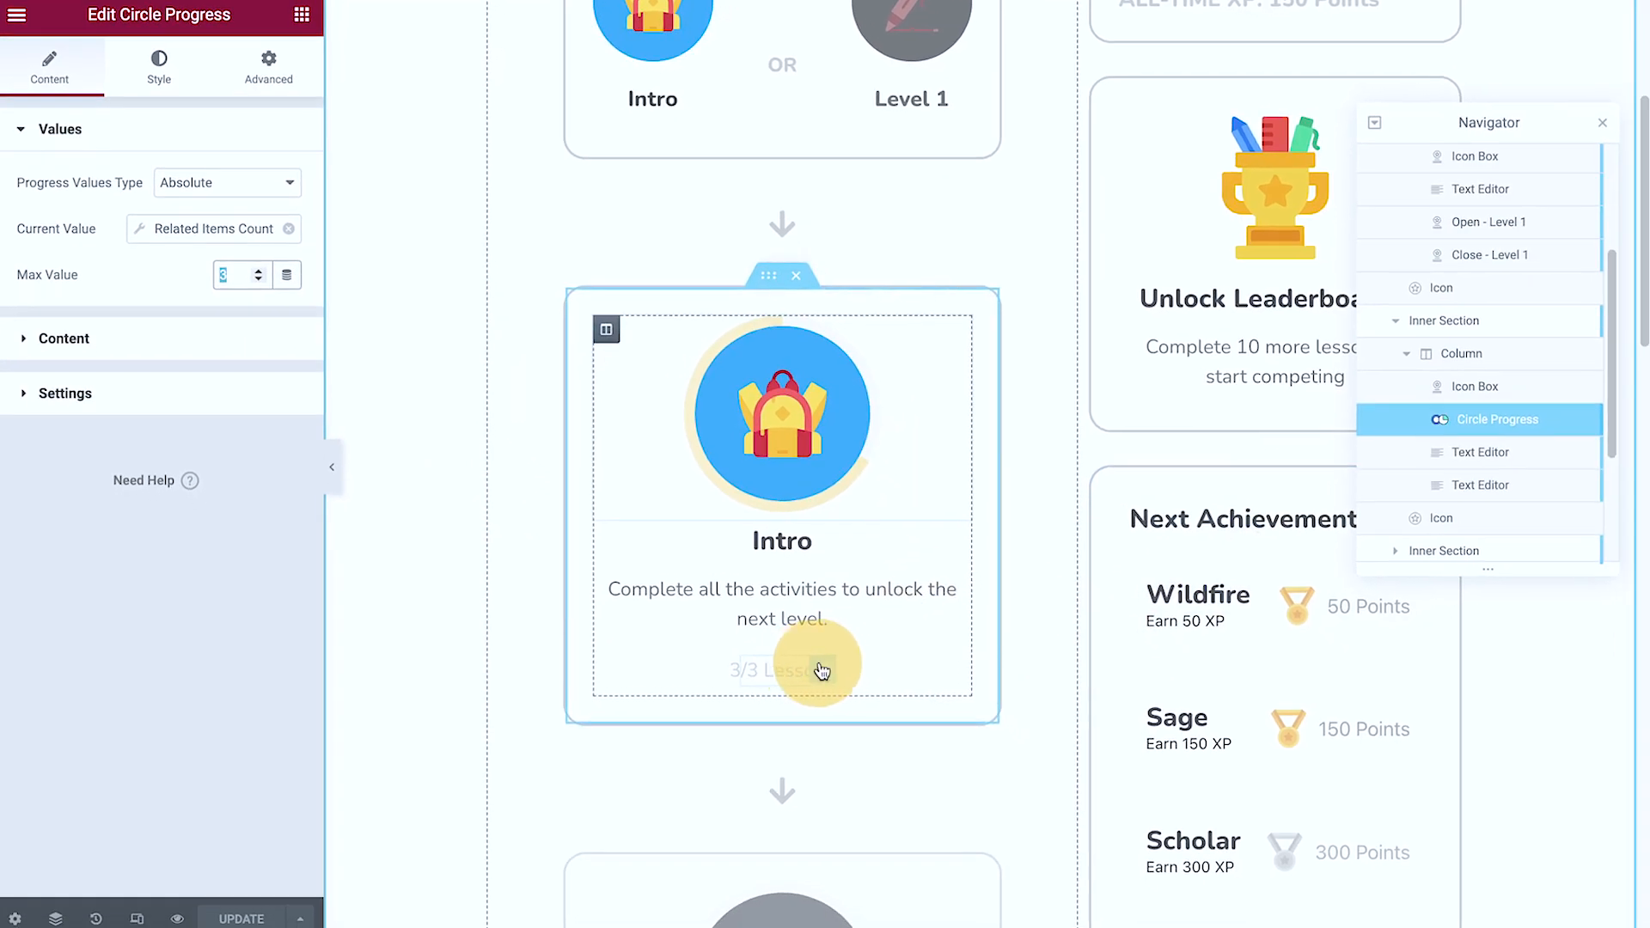
# - Confirm the 3/3 Lessons text uses Query Results Count from the Intro total query, then view it live
pyautogui.click(1478, 485)
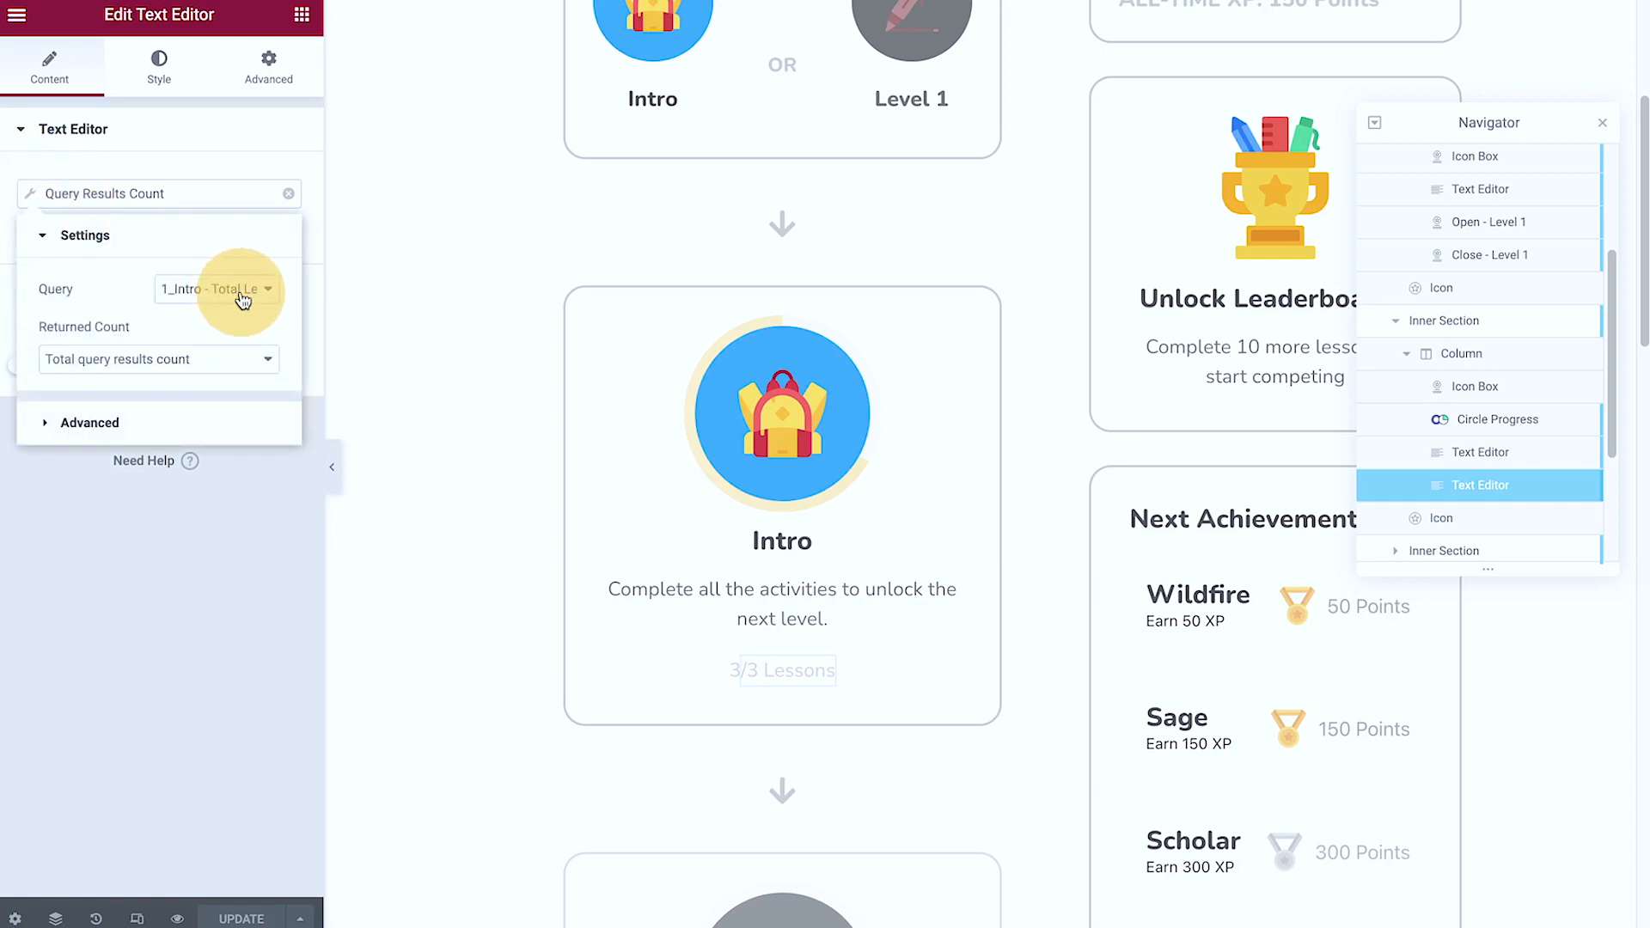
pyautogui.click(216, 288)
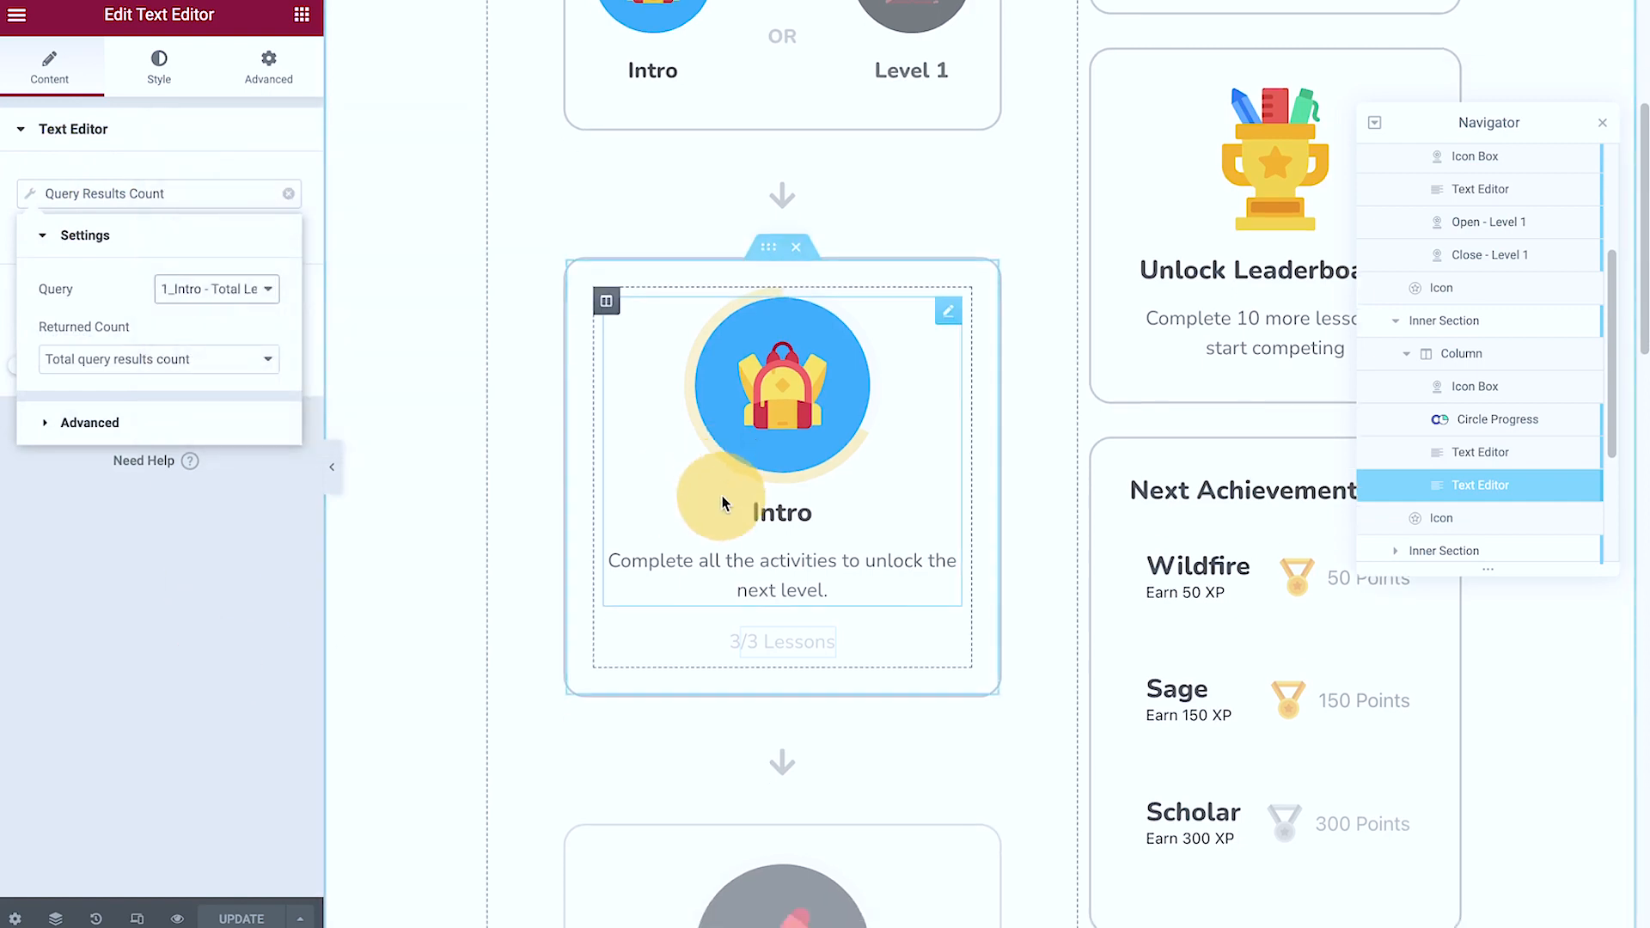
pyautogui.scroll(-3)
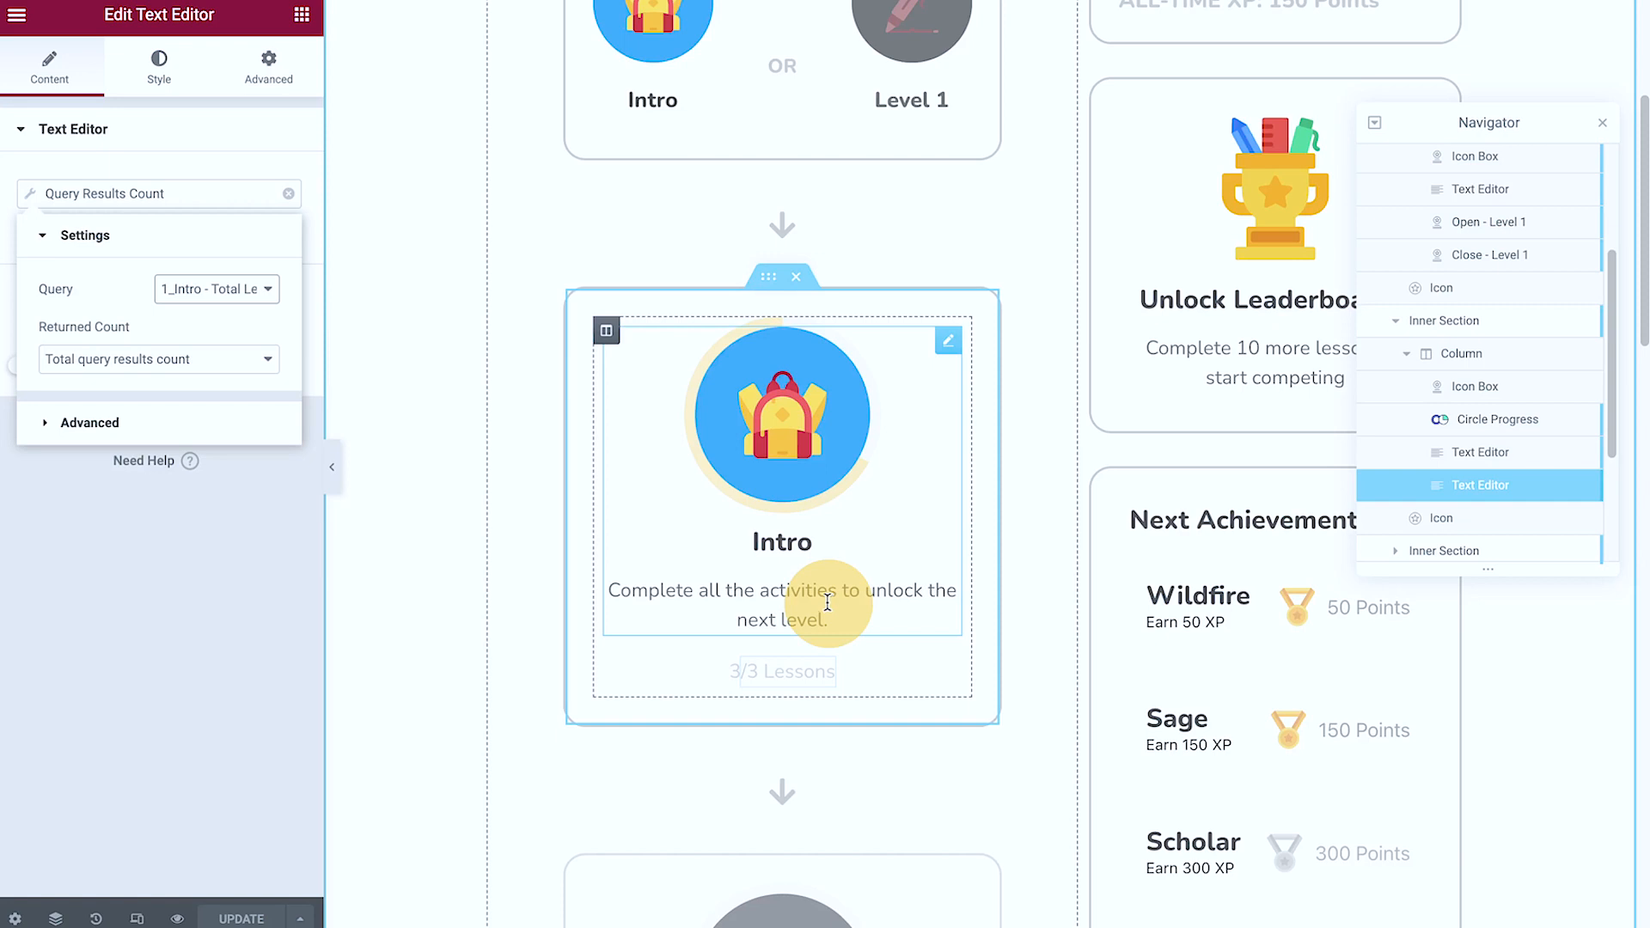
pyautogui.scroll(-3)
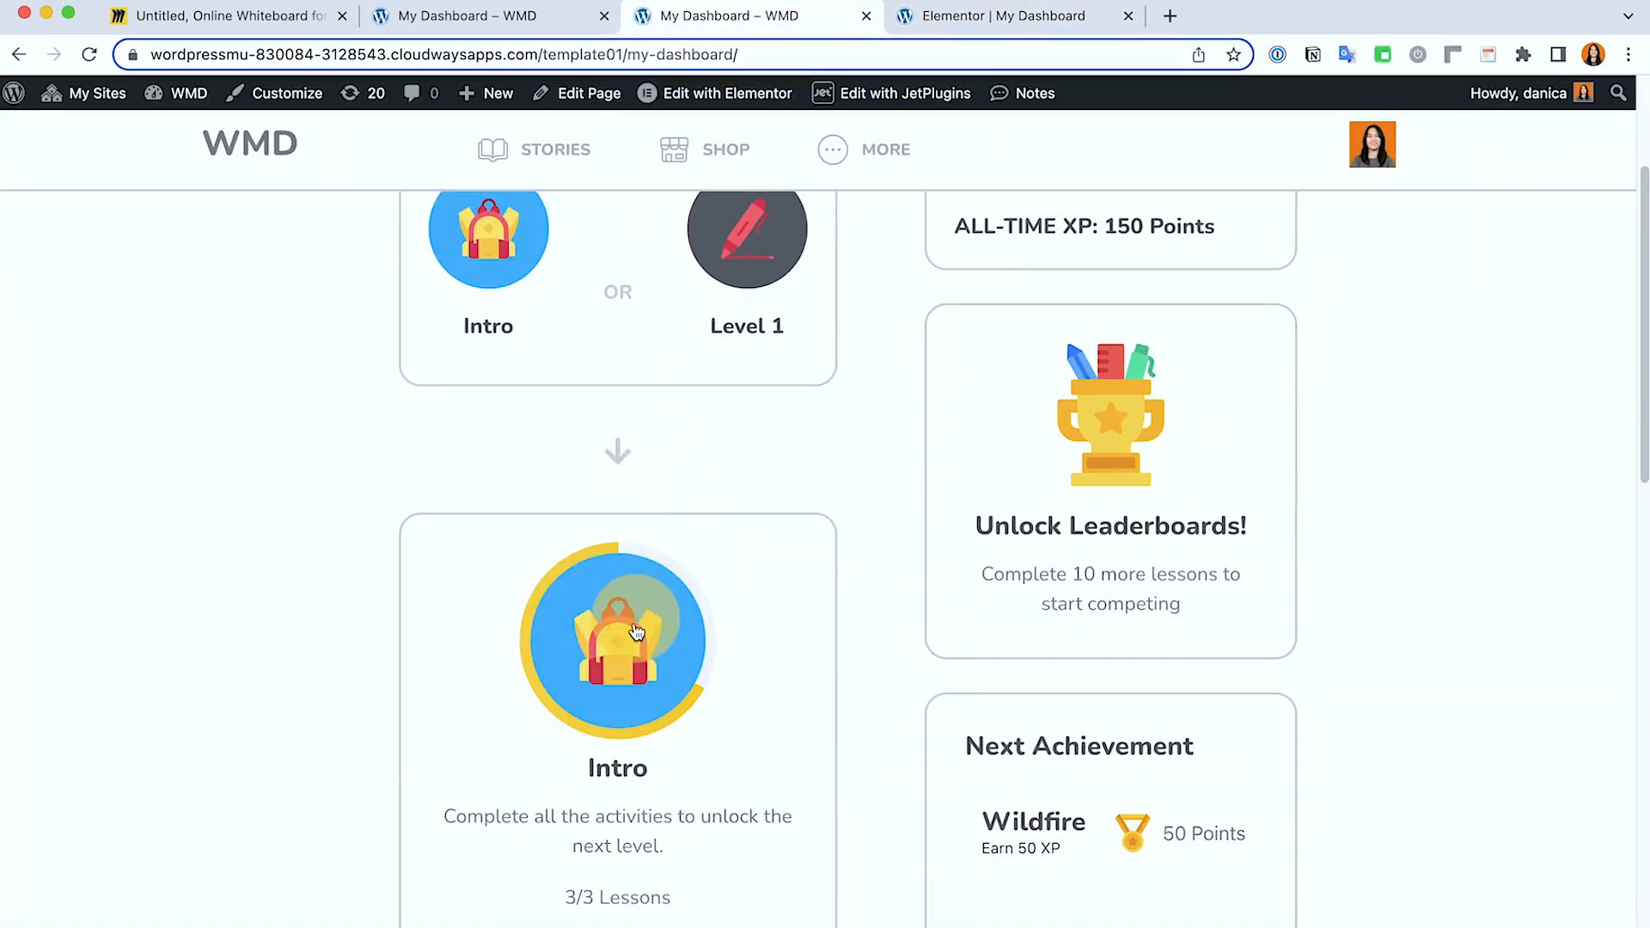
# - From the Intro lessons page, launch the Intro Archive template in the Elementor editor
pyautogui.click(617, 636)
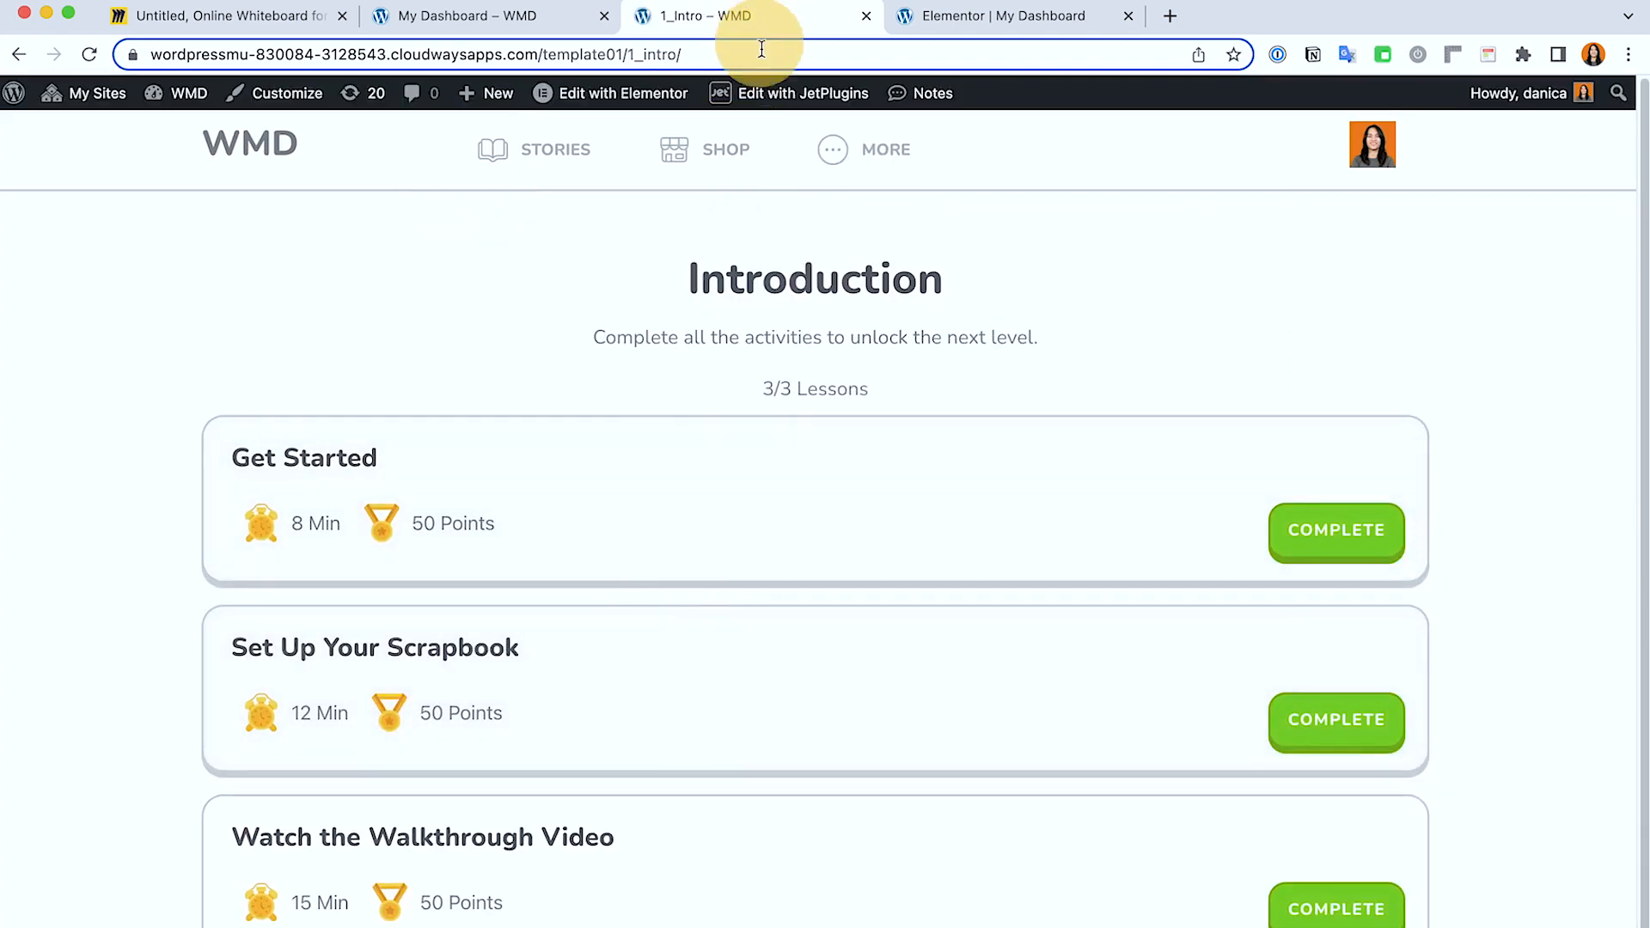
pyautogui.click(610, 93)
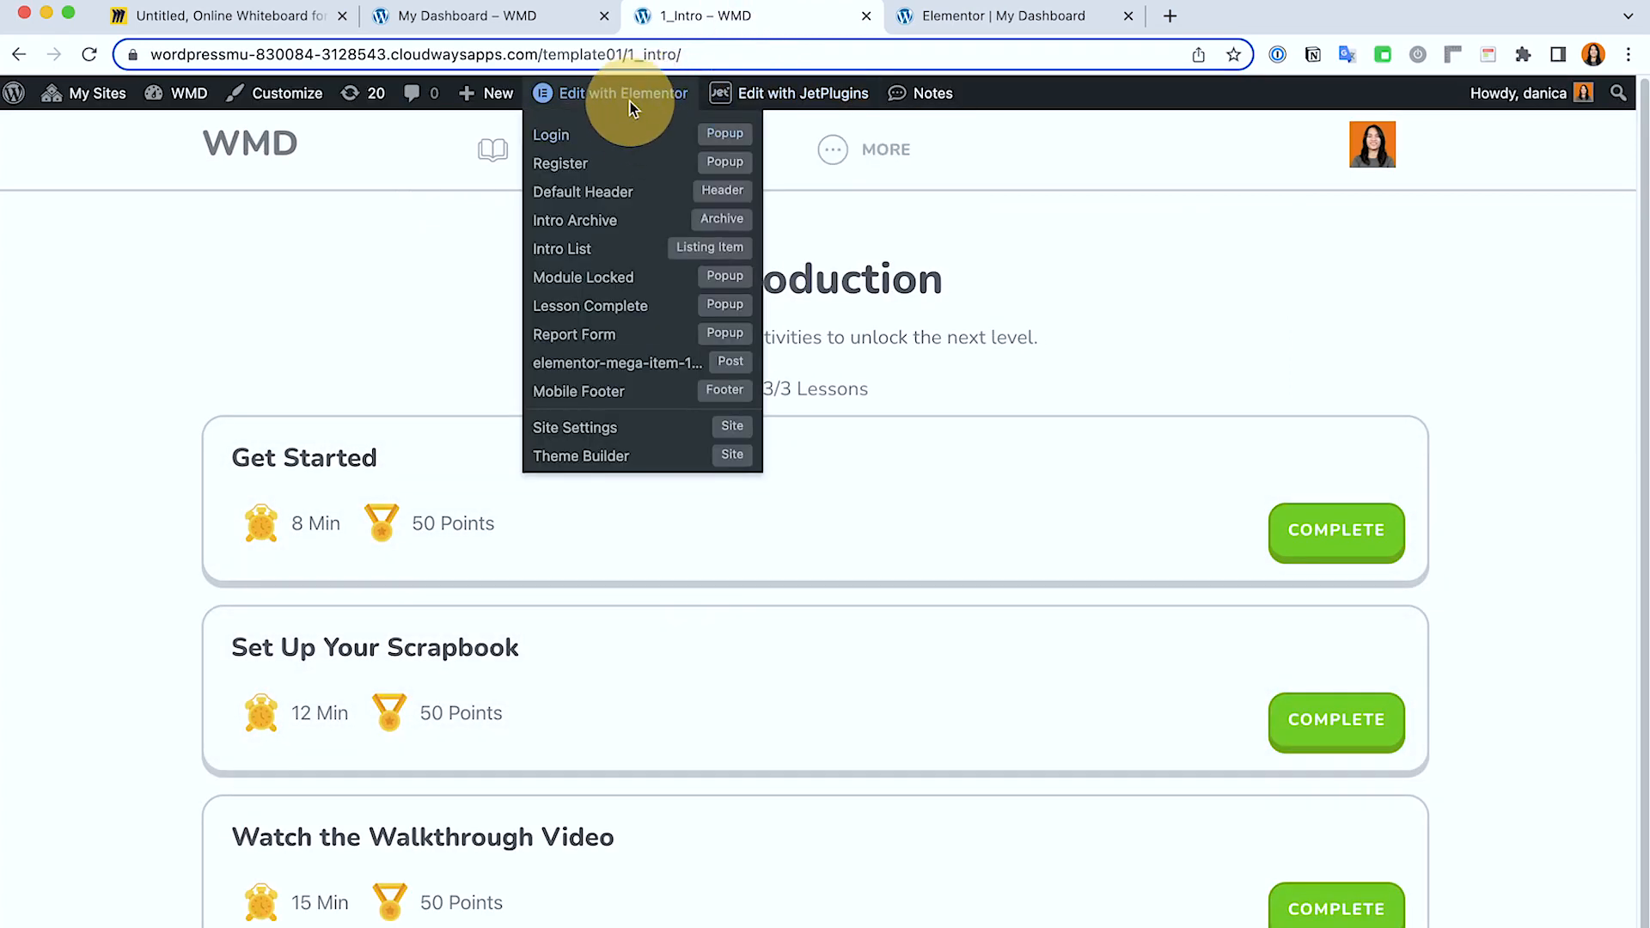
pyautogui.moveTo(630, 256)
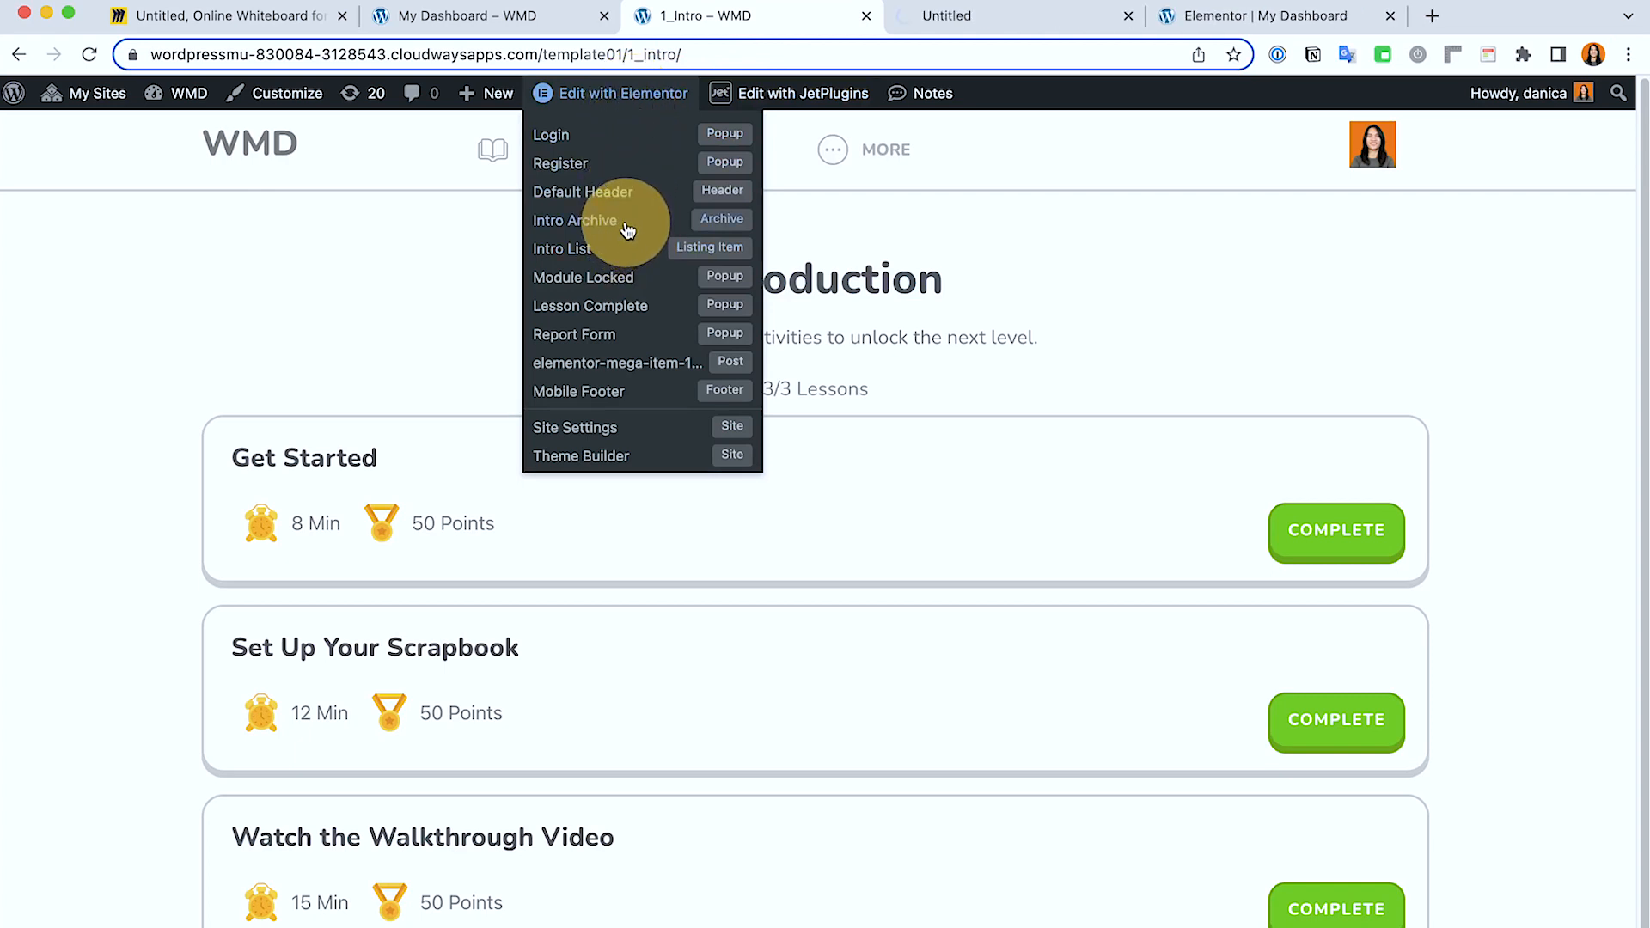
pyautogui.click(574, 220)
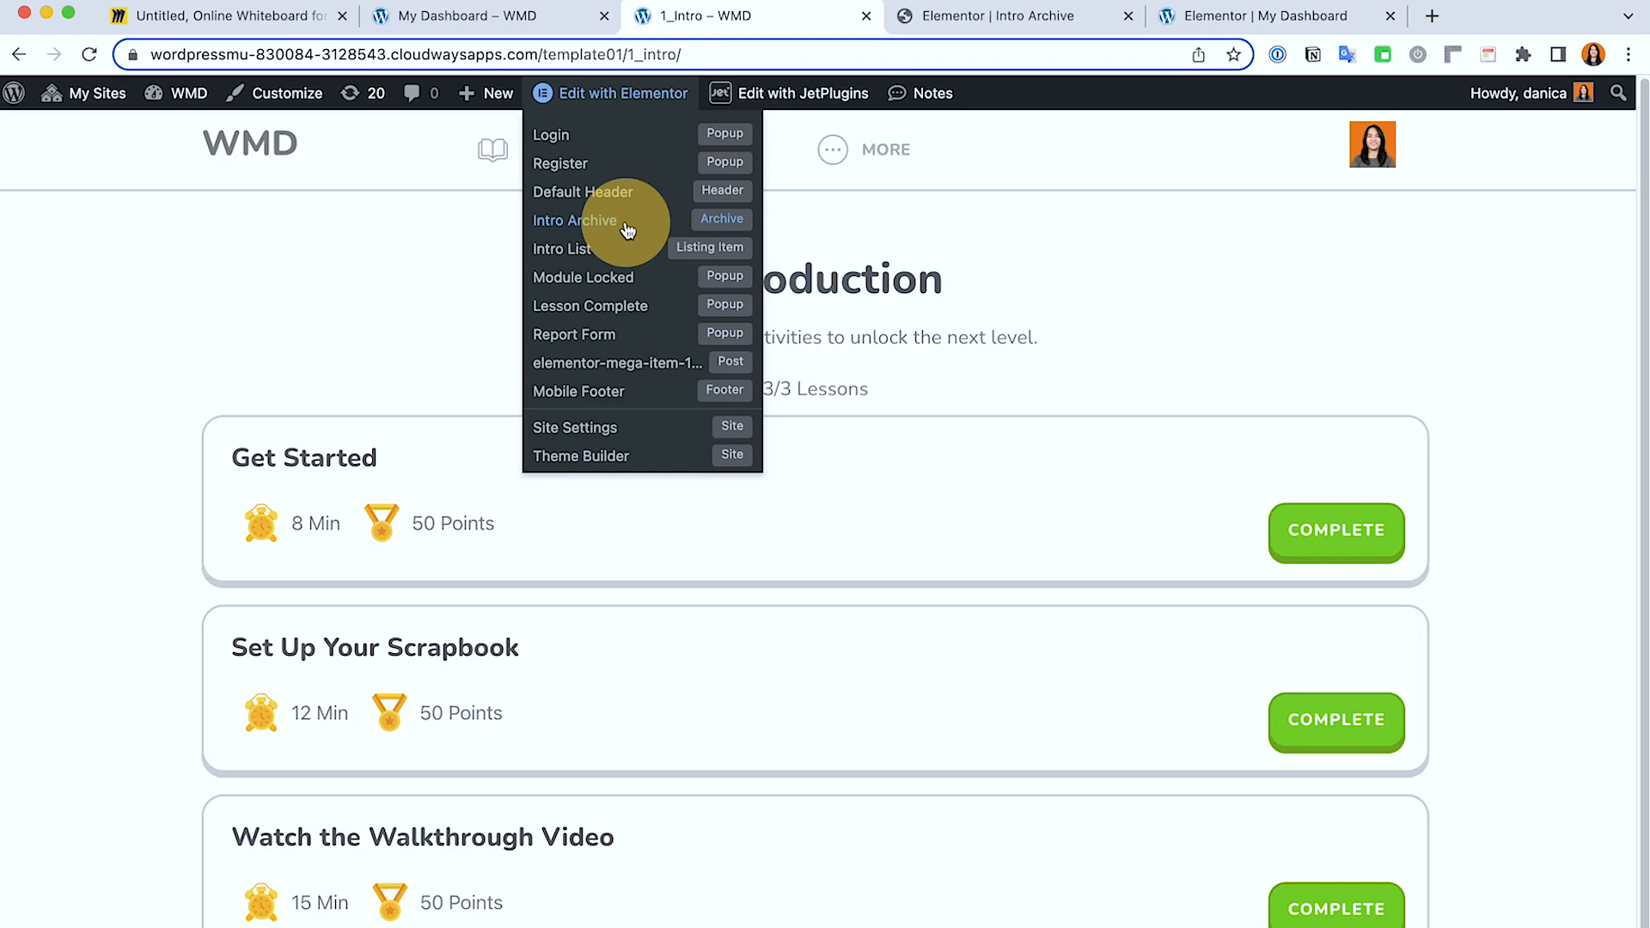
pyautogui.click(574, 220)
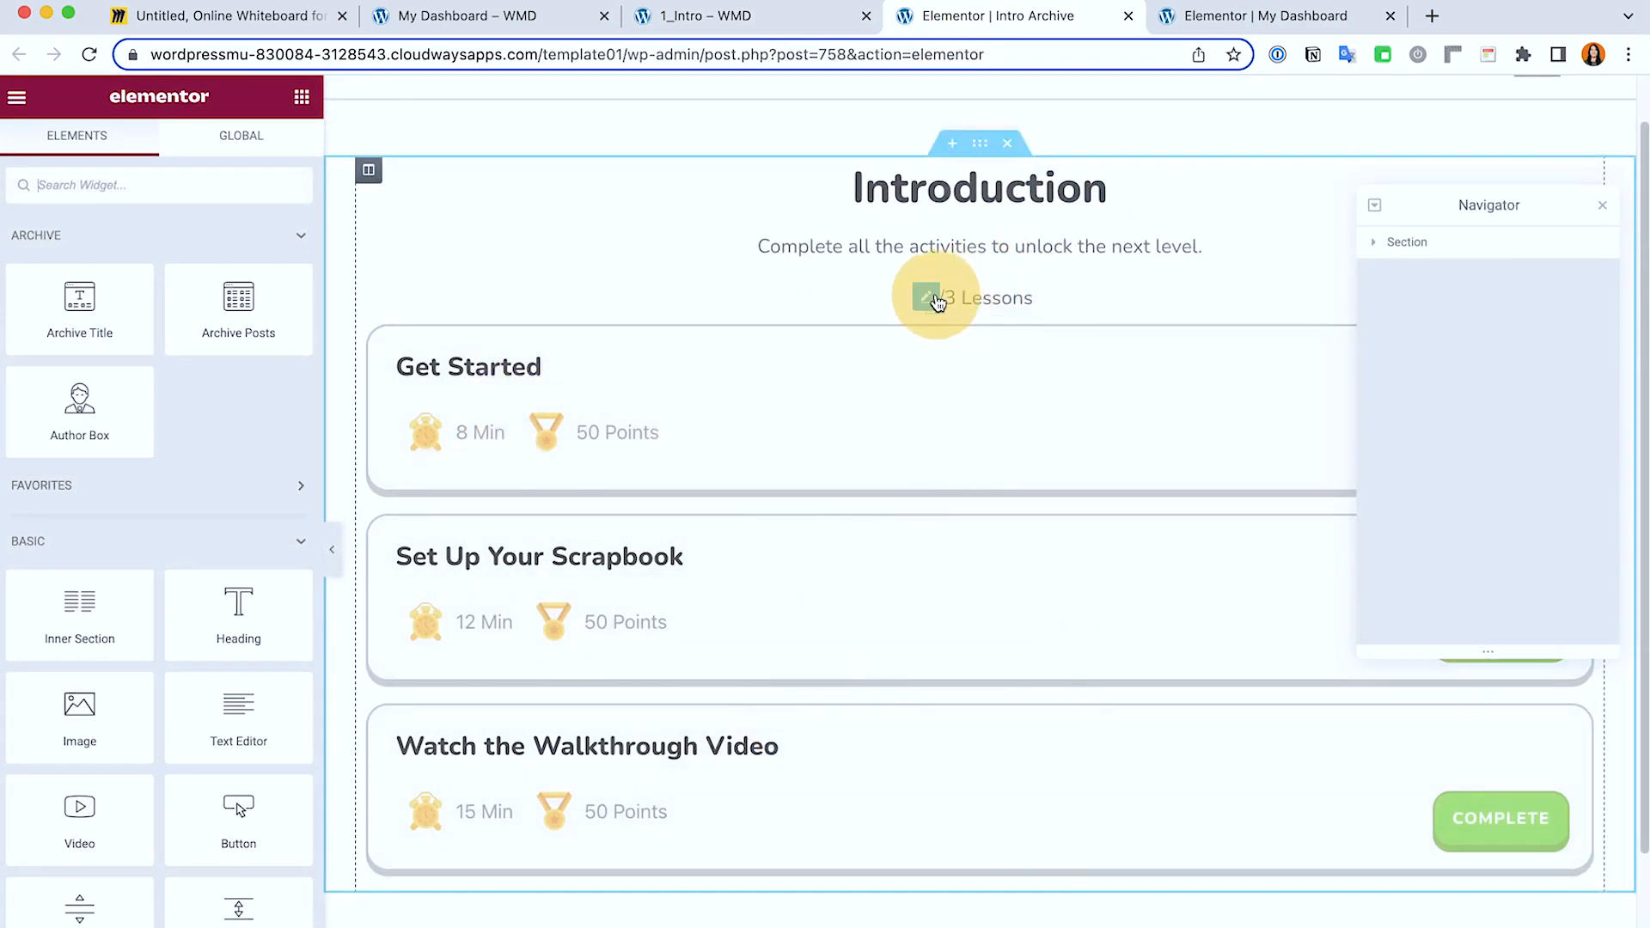
# - Check the archive's 3/3 Lessons counter against the dashboard's, ending on the 1_Intro page
pyautogui.click(935, 298)
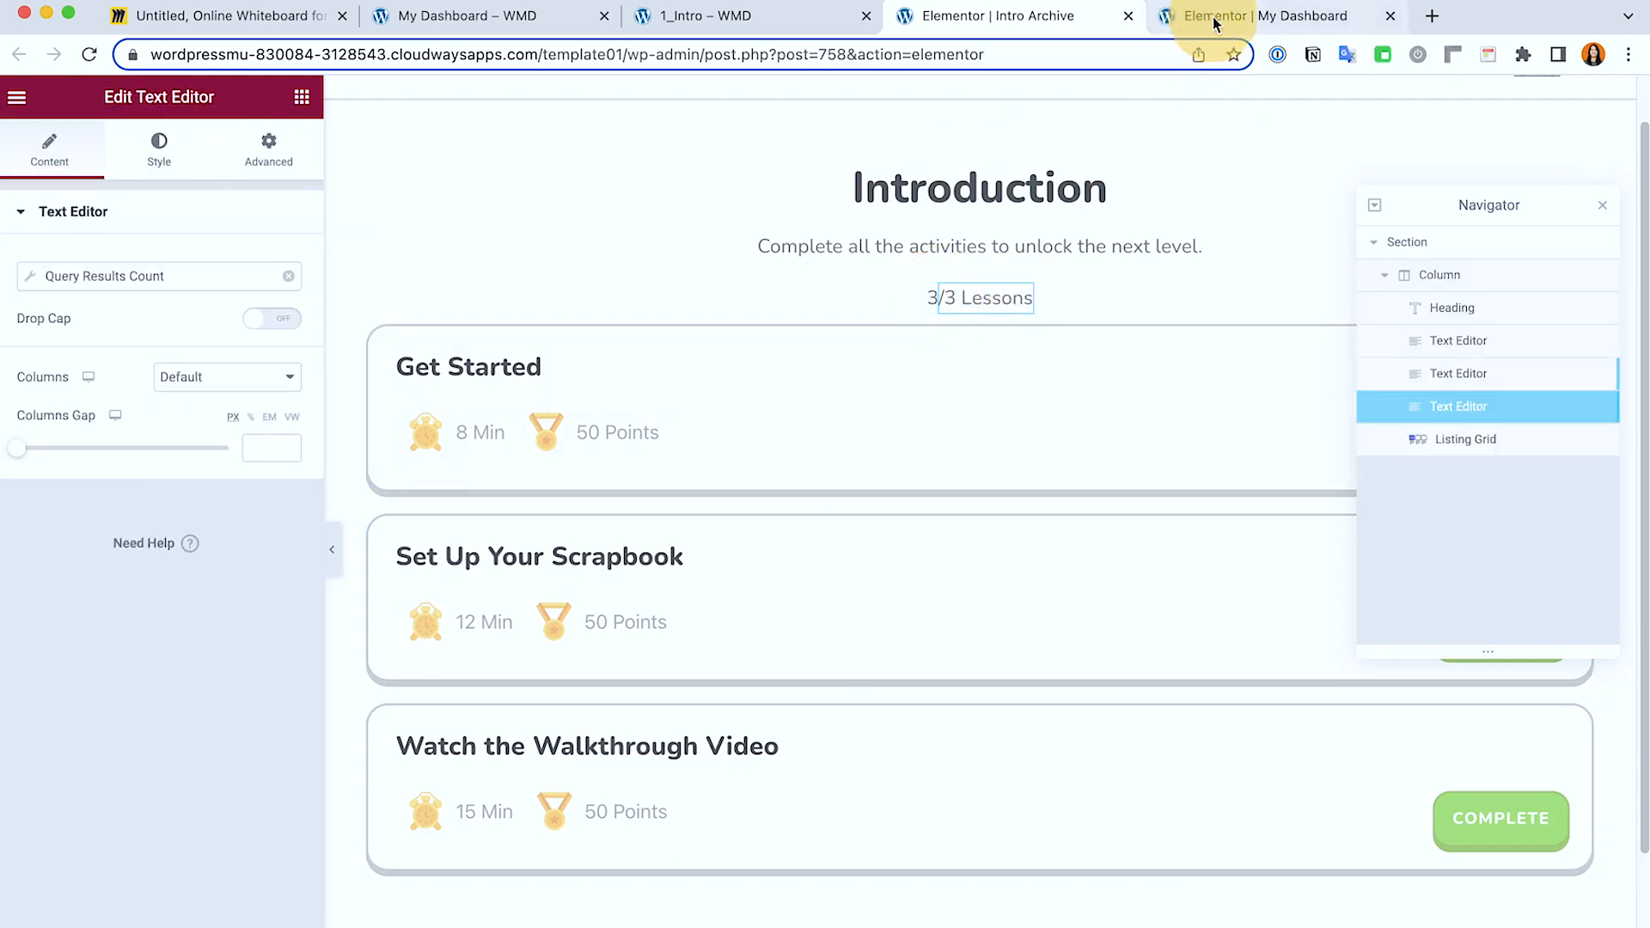
pyautogui.click(1263, 16)
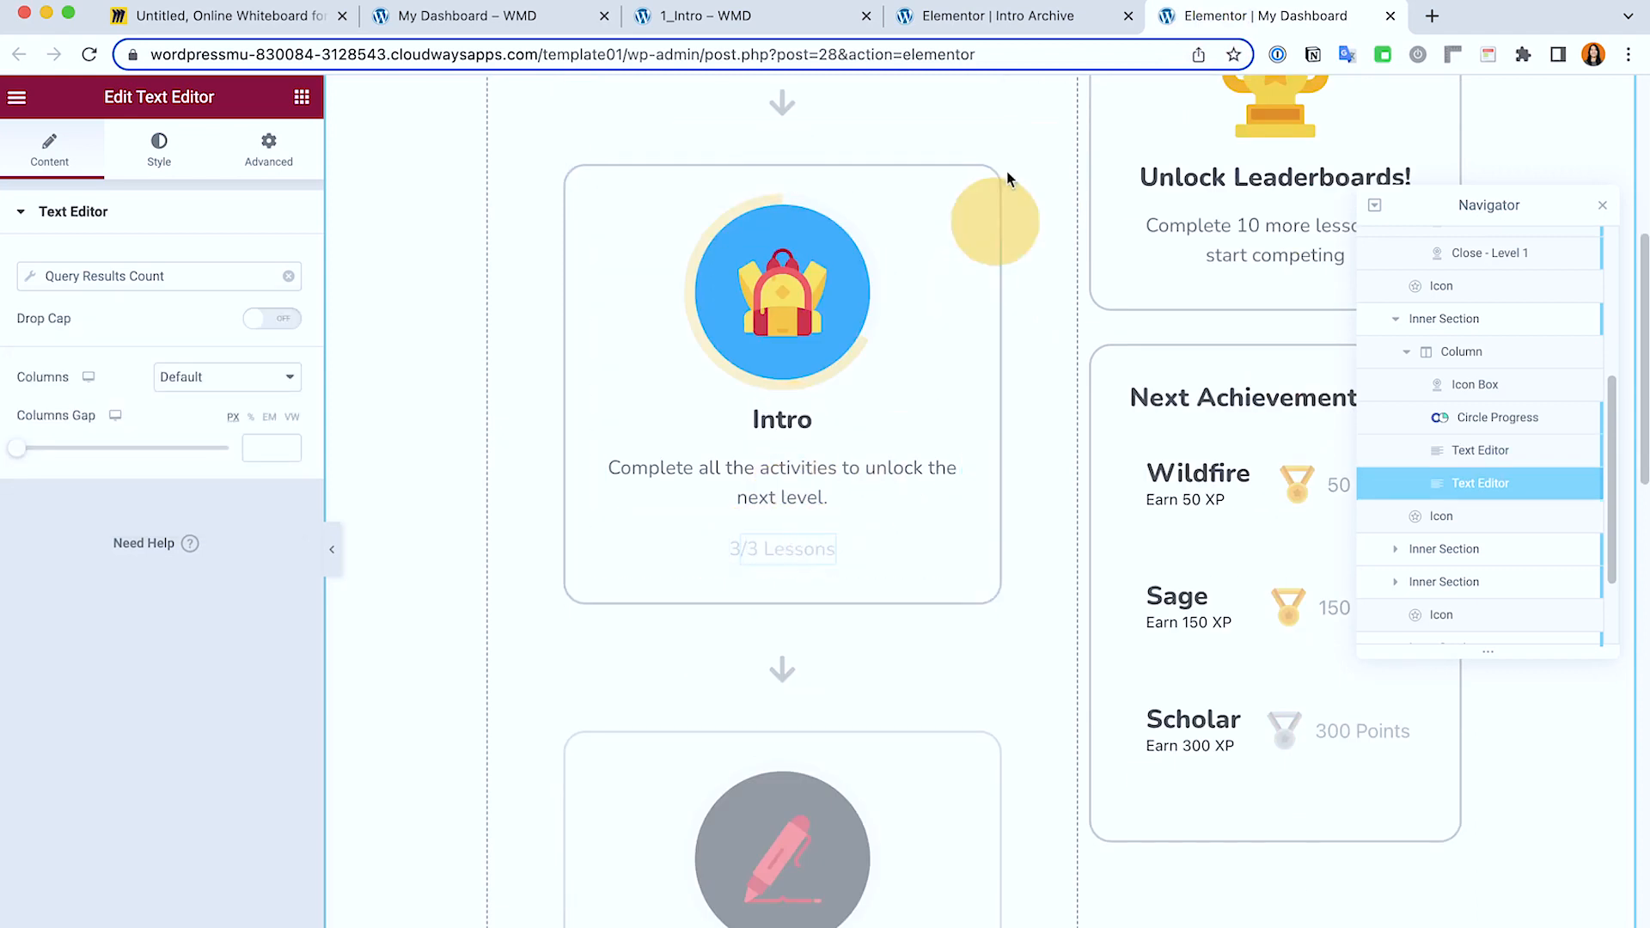
pyautogui.click(704, 16)
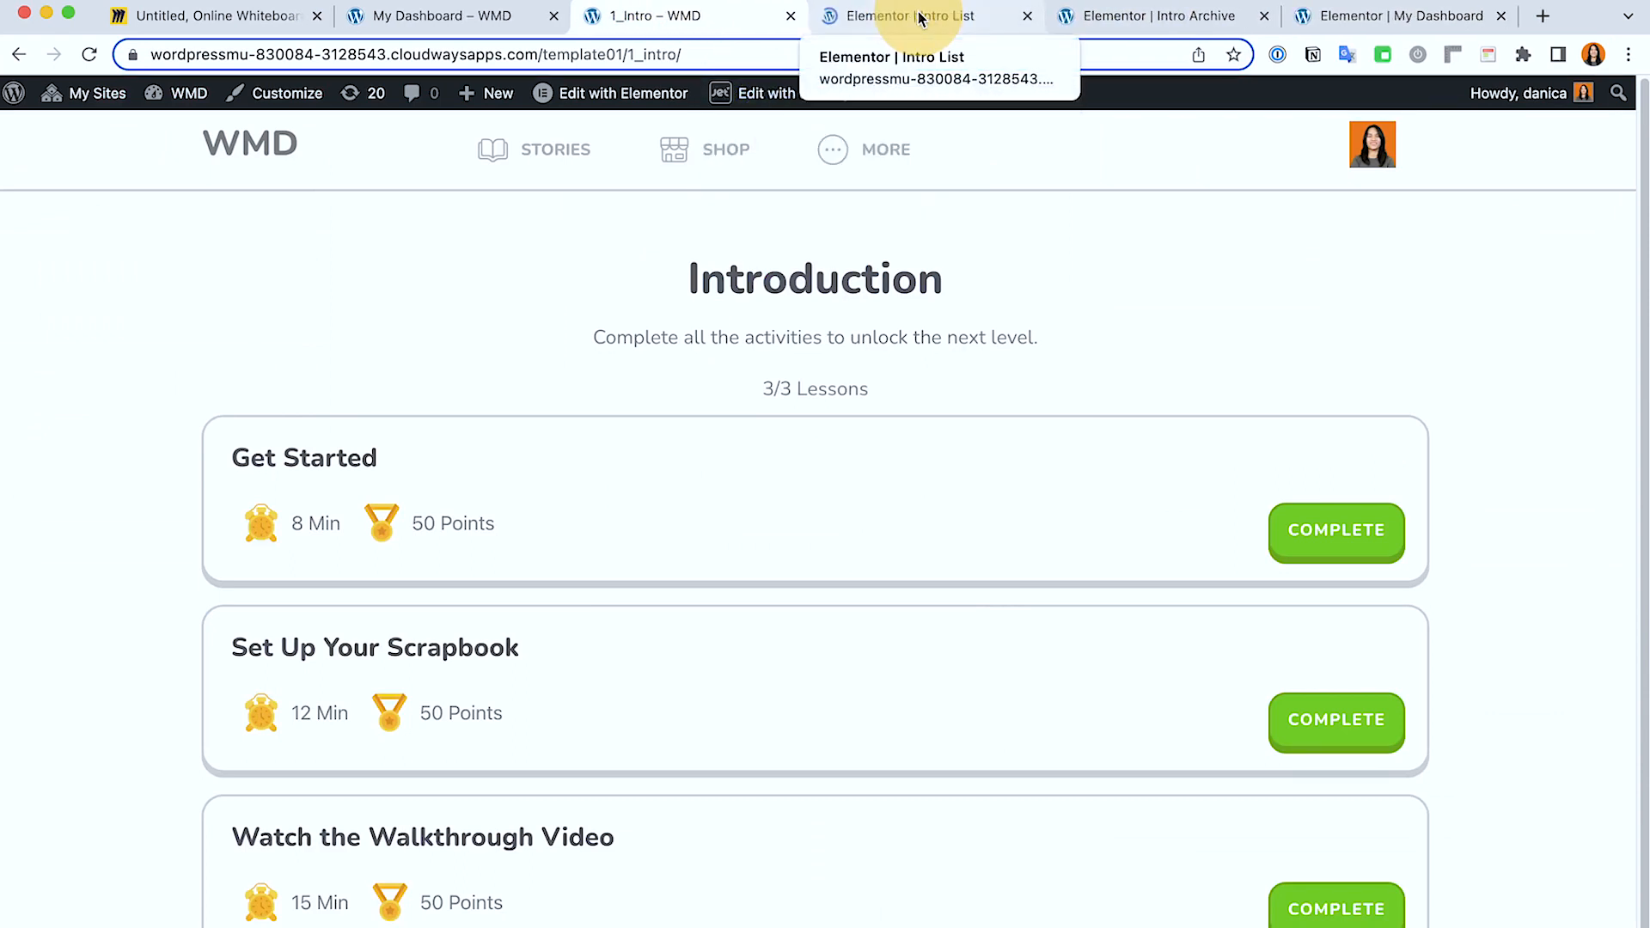
# - In the Intro List template, inspect the gold 15 Min field's Dynamic Visibility Post ID is condition
pyautogui.click(911, 15)
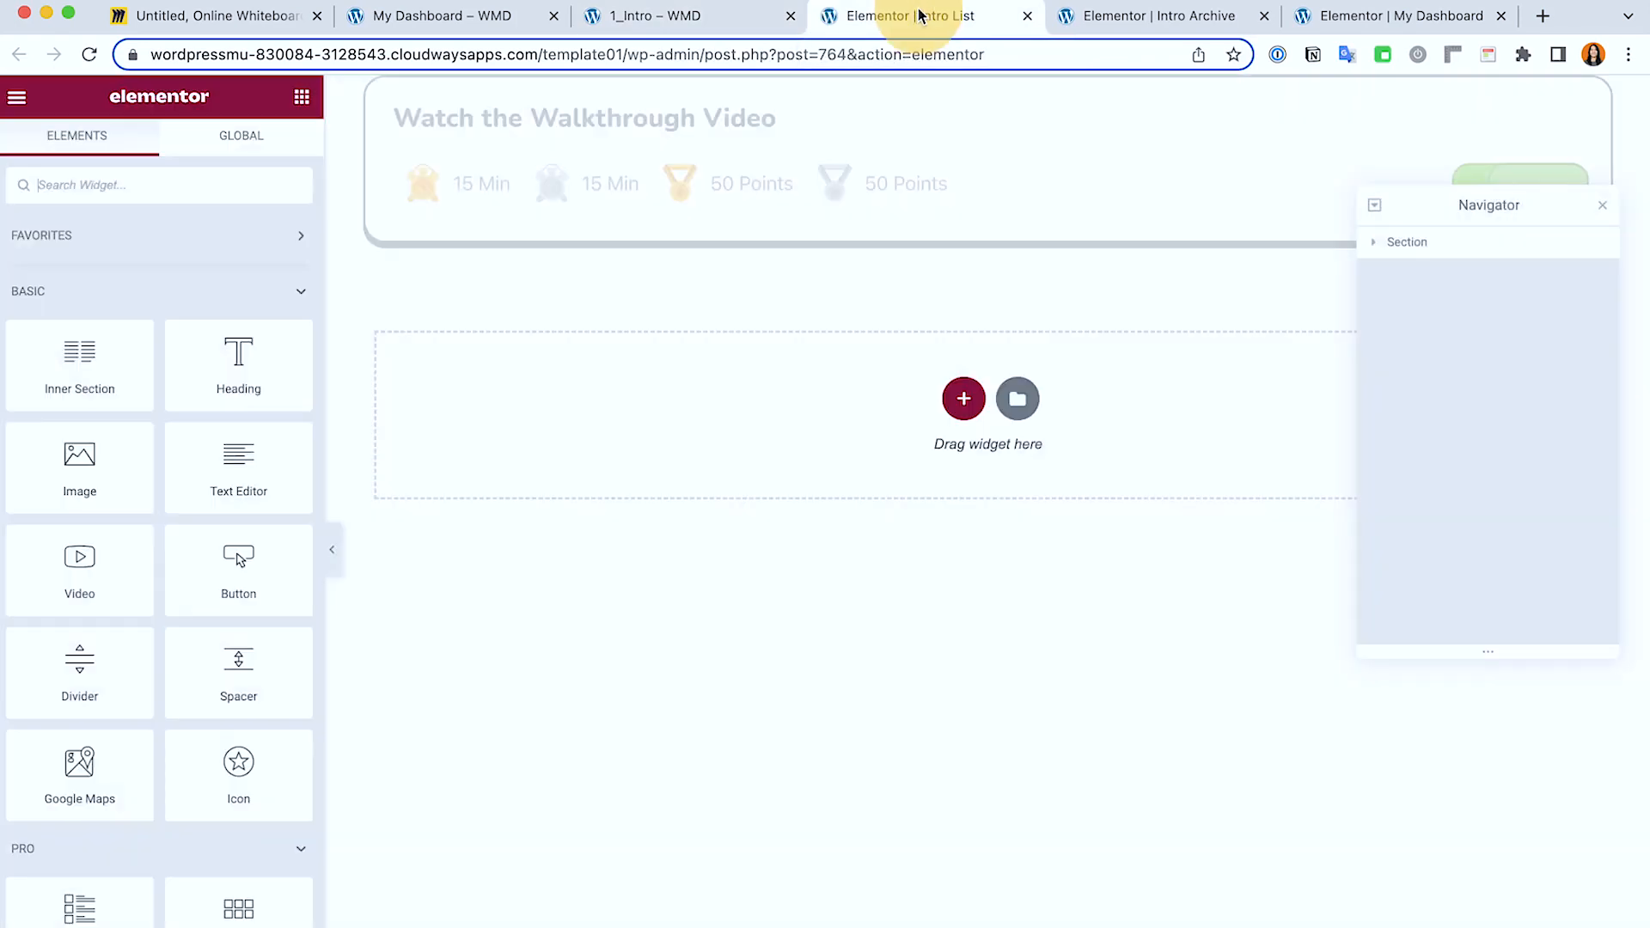
pyautogui.click(584, 169)
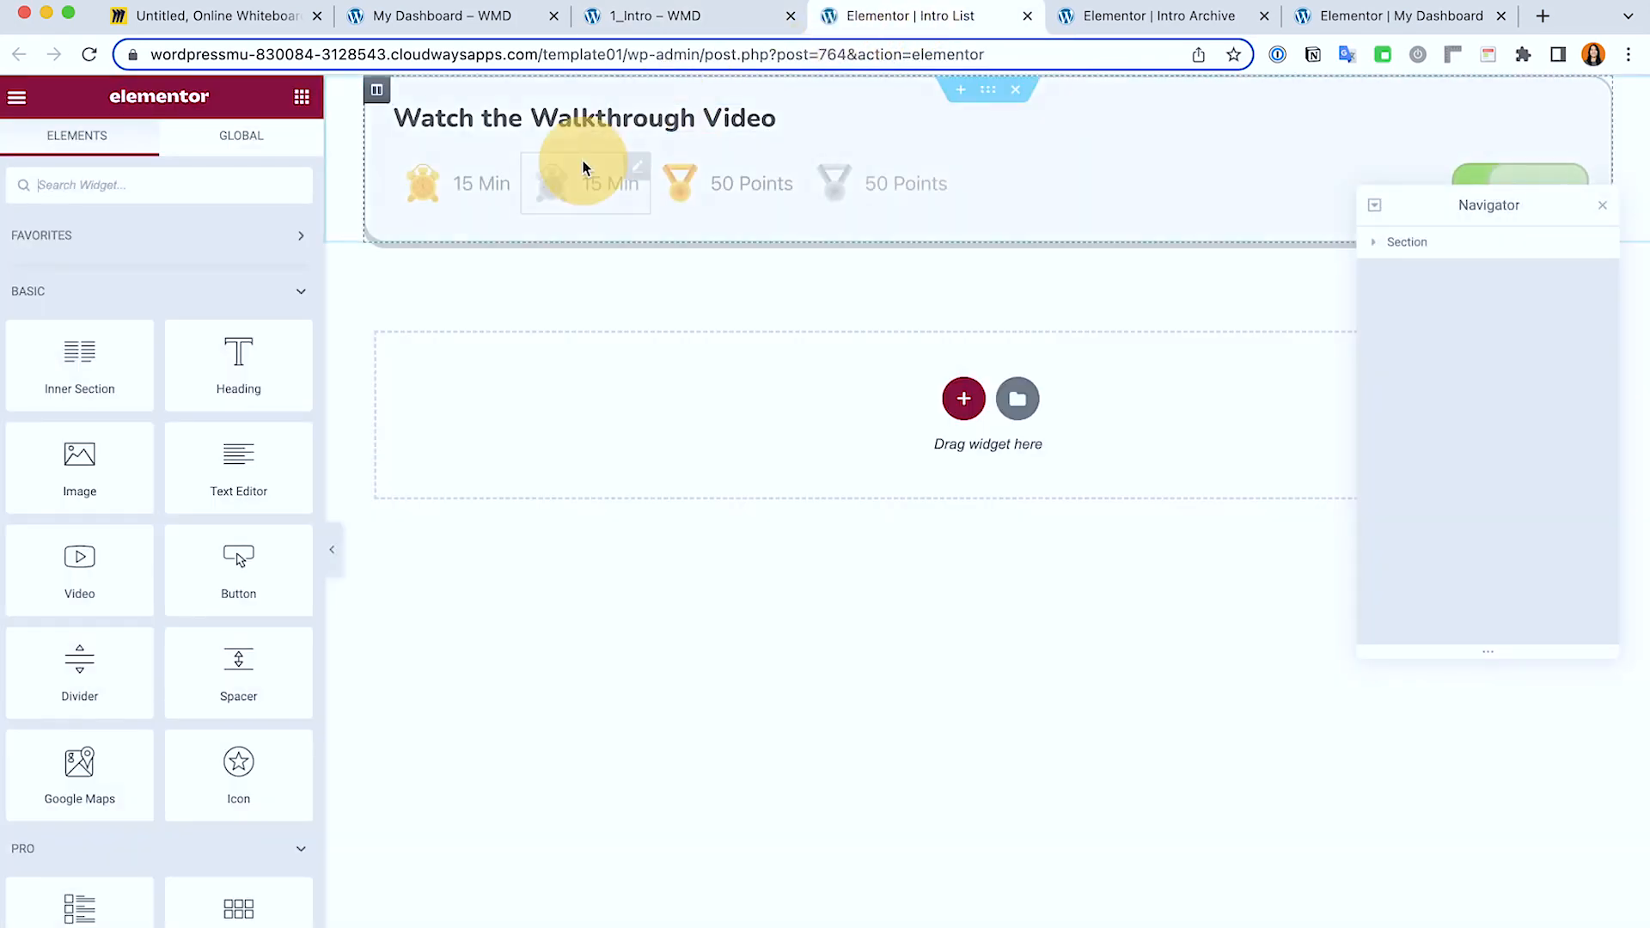
pyautogui.click(673, 16)
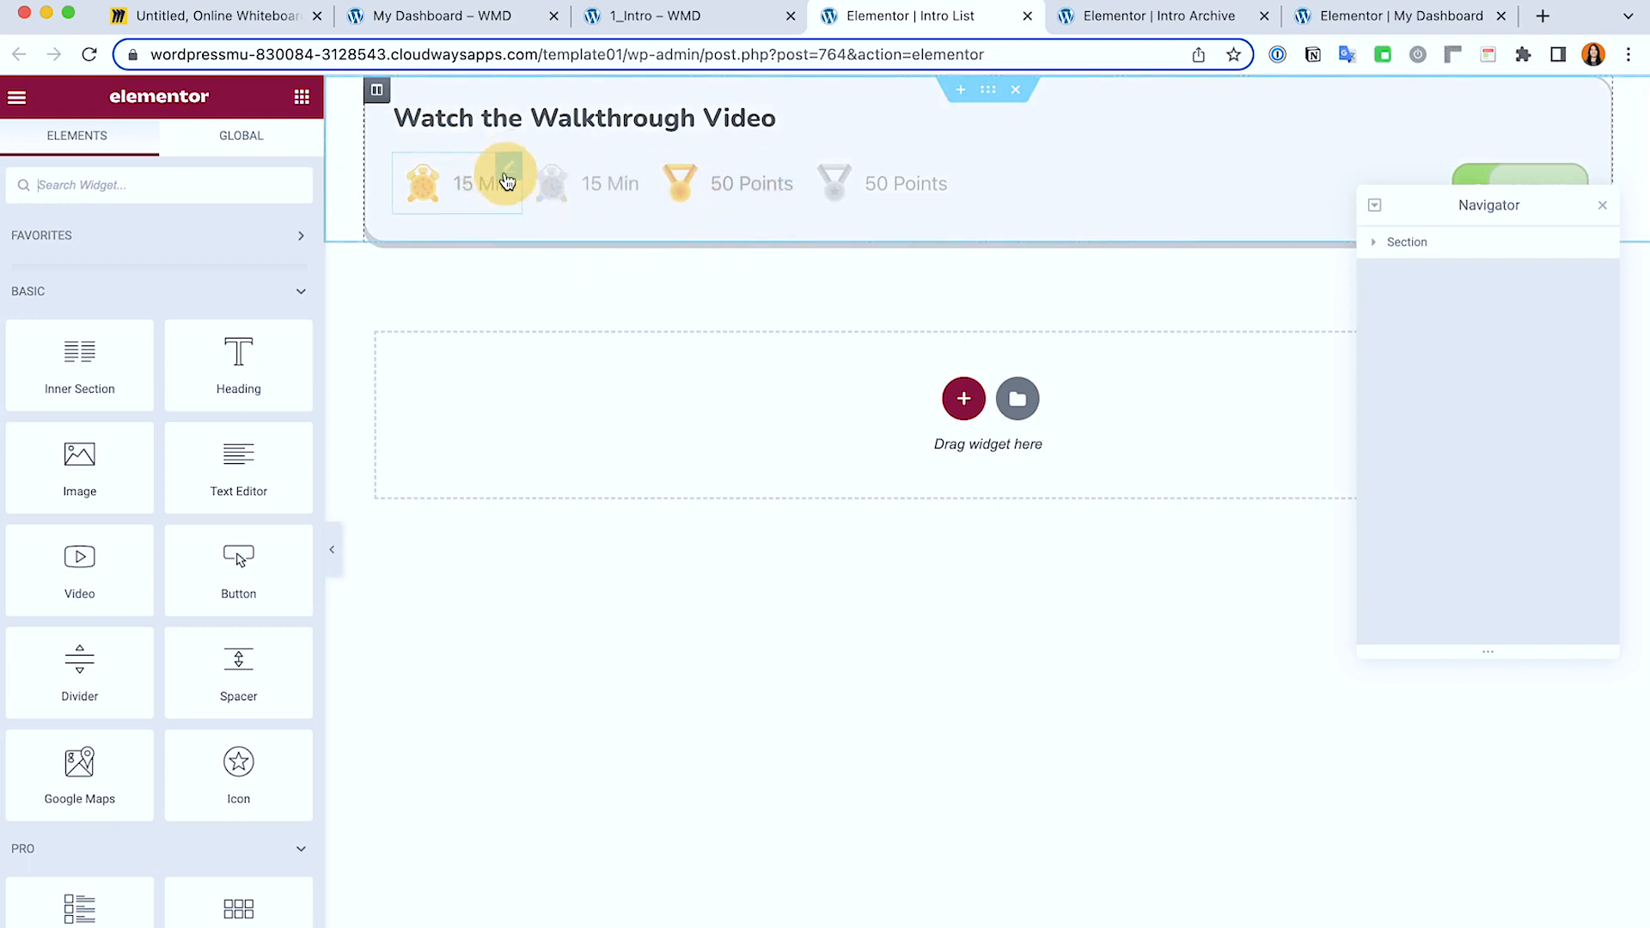
pyautogui.click(460, 182)
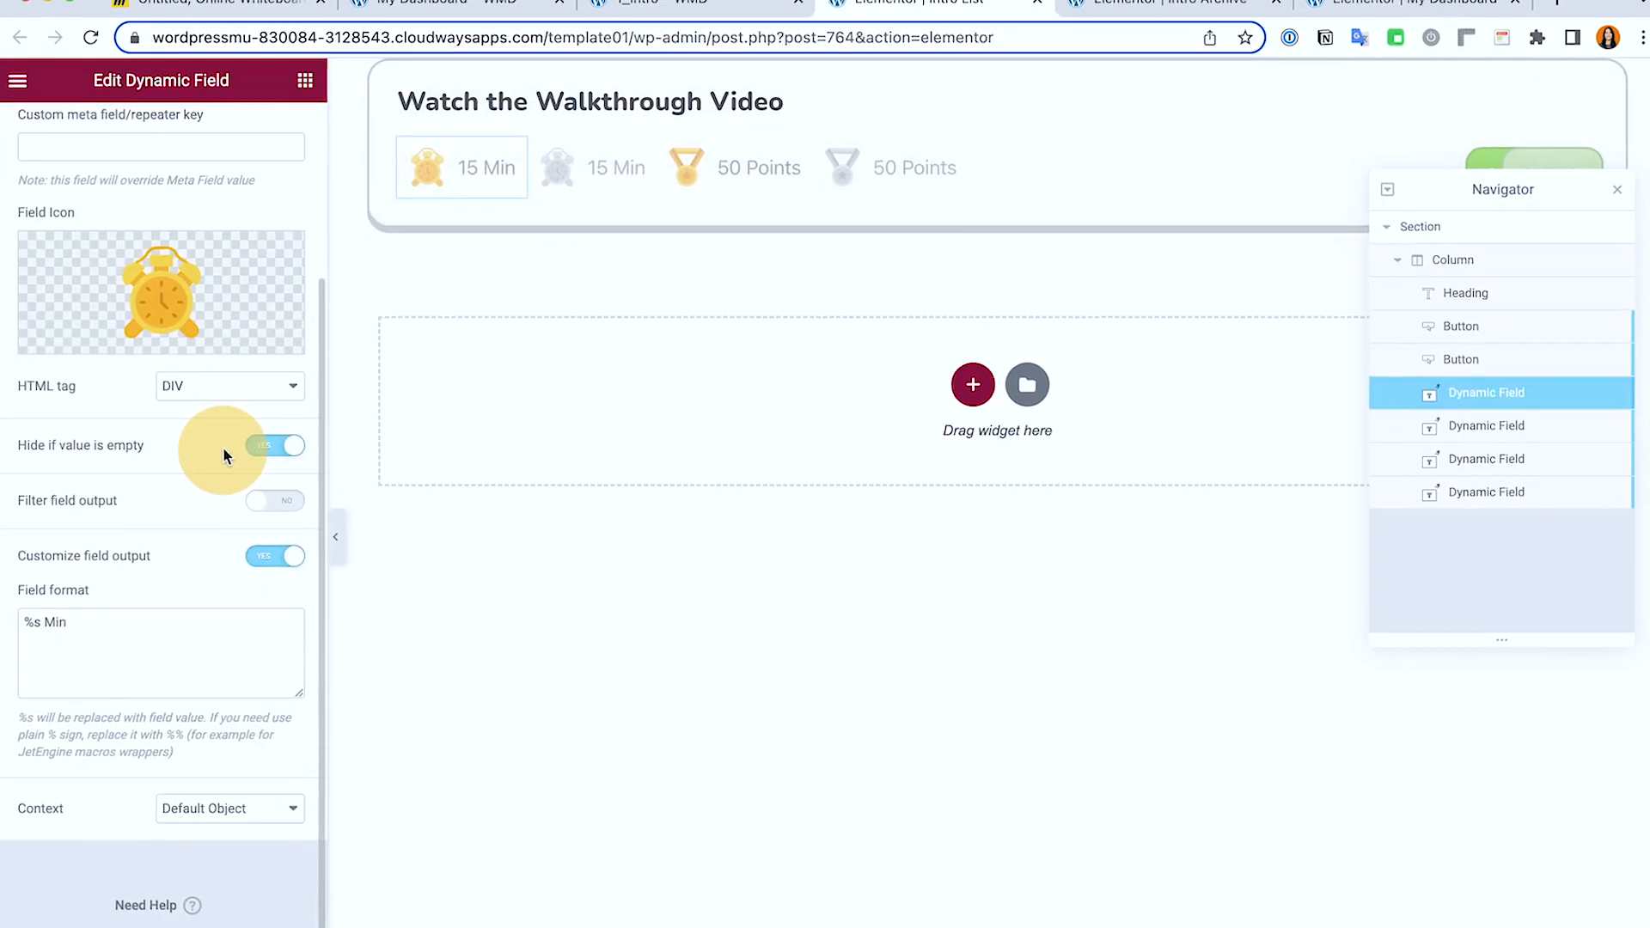
pyautogui.click(280, 74)
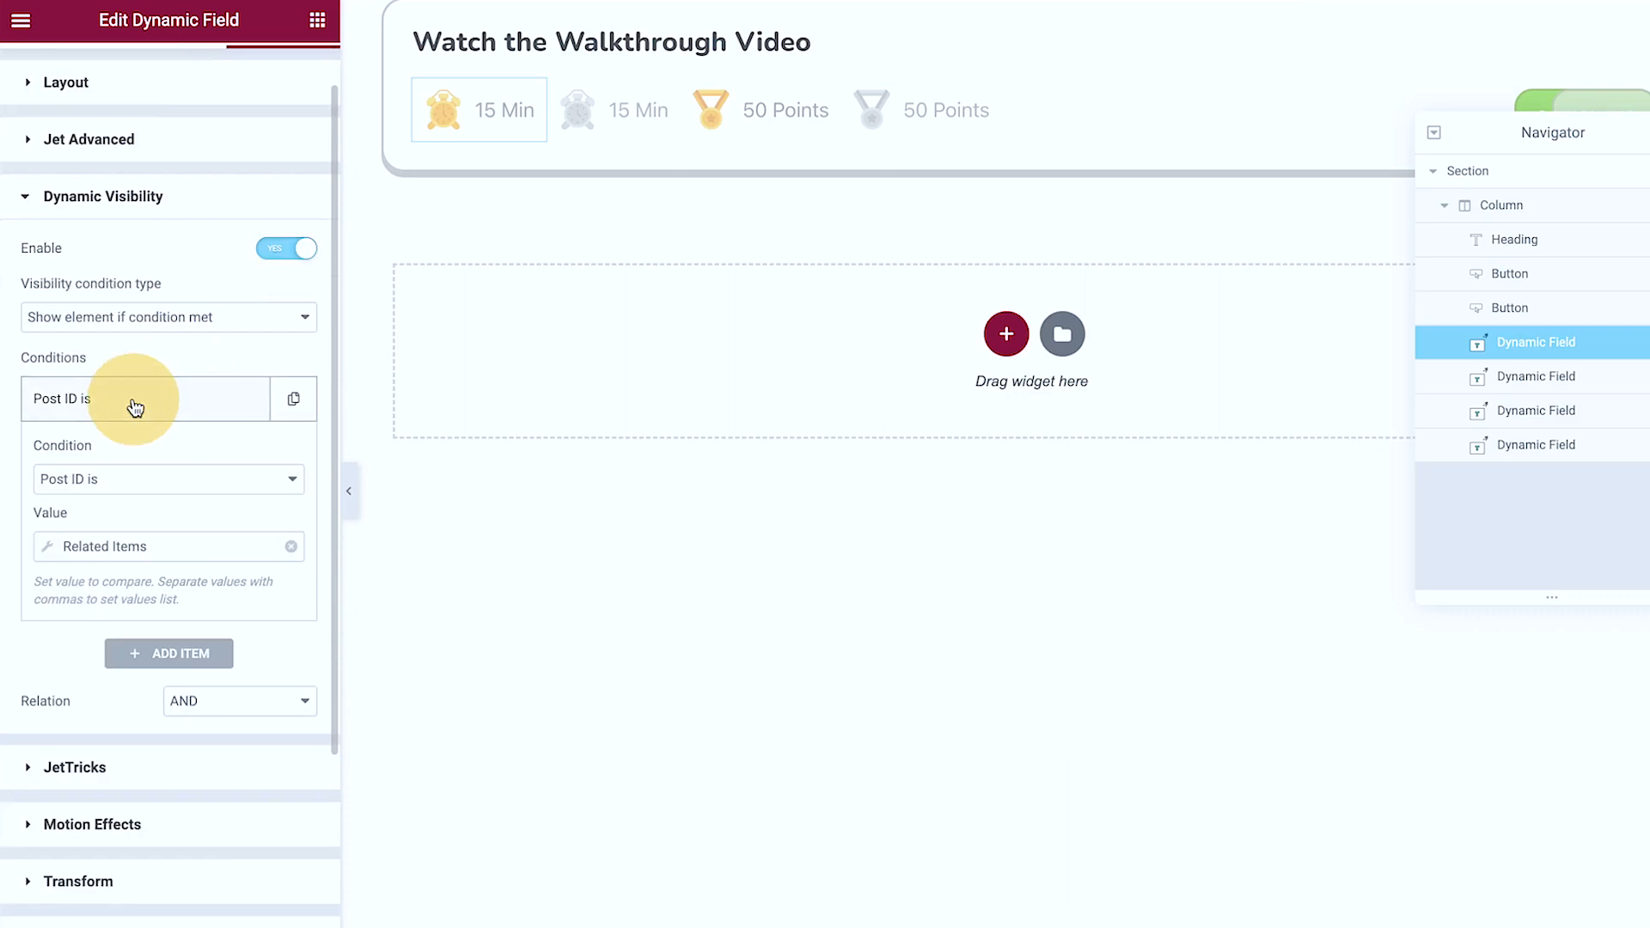
pyautogui.click(76, 546)
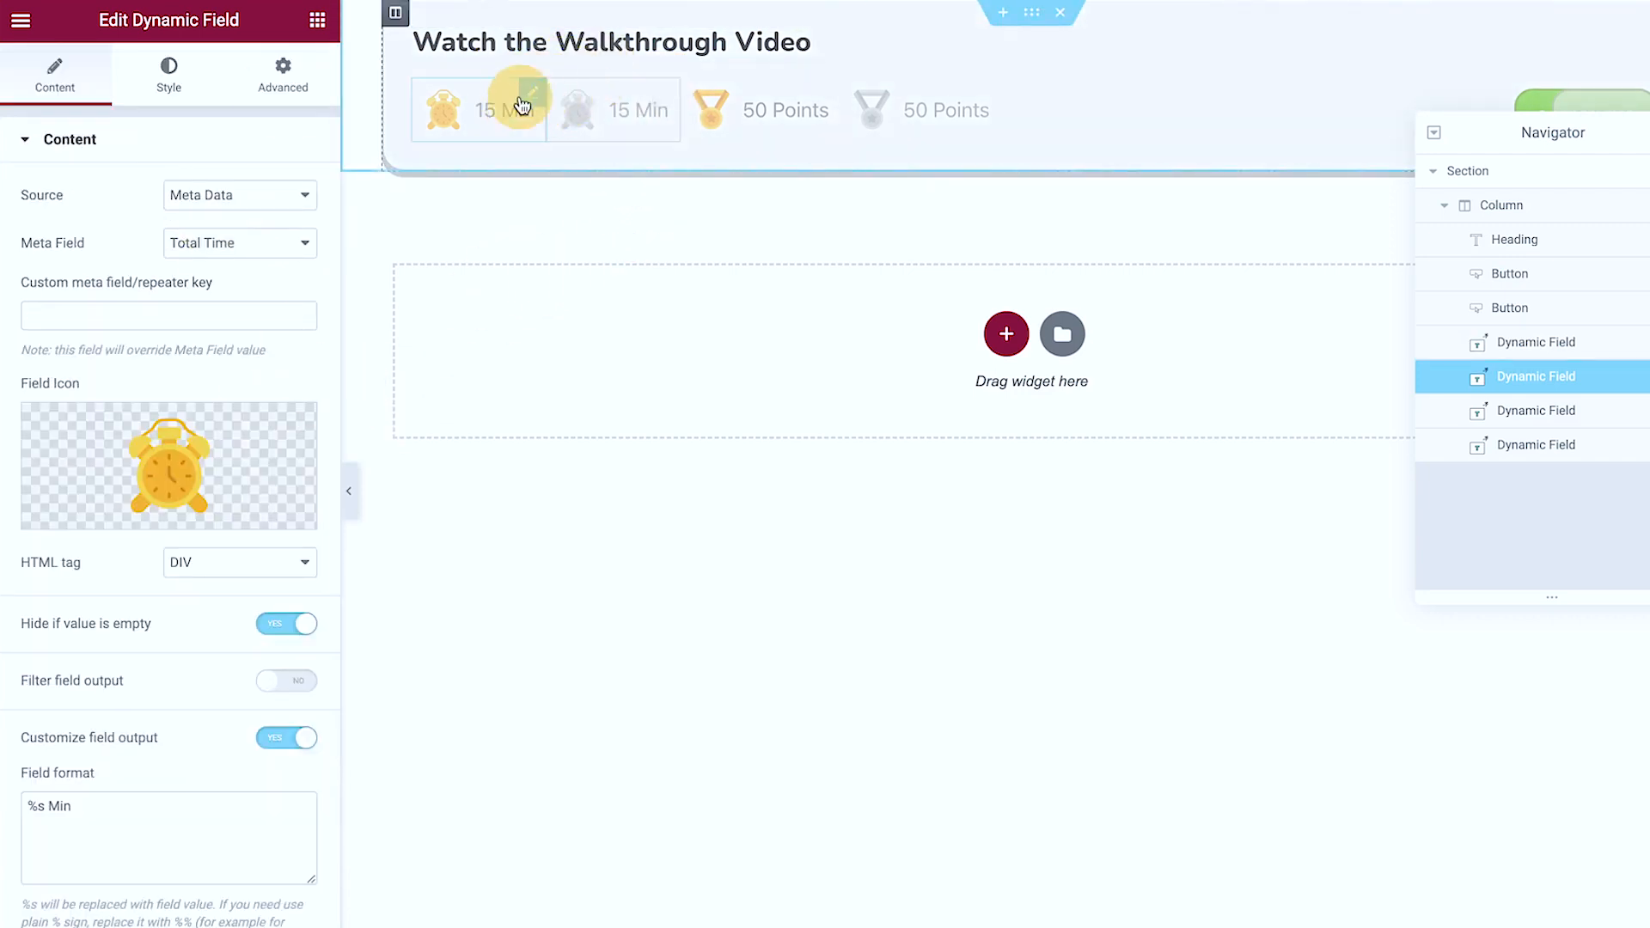
# - Compare the grey 15 Min field's settings, showing Total Time meta formatted as %s Min
pyautogui.click(282, 74)
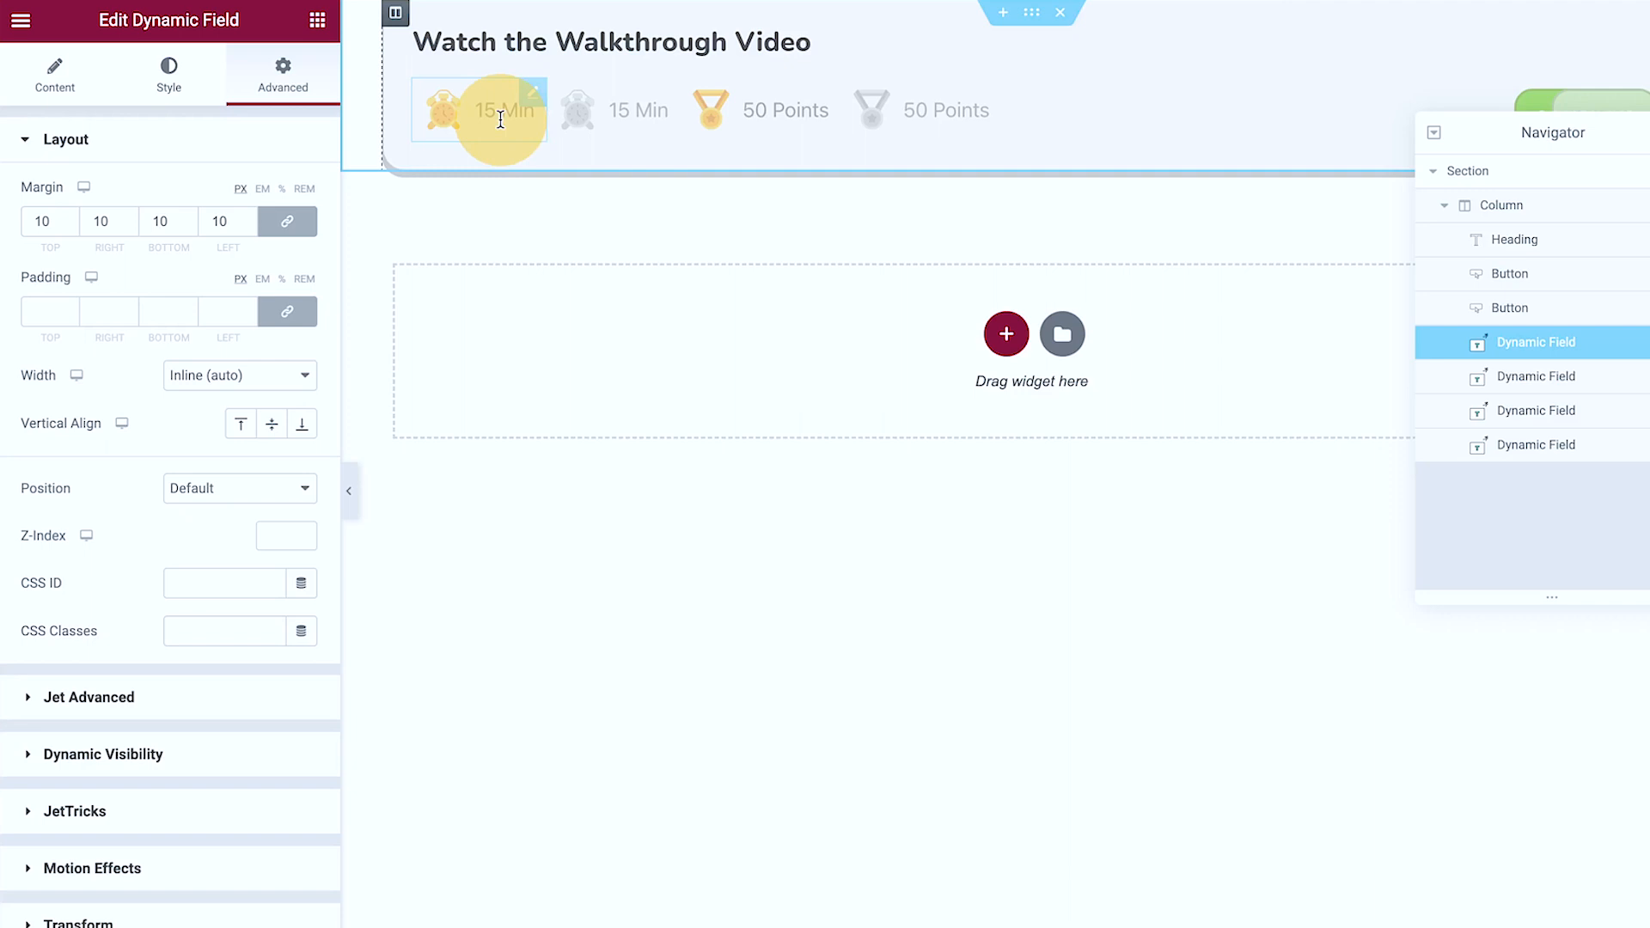
pyautogui.click(653, 110)
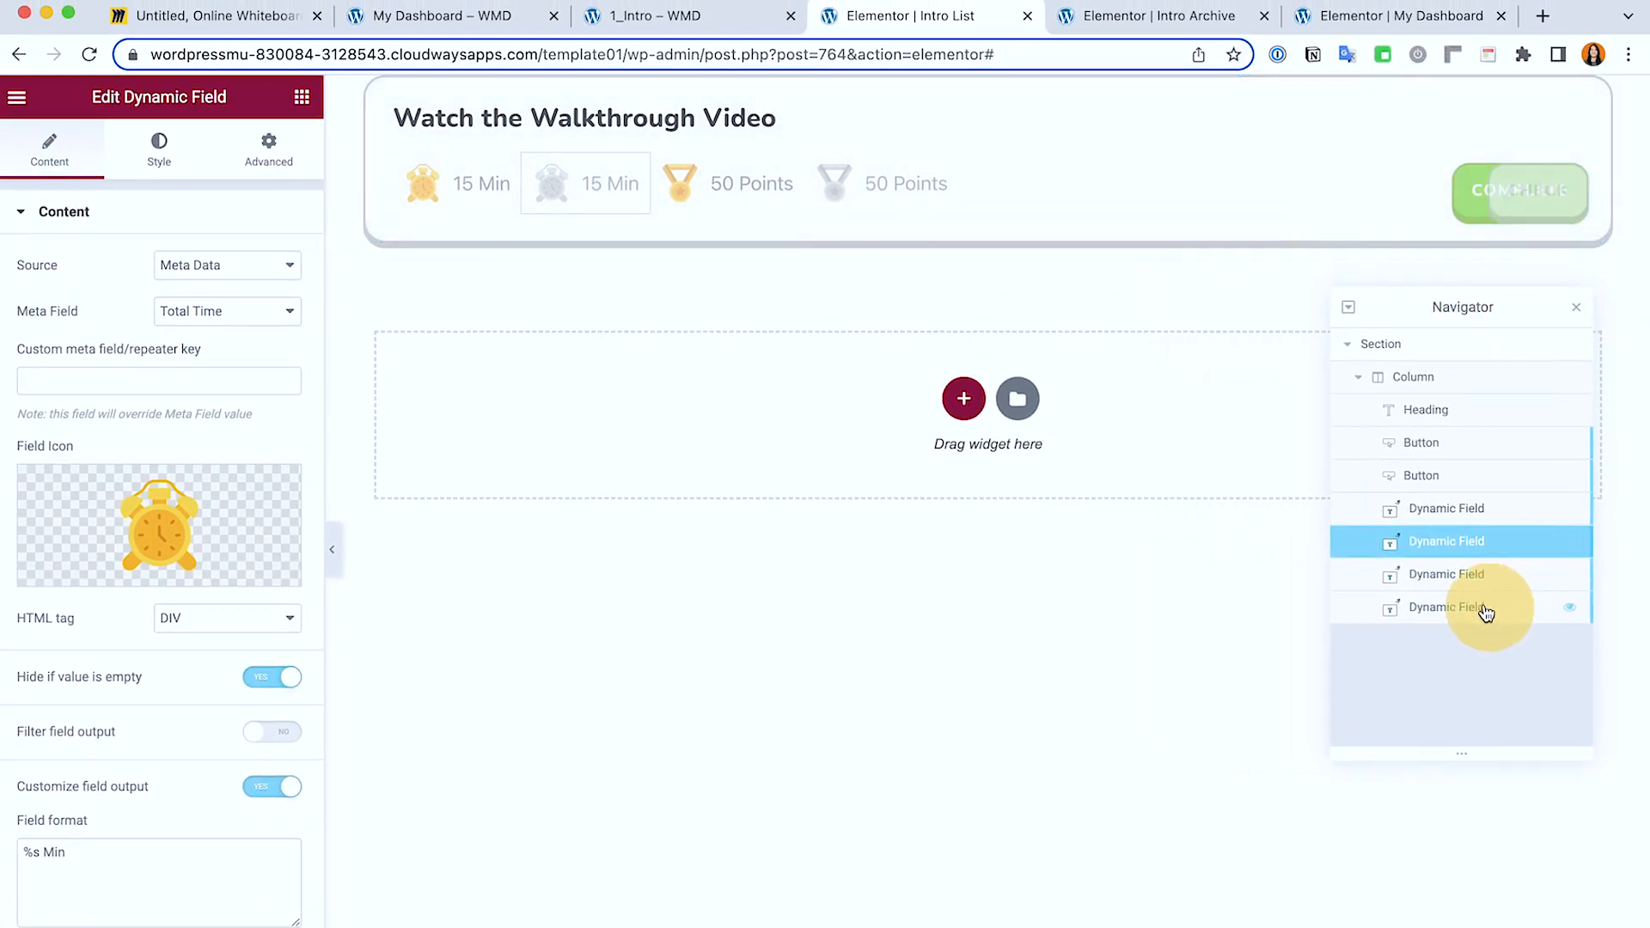
# - Review the card's Complete and Check buttons linking to the post URL, then return to the Introduction page
pyautogui.click(1421, 441)
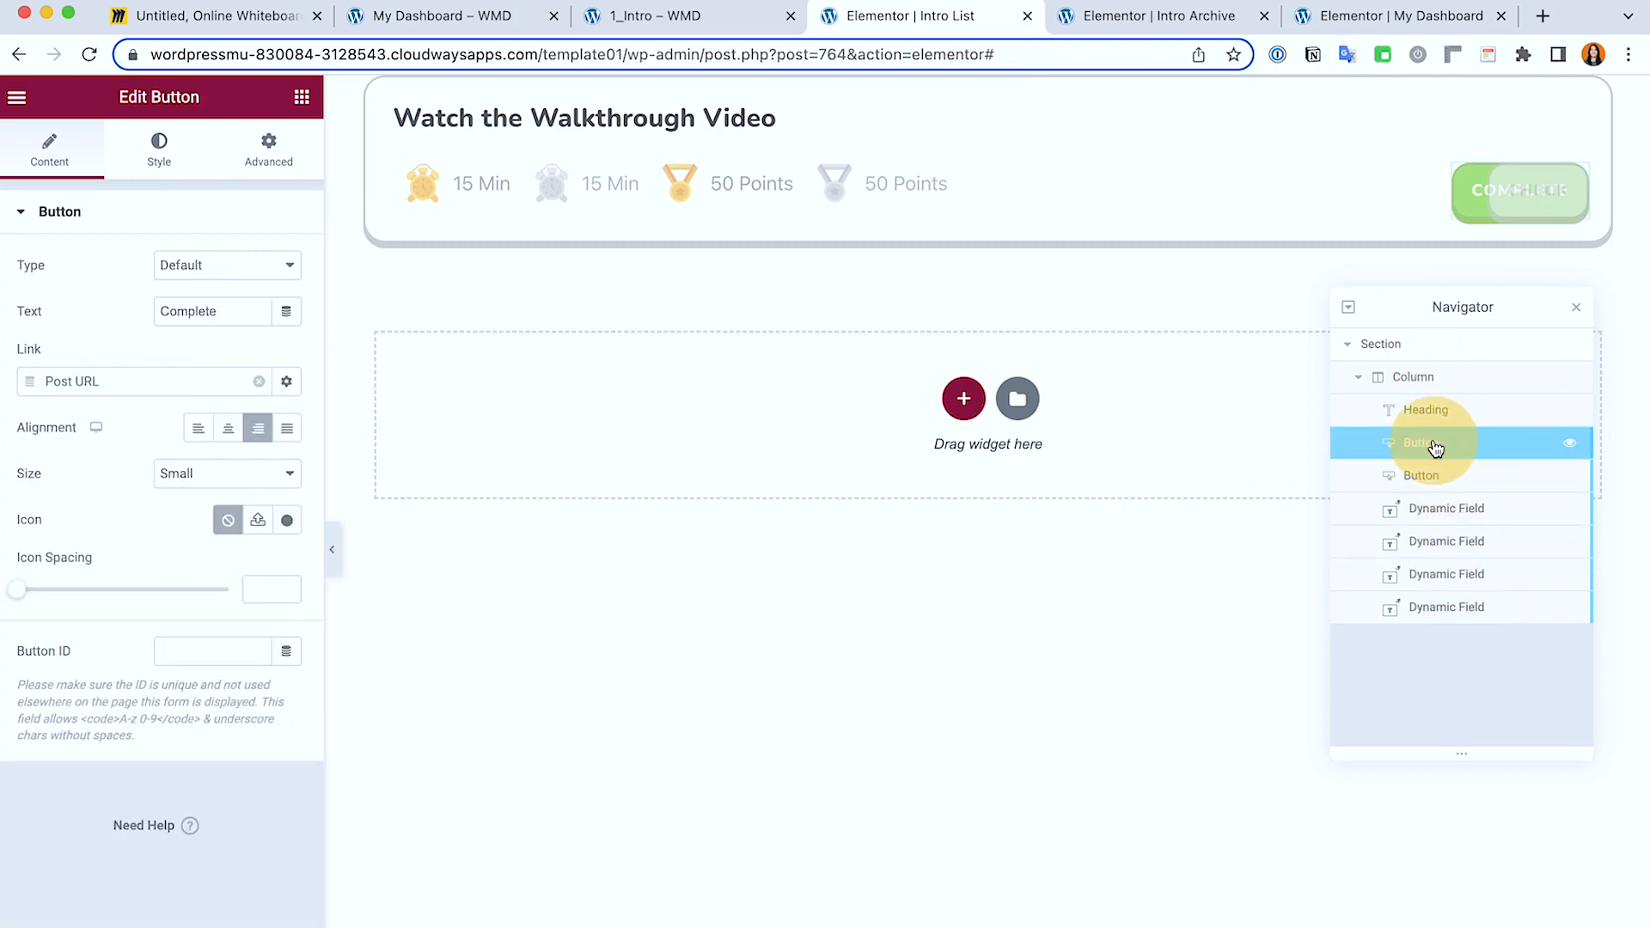
pyautogui.click(1423, 474)
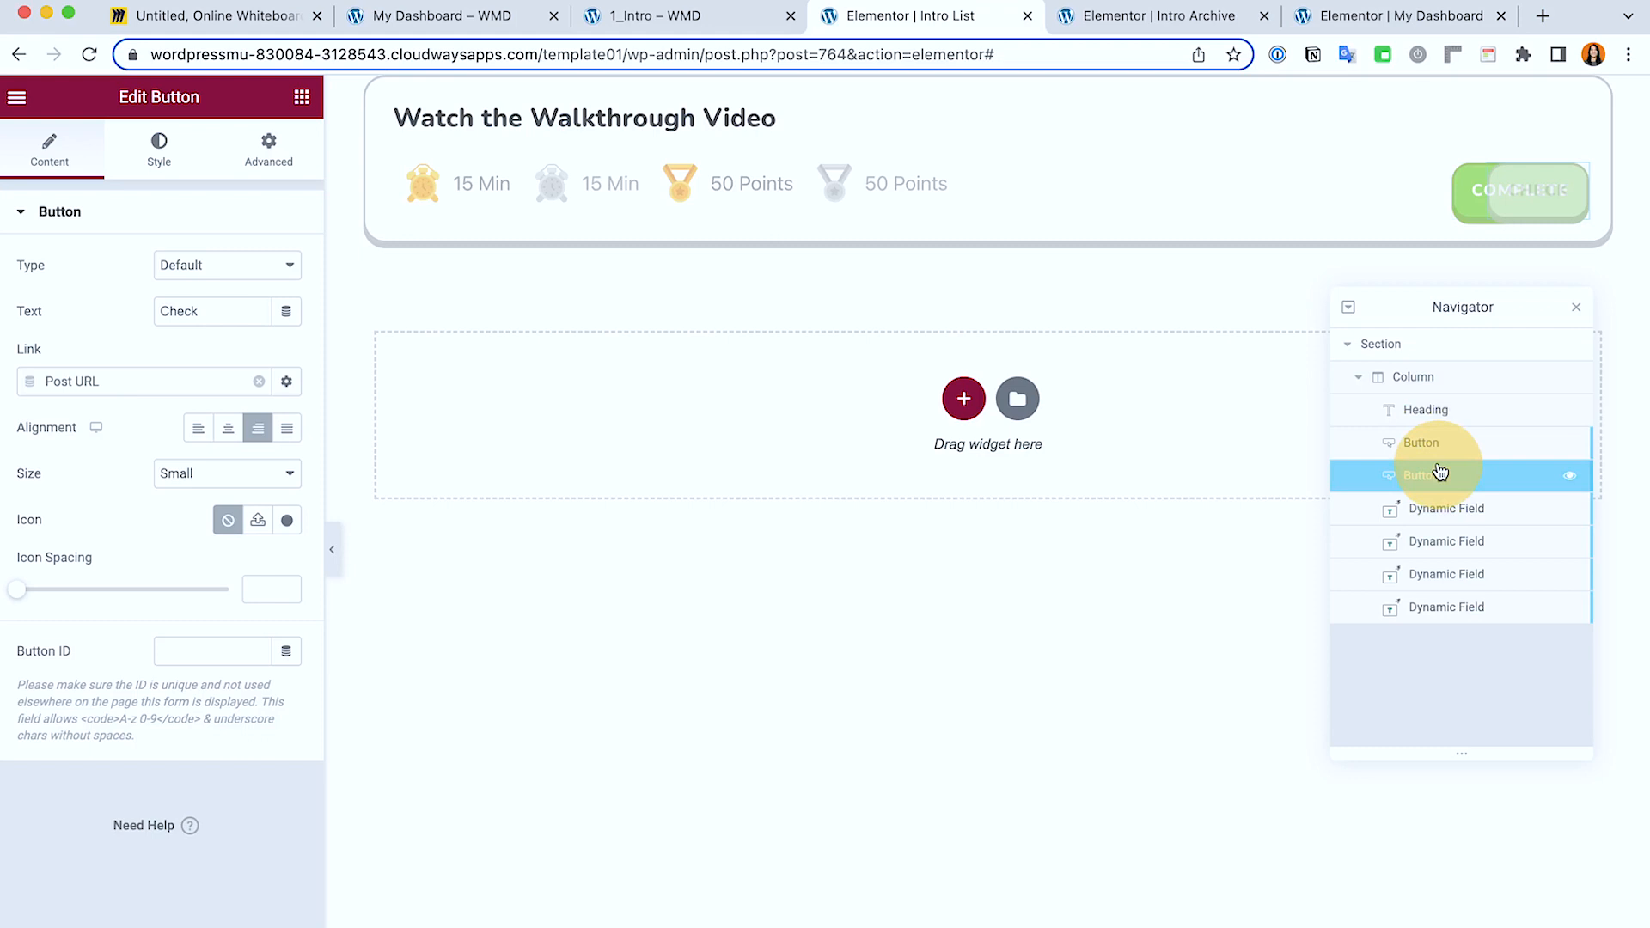
pyautogui.click(1423, 442)
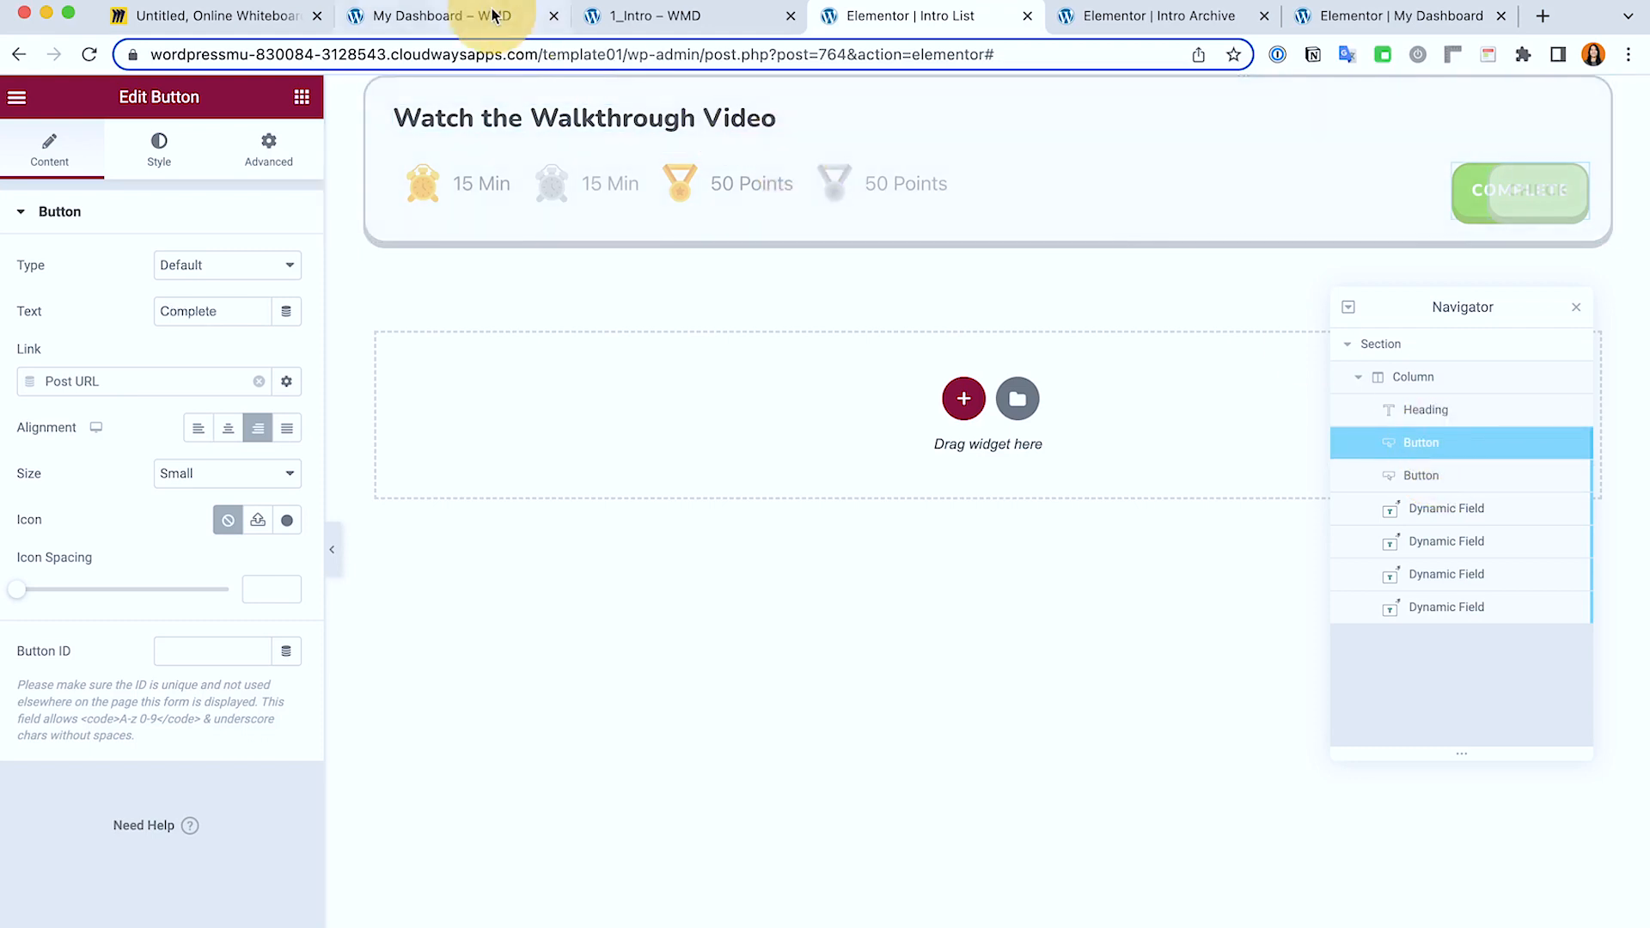
pyautogui.click(688, 16)
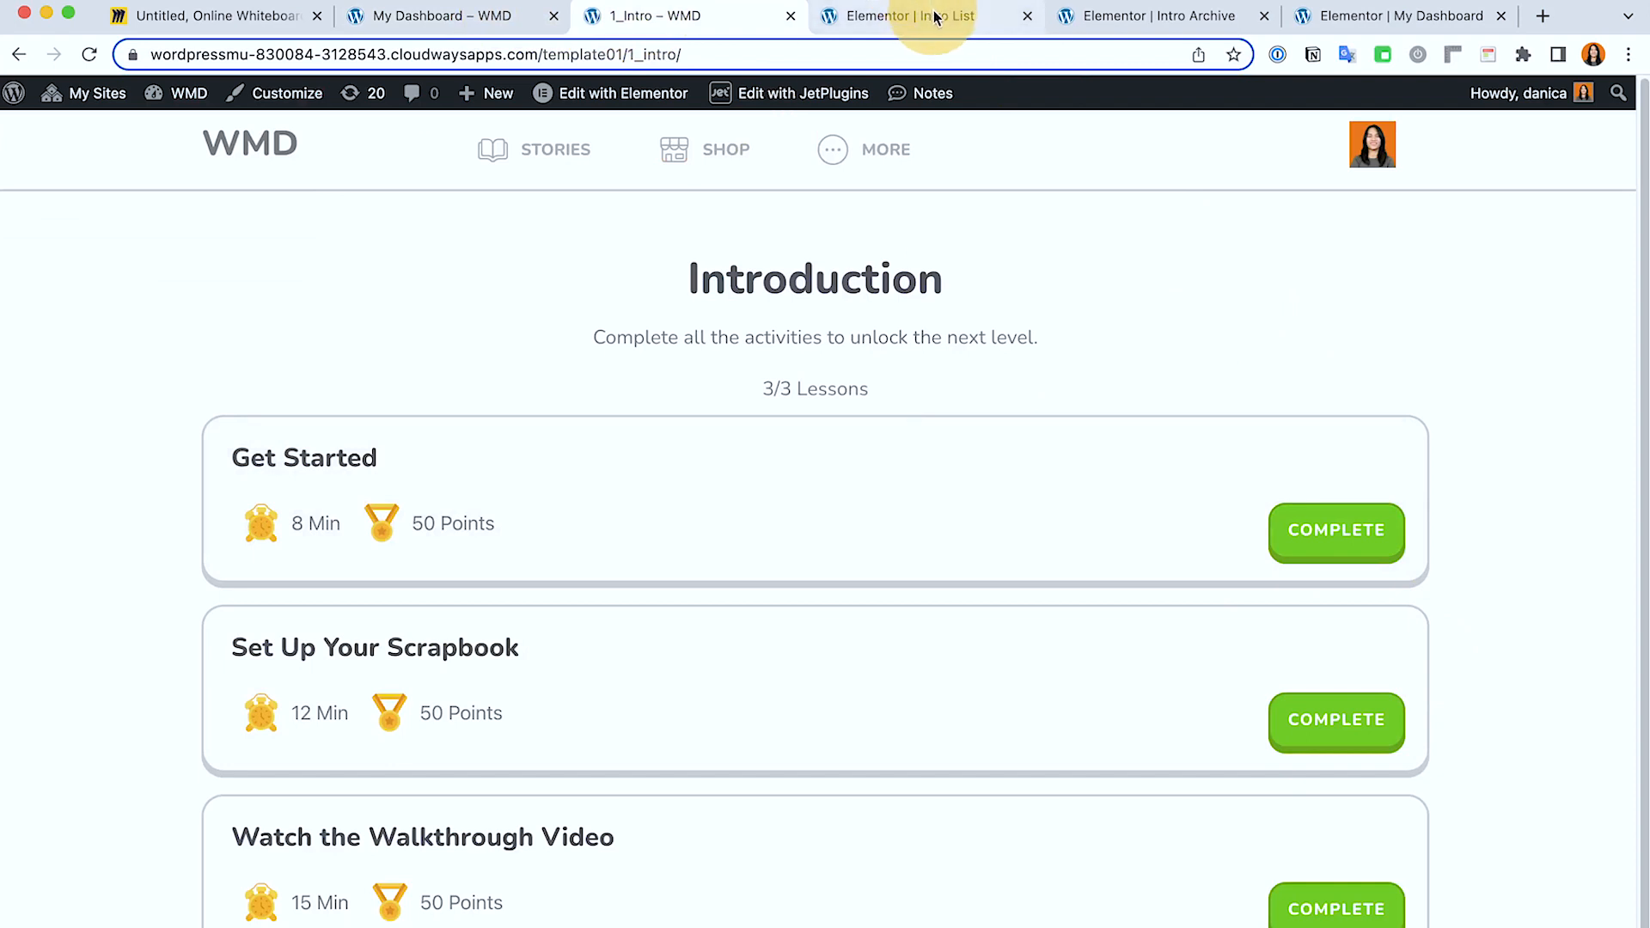
pyautogui.click(894, 16)
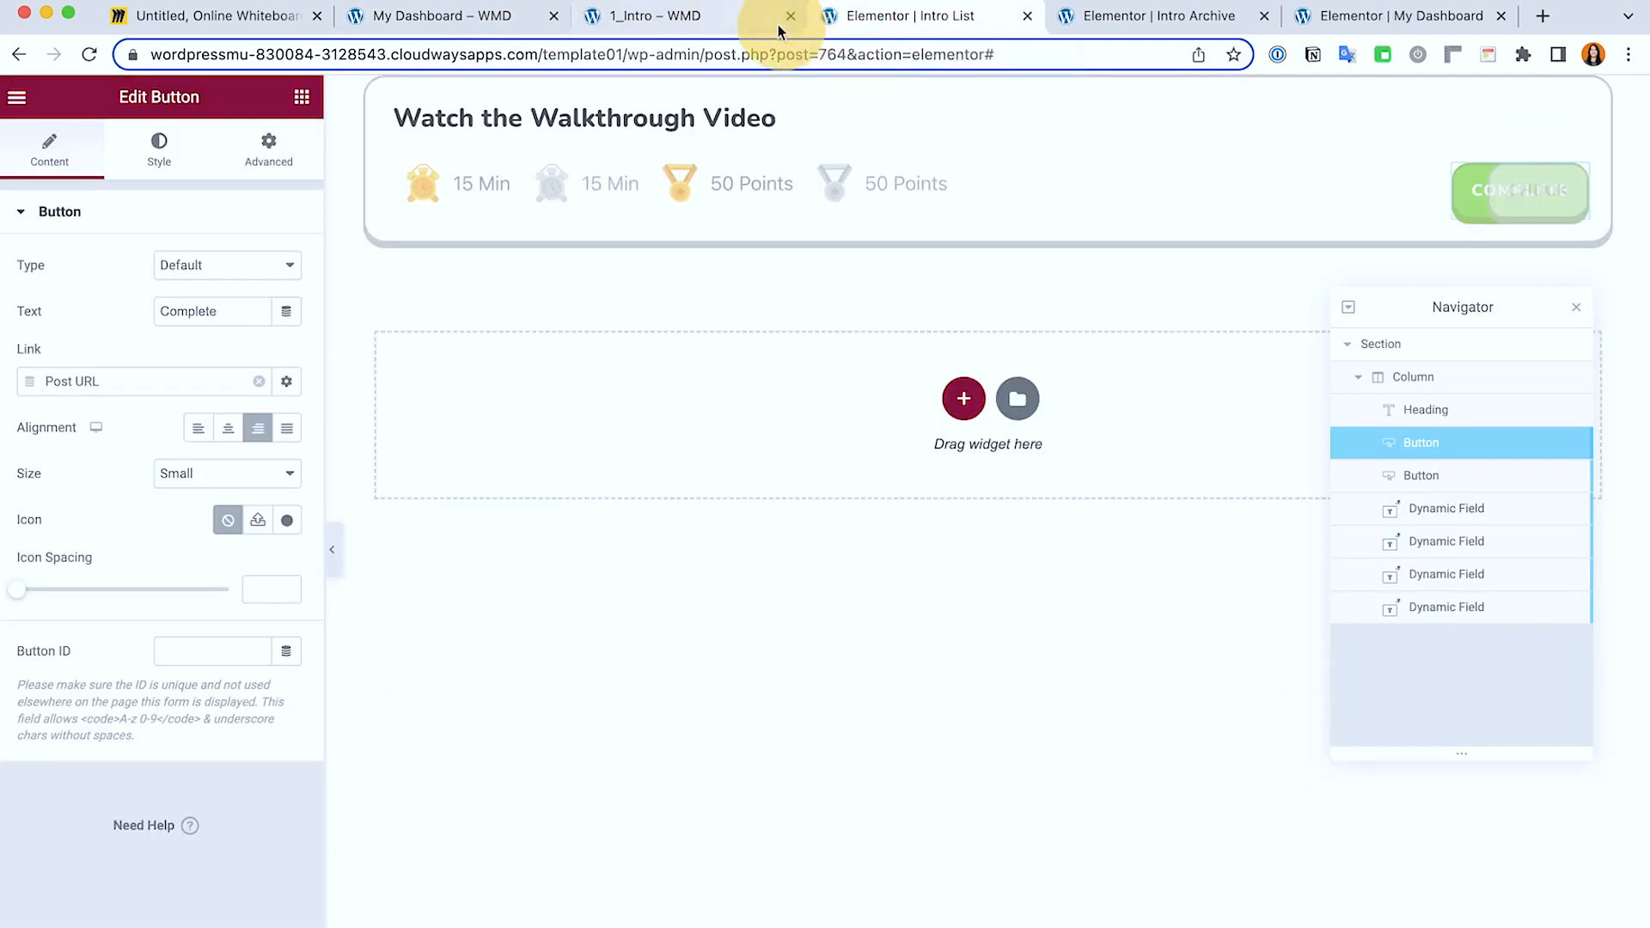
pyautogui.click(652, 16)
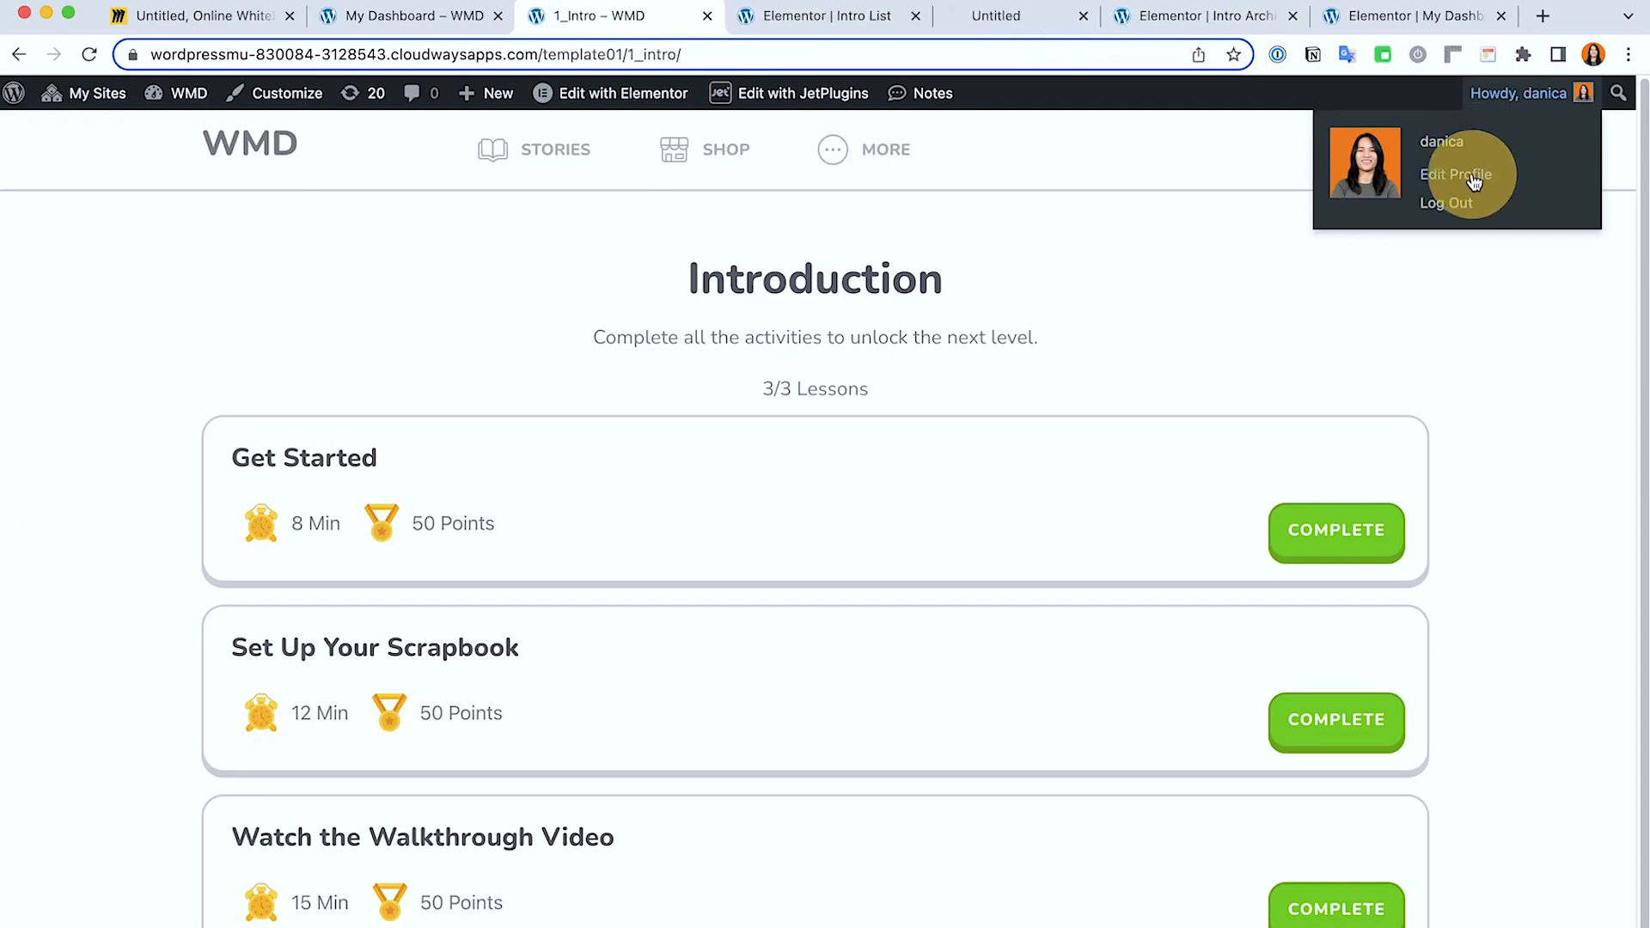
# - In Edit Profile, disconnect Get Started and Set Up Your Scrapbook from Completed Intro Lesson, leaving 1/3 Lessons
pyautogui.click(1456, 176)
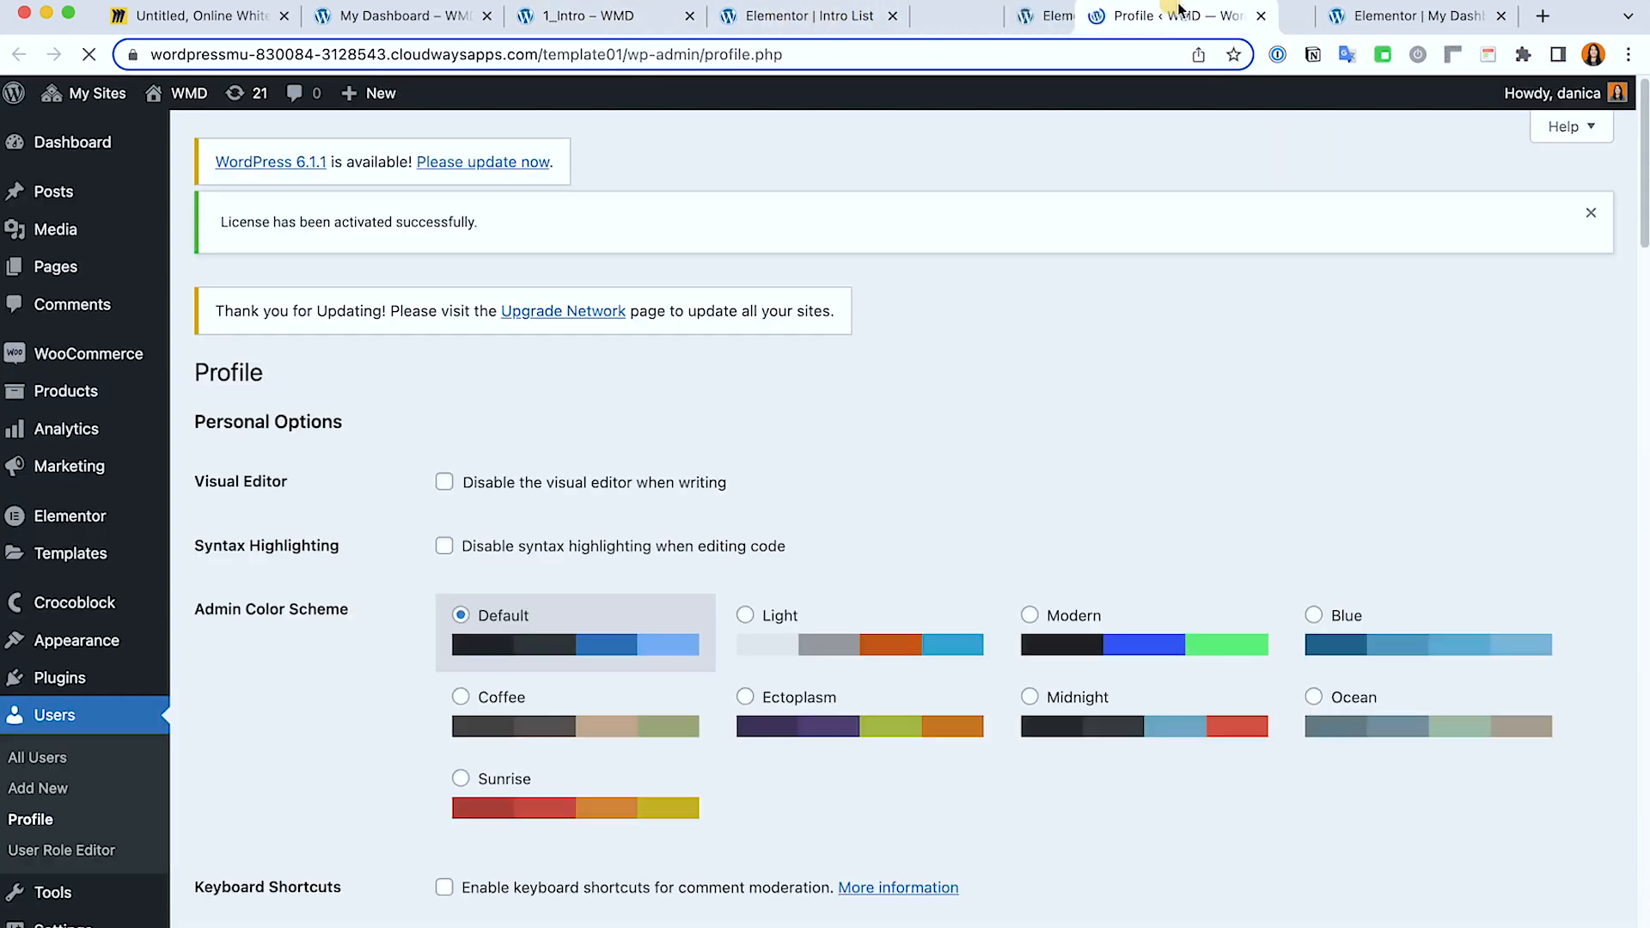
pyautogui.scroll(-3)
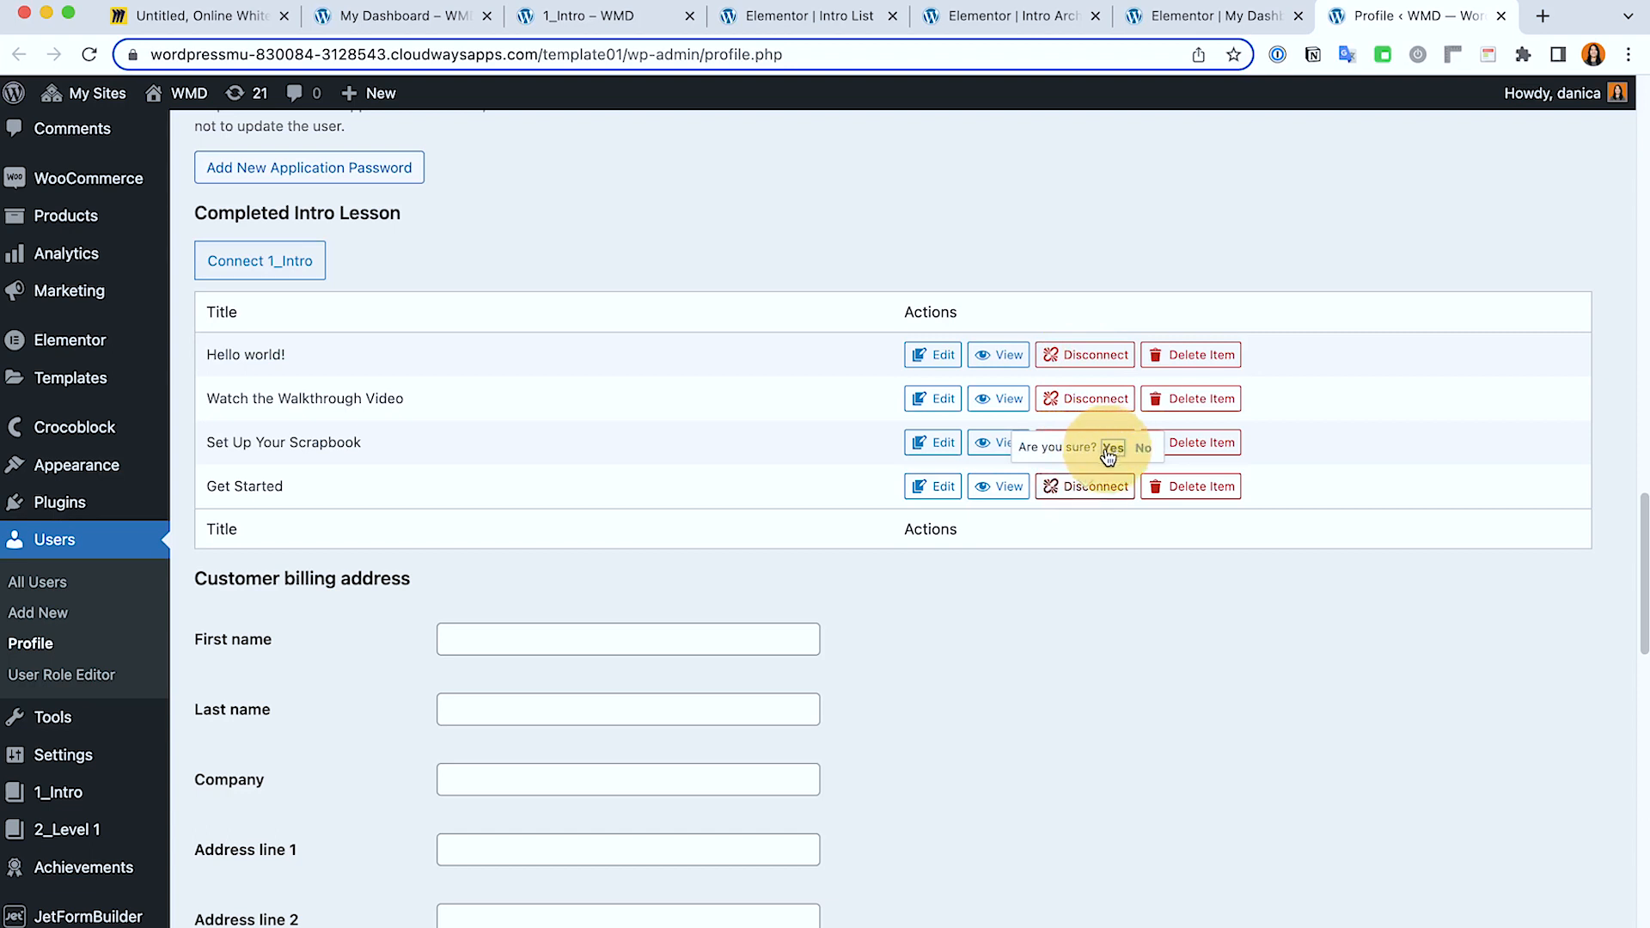
pyautogui.click(1112, 447)
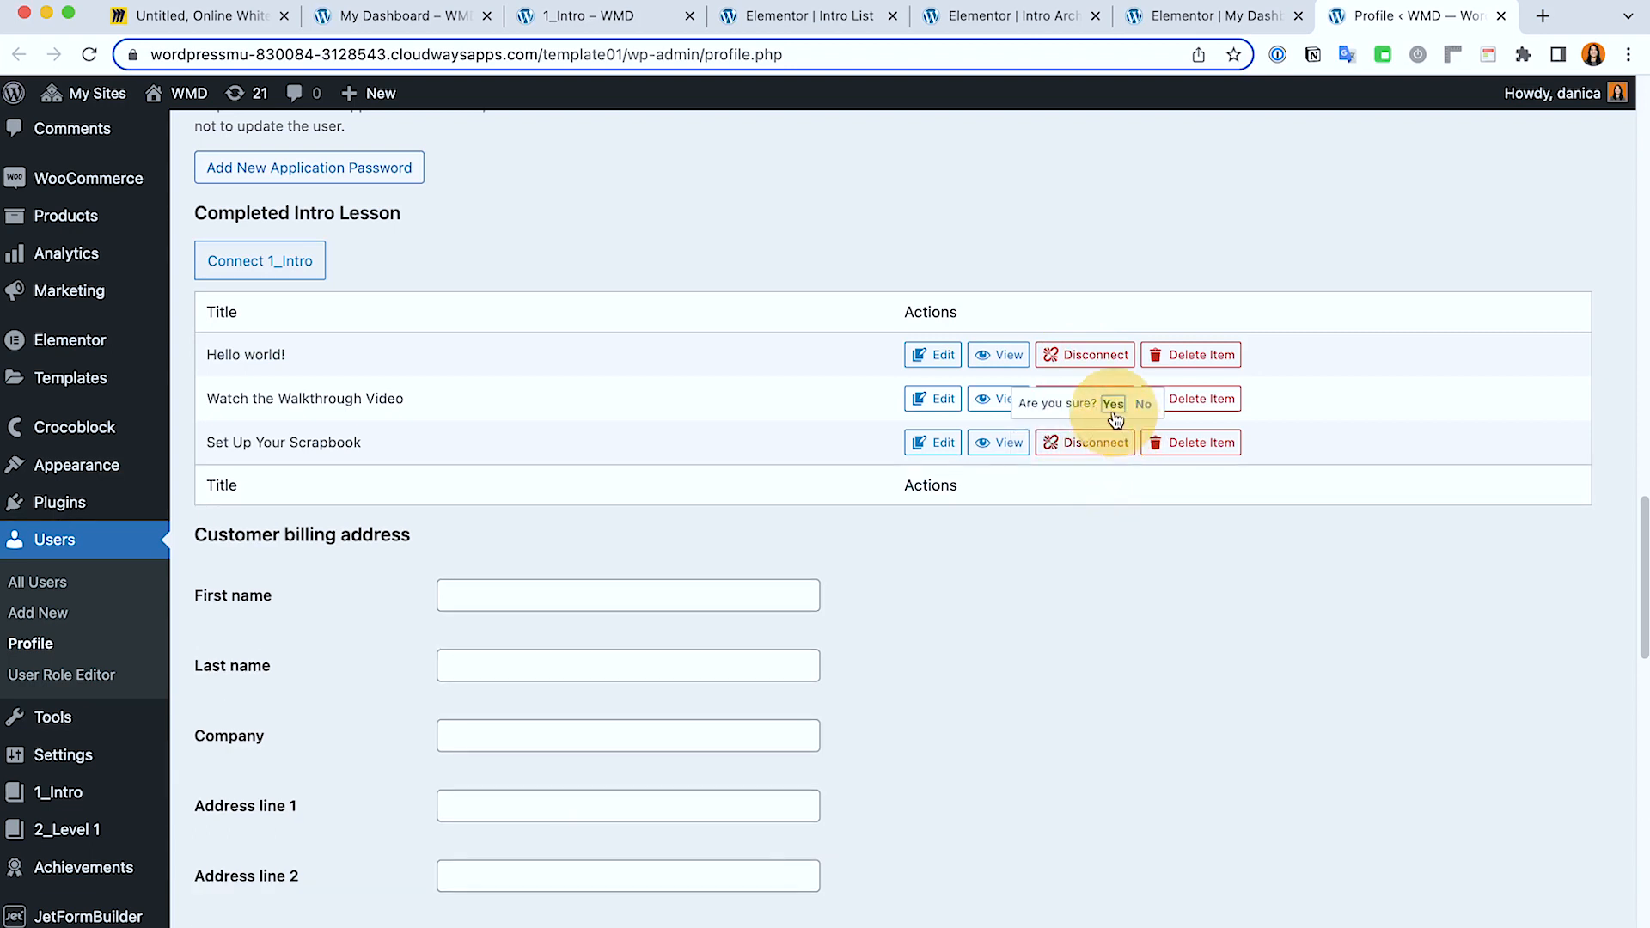
pyautogui.click(1112, 403)
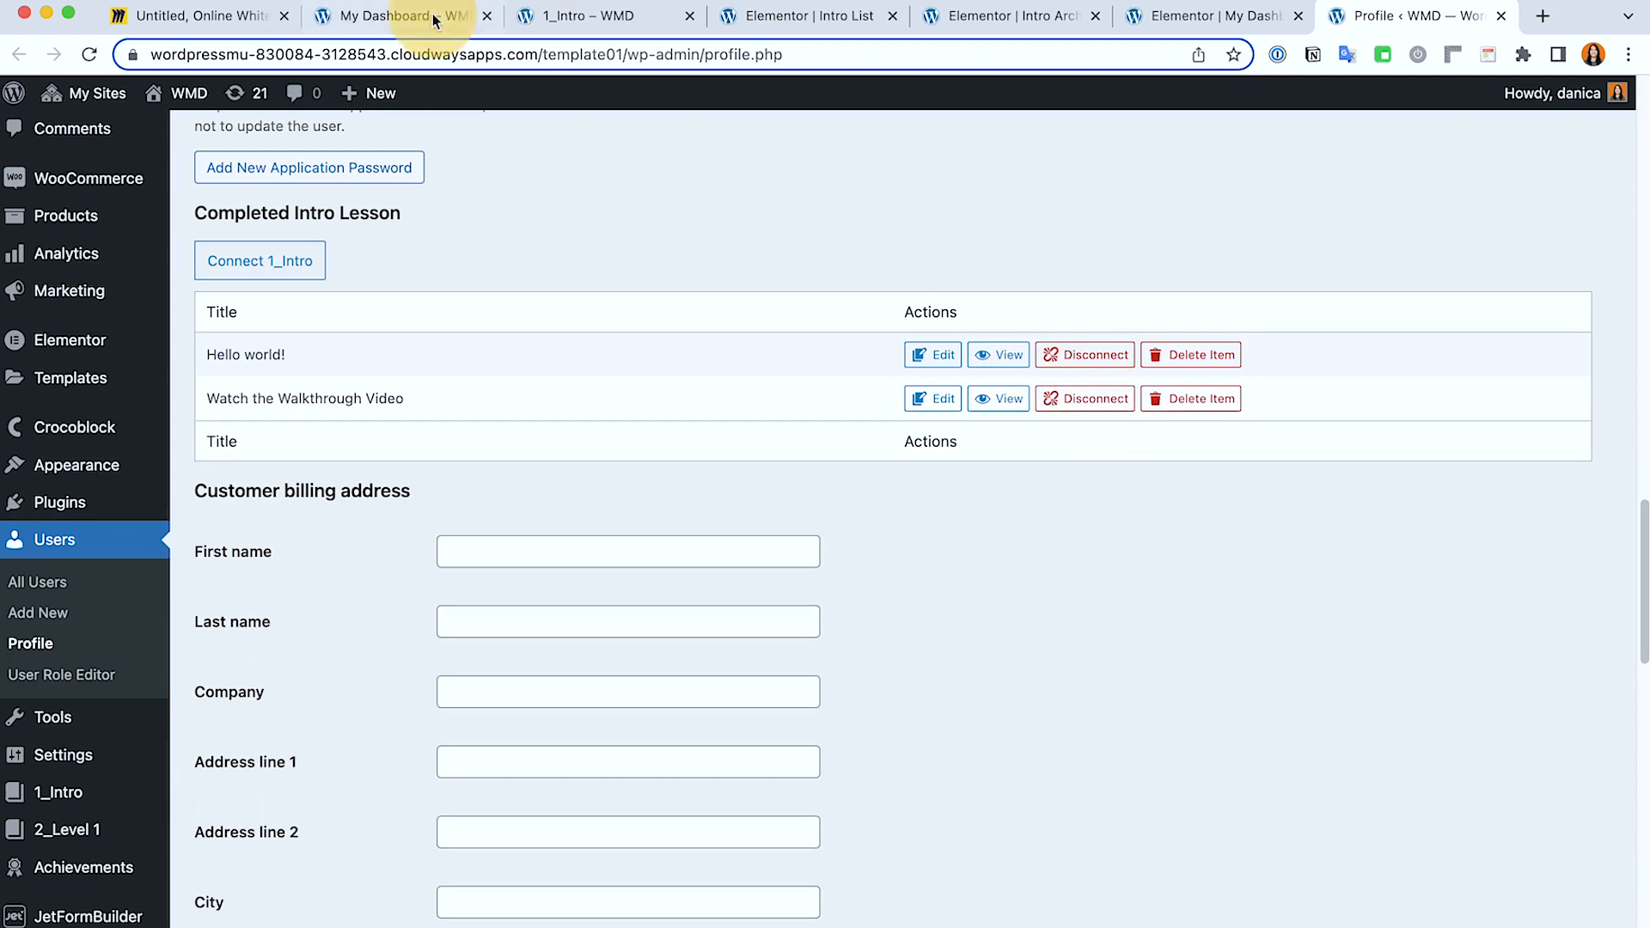
pyautogui.click(599, 16)
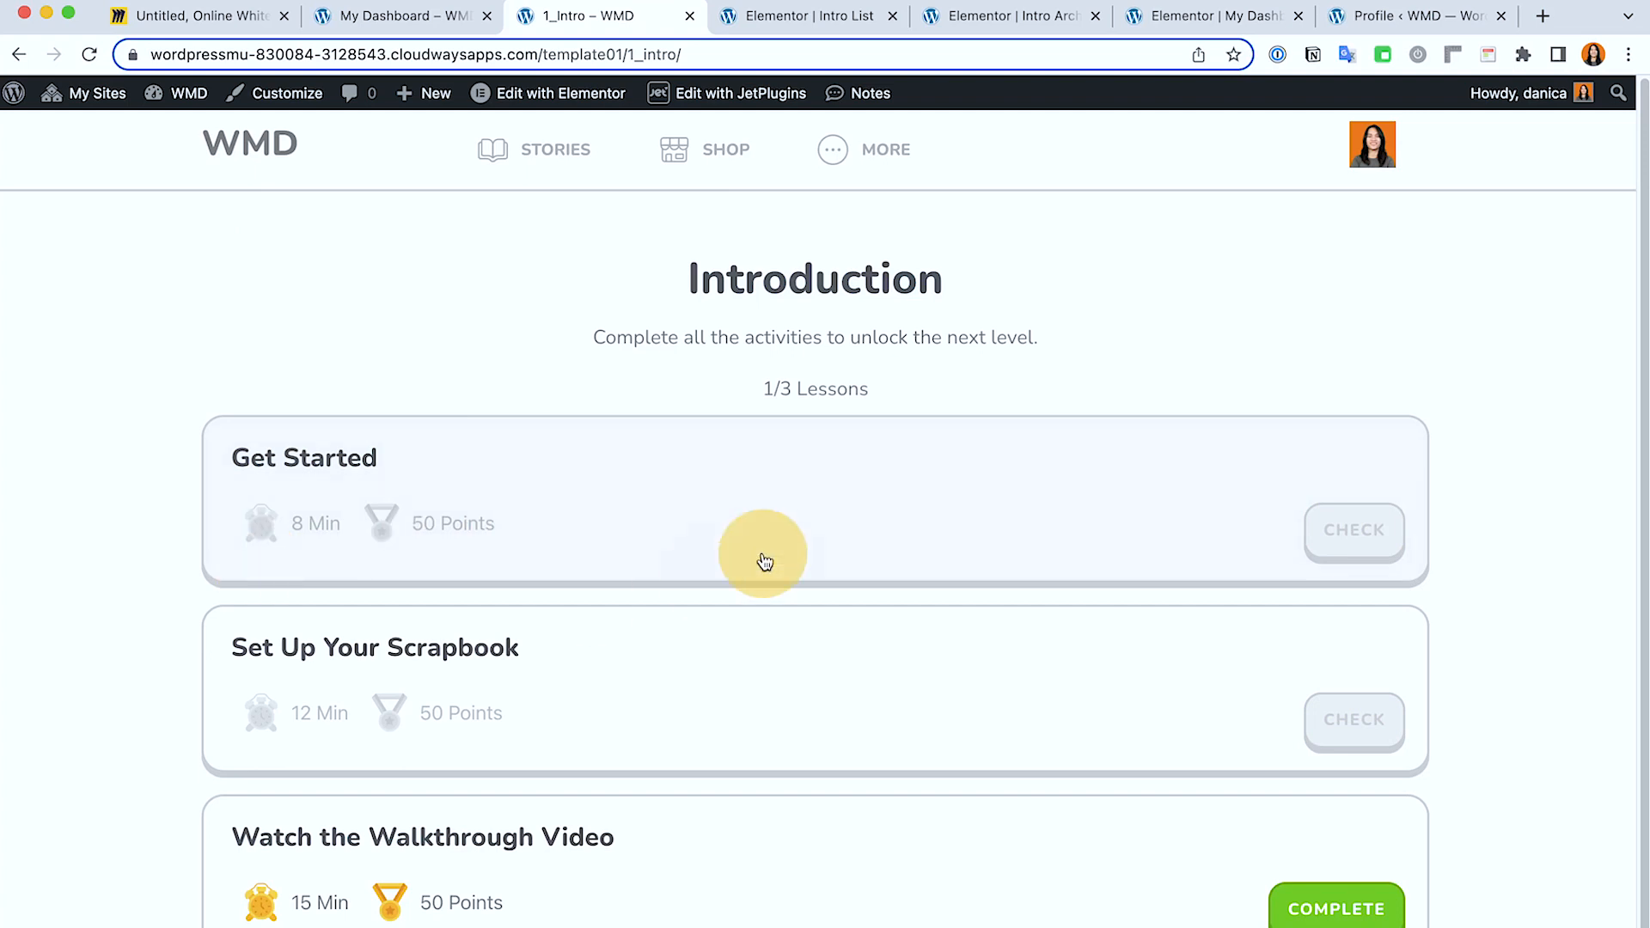
pyautogui.moveTo(752, 683)
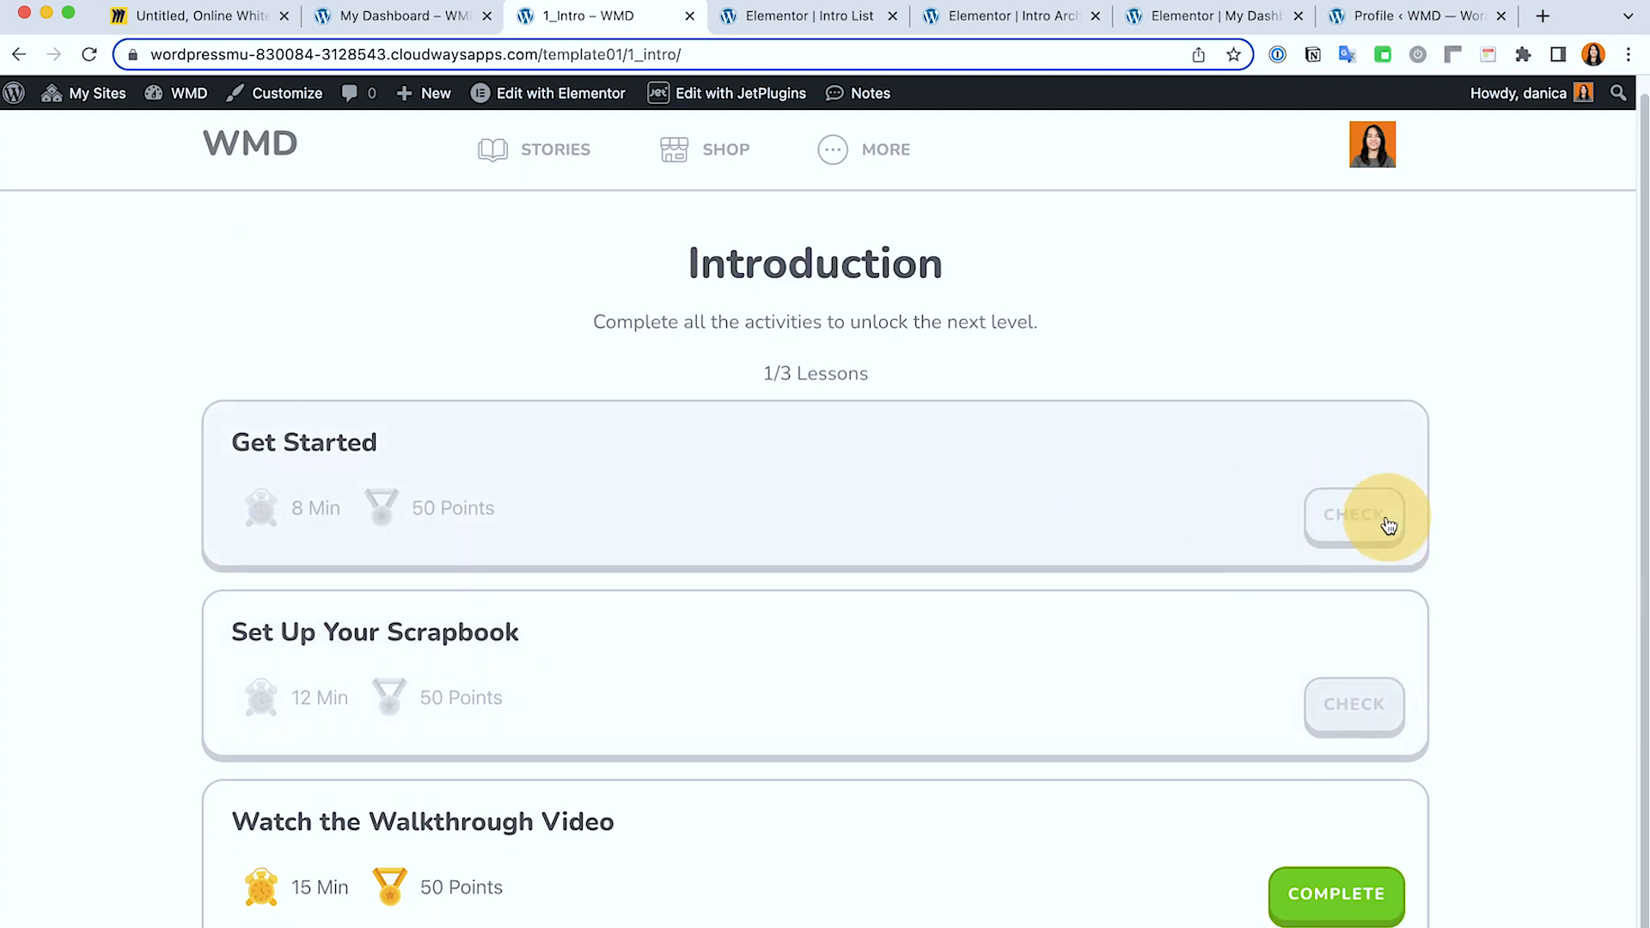
# - Open the Get Started lesson from the Introduction list and mark it complete
pyautogui.click(1352, 513)
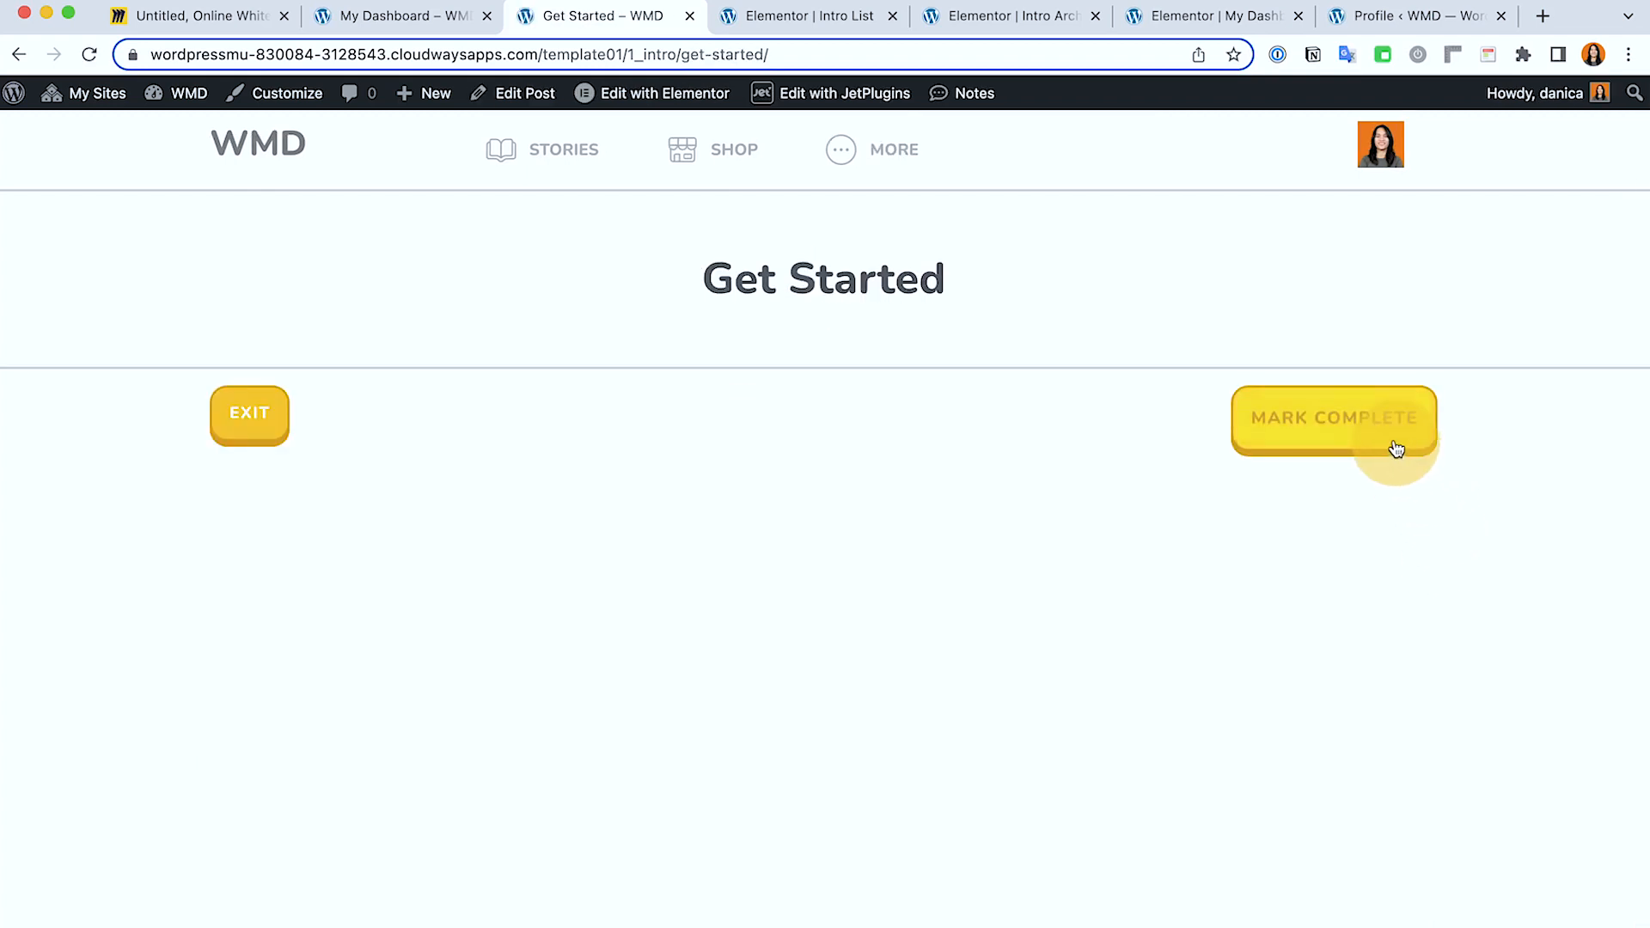
pyautogui.click(1334, 418)
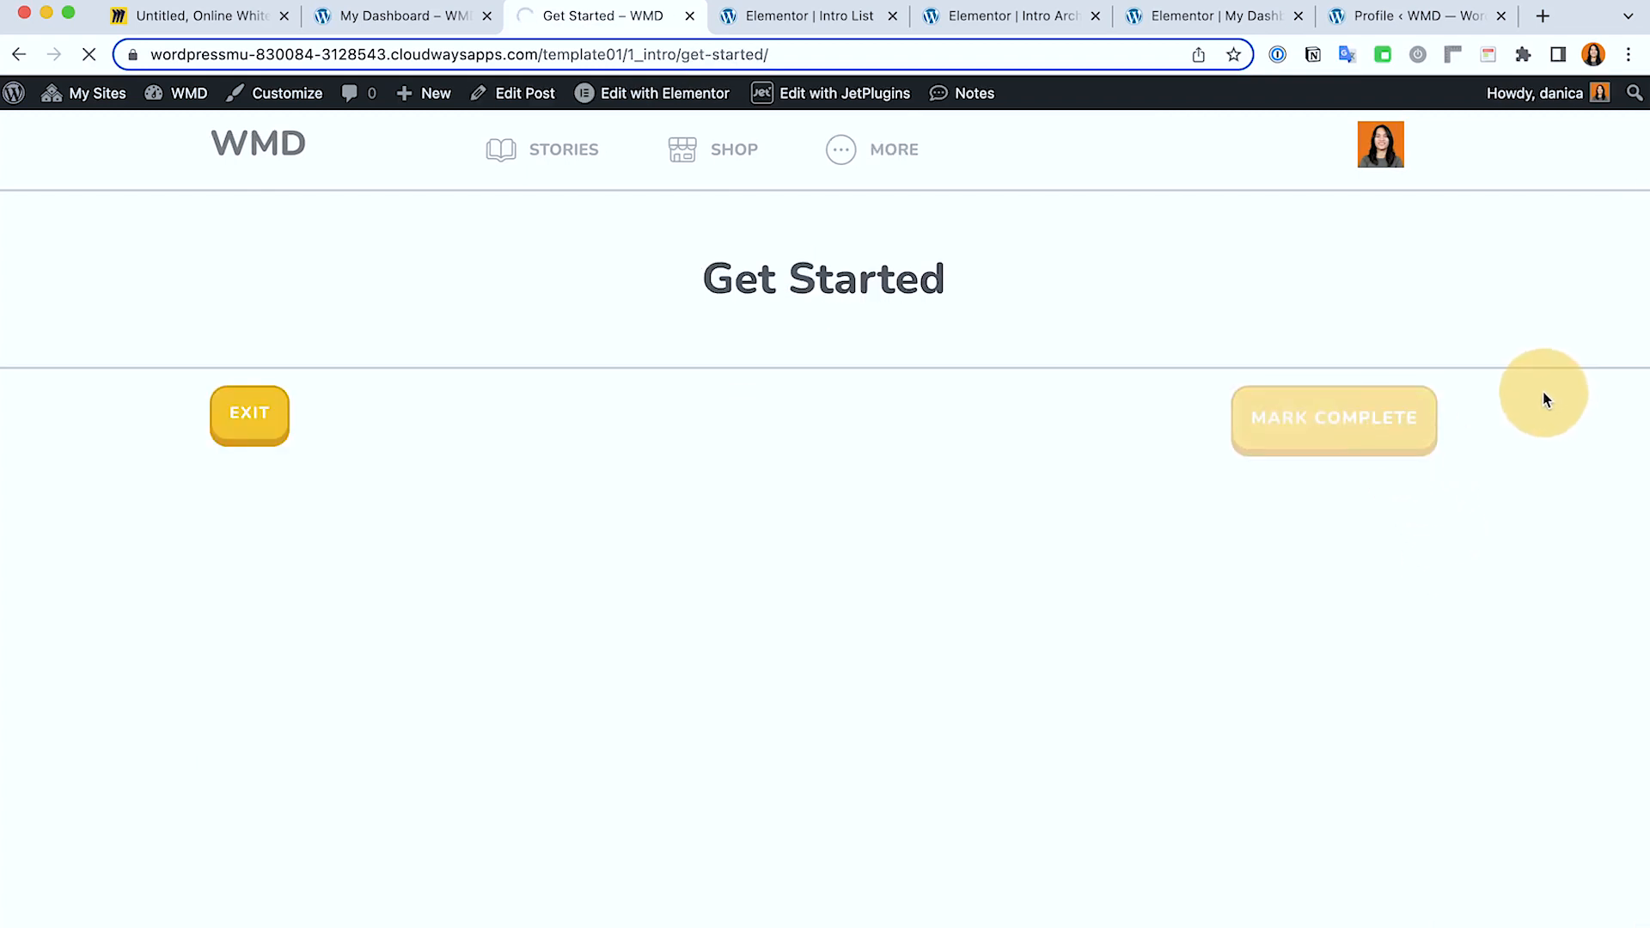
pyautogui.click(1333, 419)
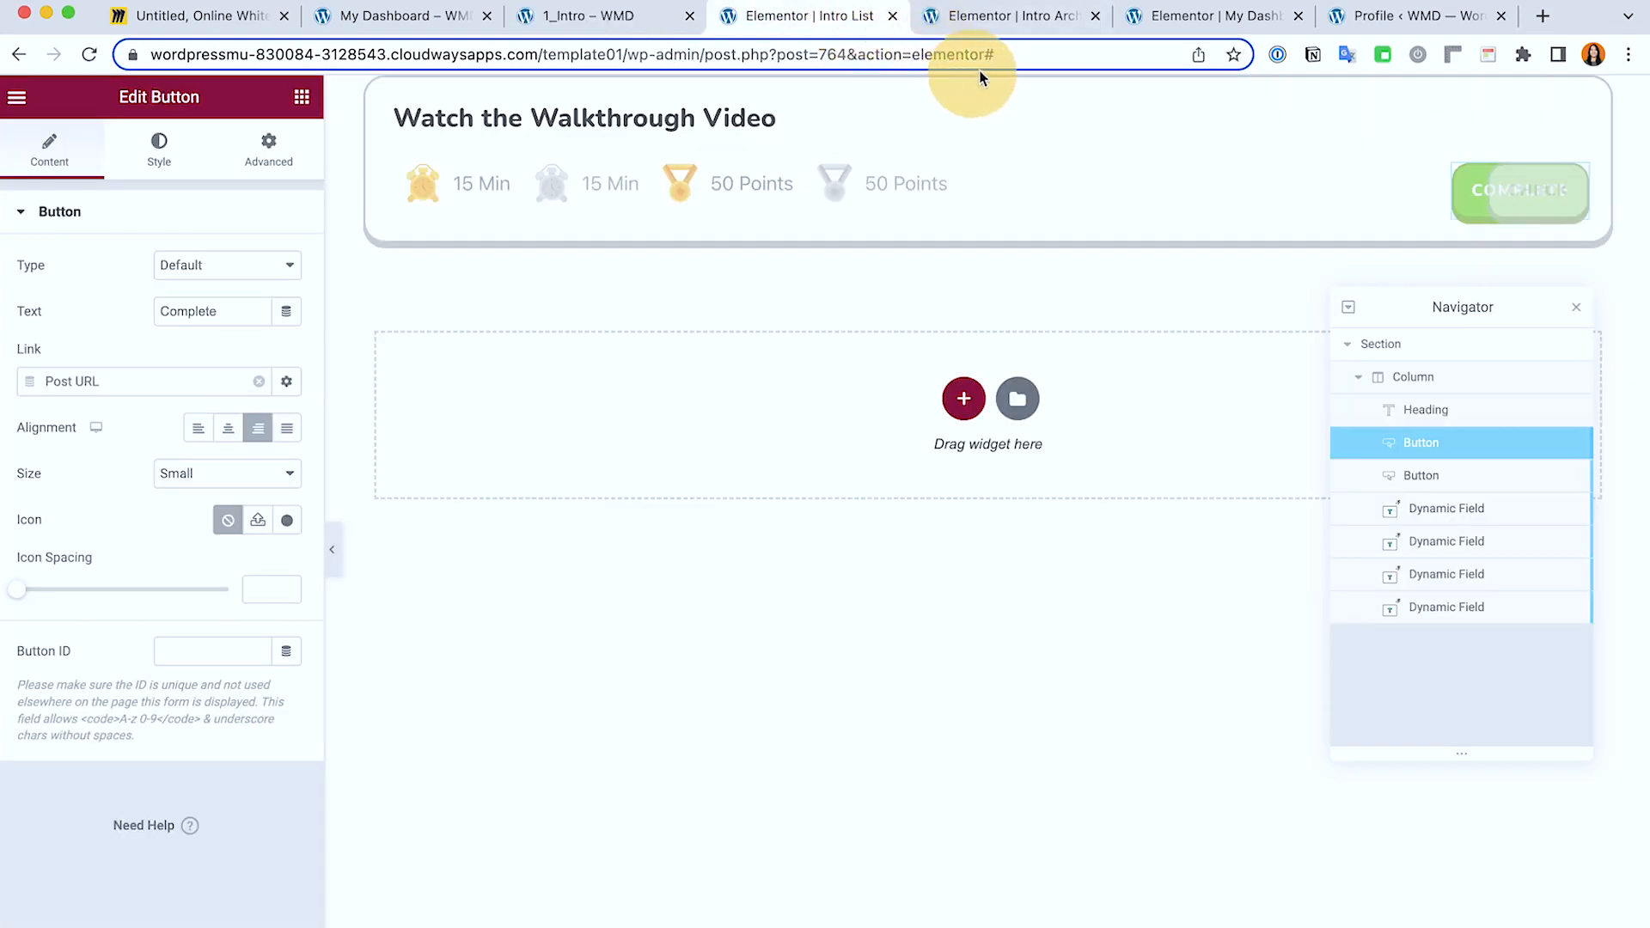
pyautogui.moveTo(1057, 79)
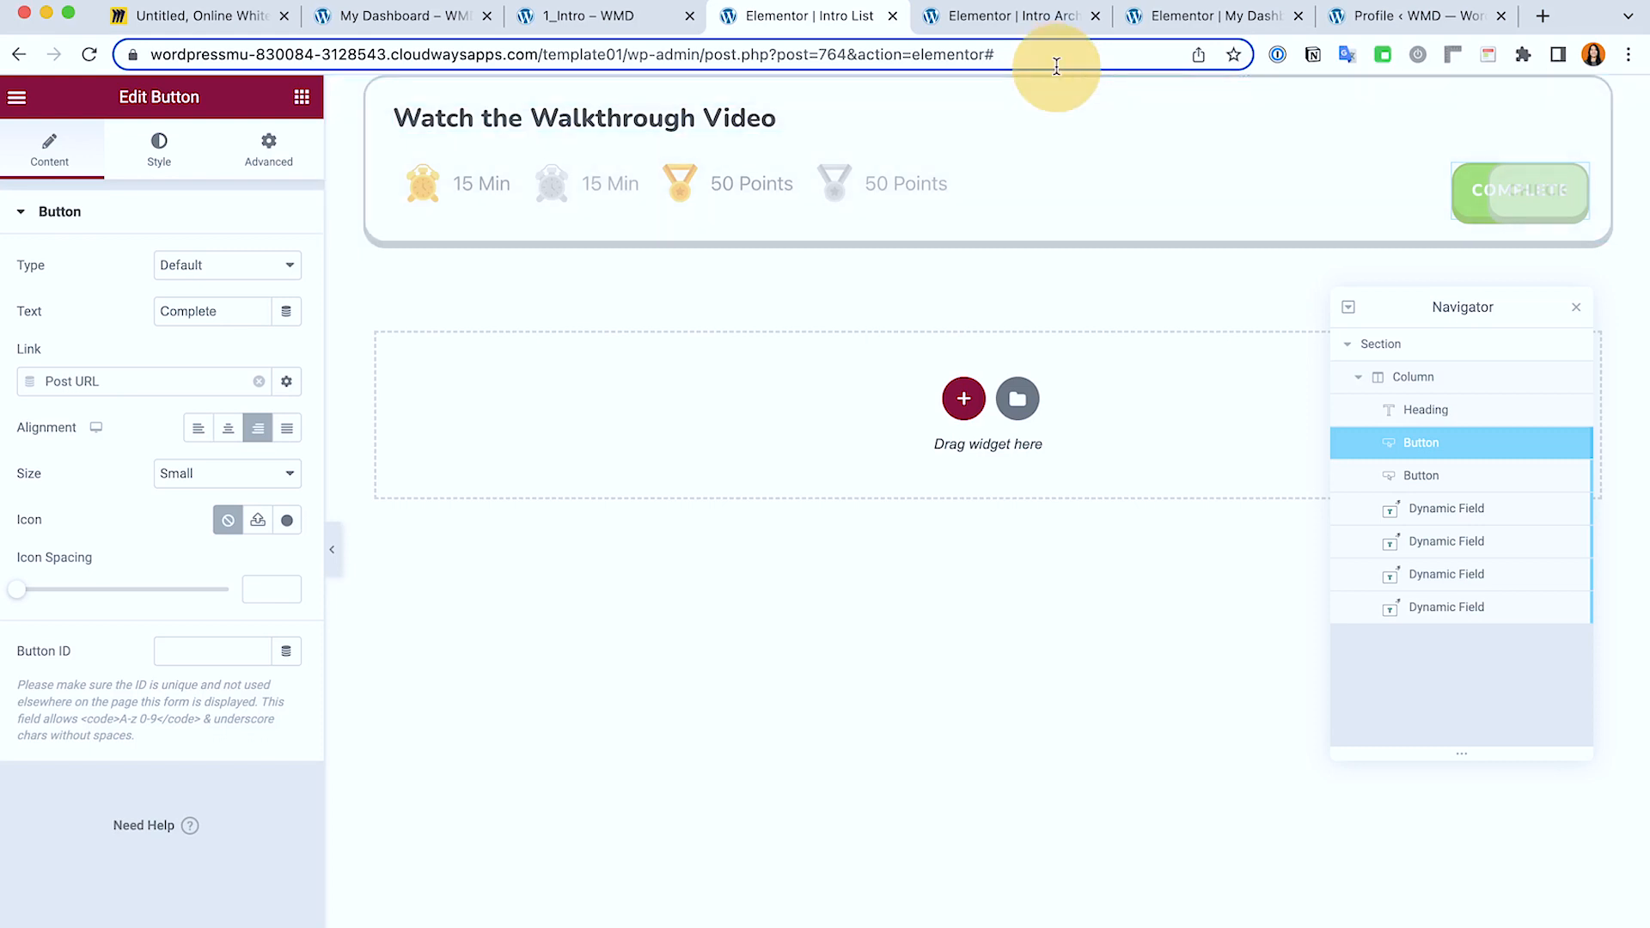
# - Reload the Introduction page to see Get Started marked Complete and progress at 2/3 Lessons
pyautogui.click(590, 16)
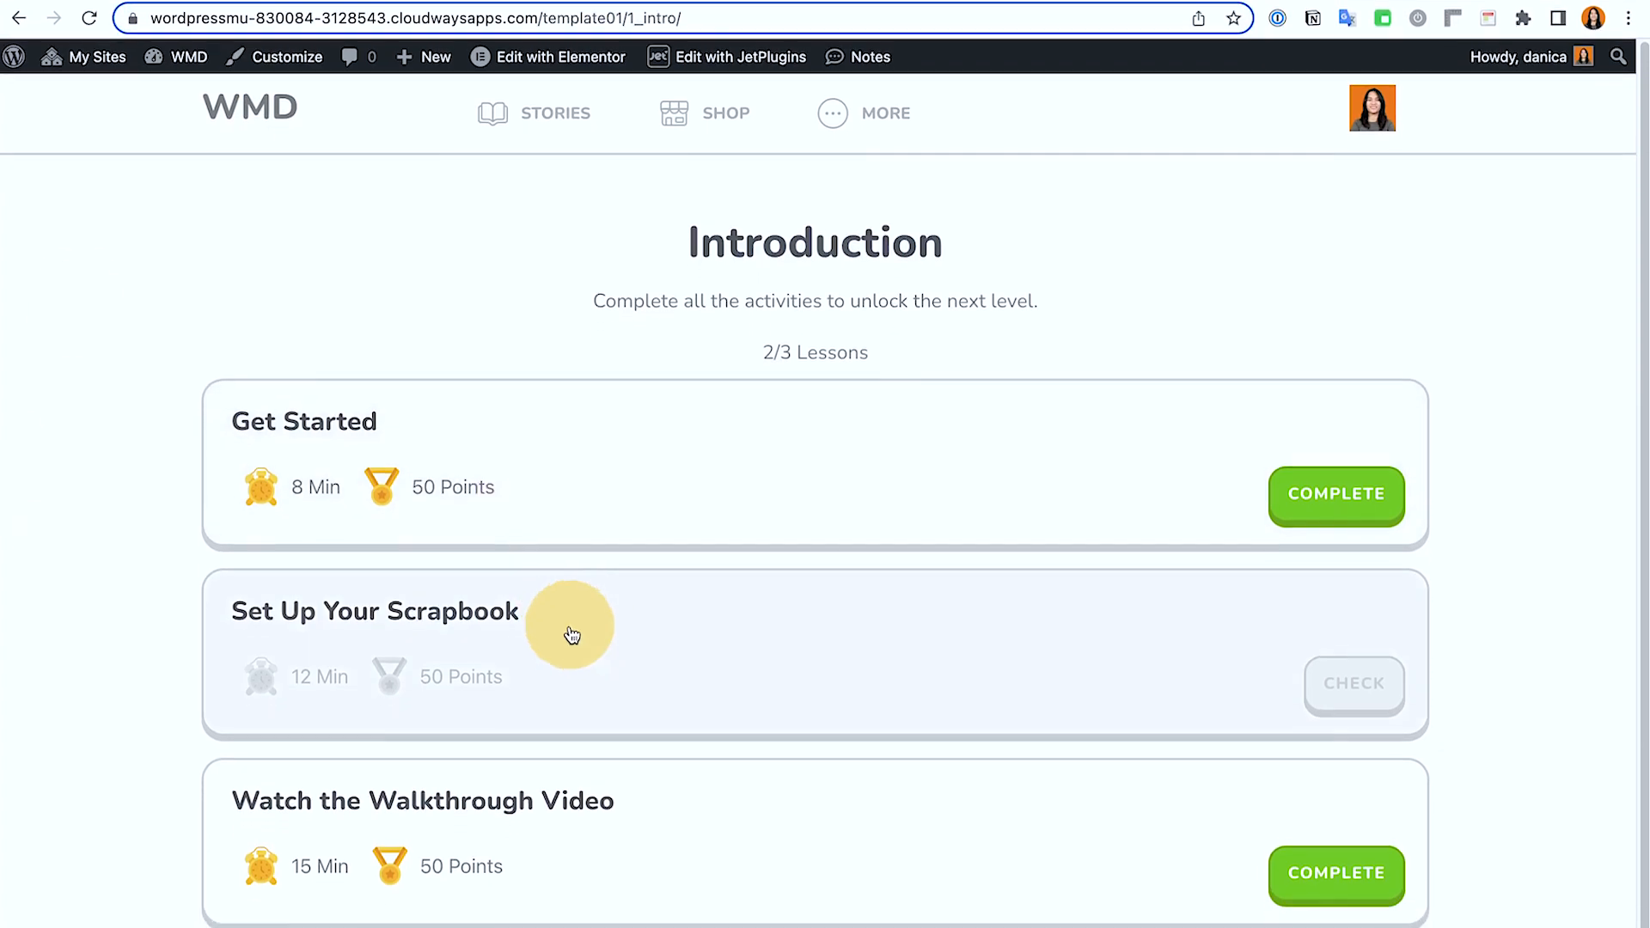
pyautogui.scroll(-3)
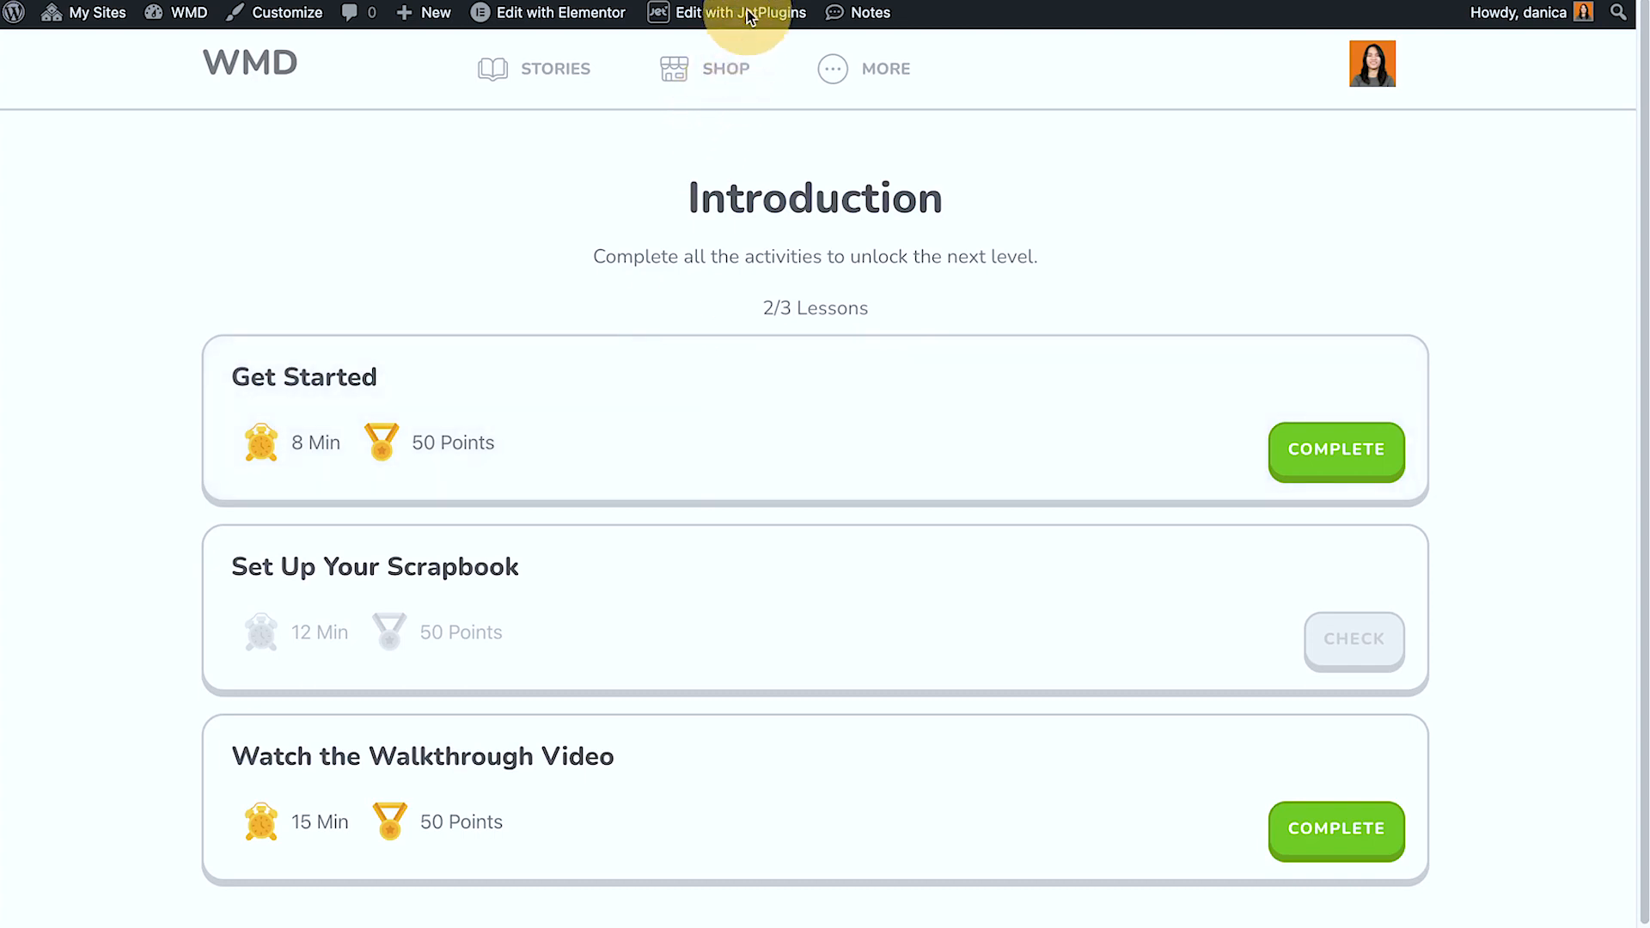
# - View the Get Started lesson's Completed! popup and its template list, try Report, then dismiss it
pyautogui.click(1335, 452)
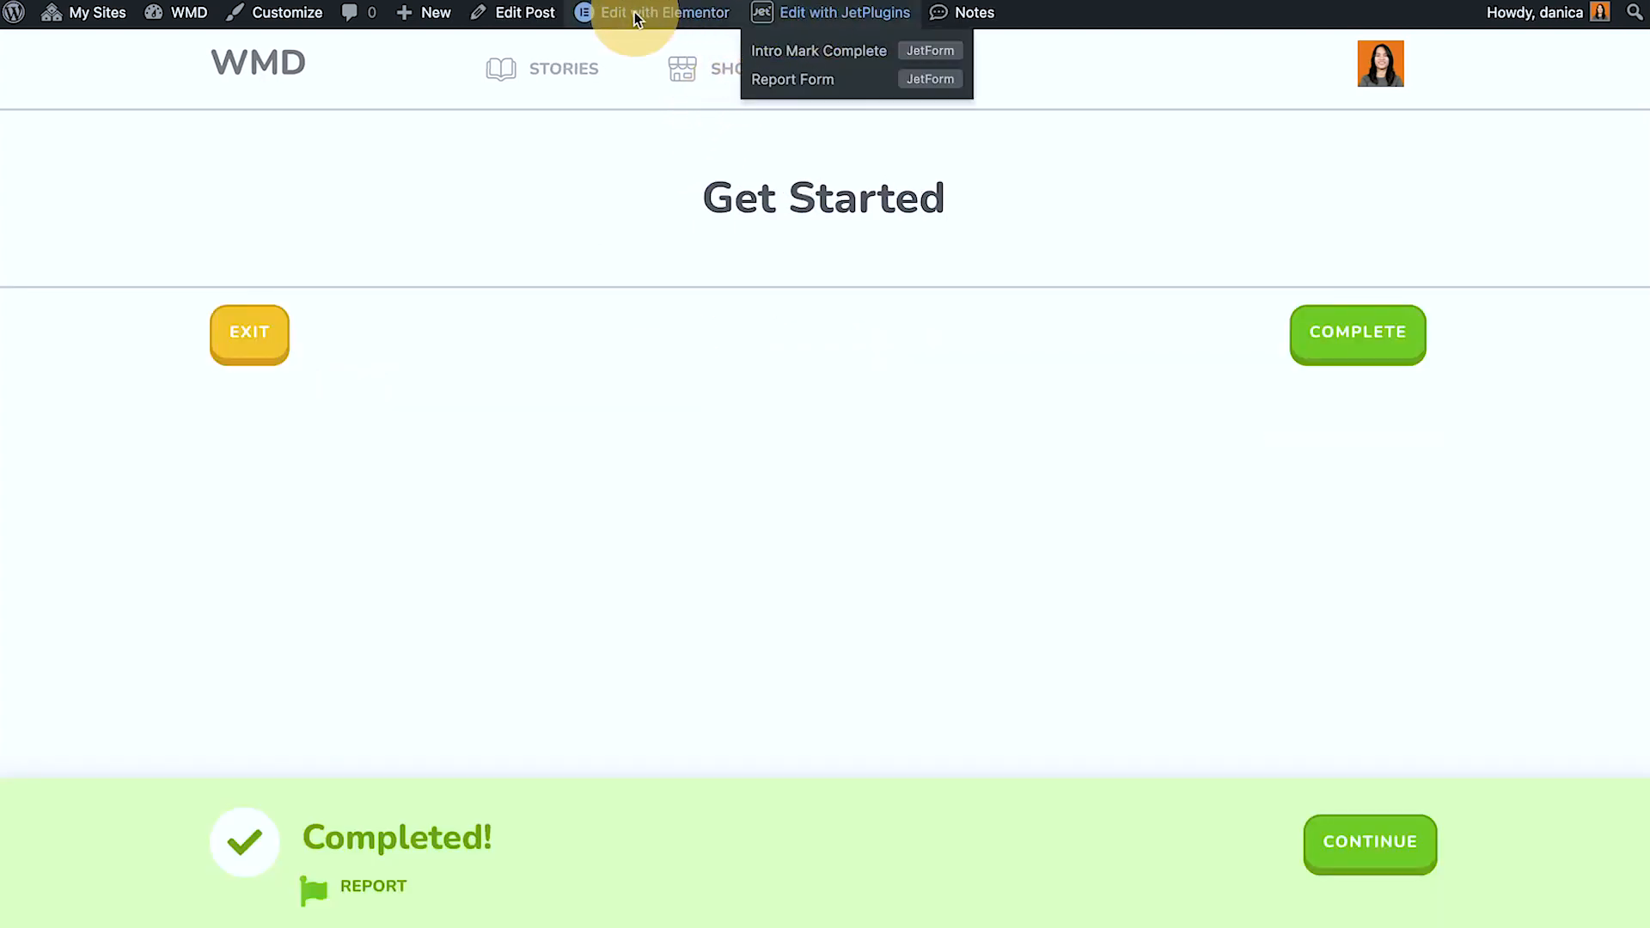
pyautogui.click(663, 12)
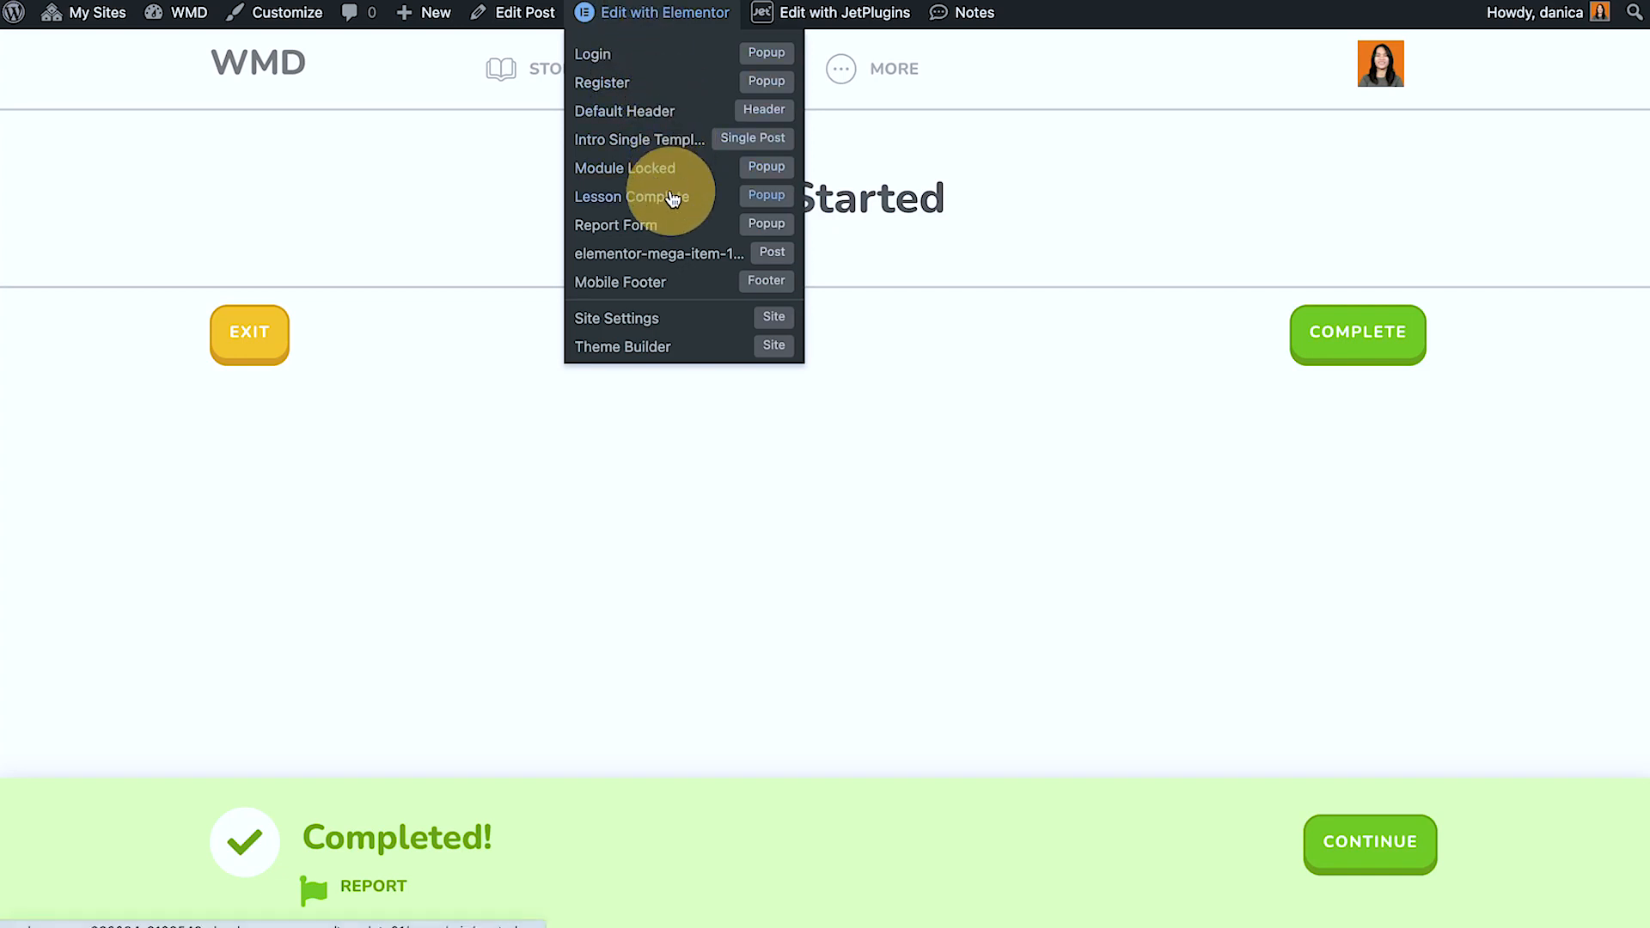
pyautogui.moveTo(653, 232)
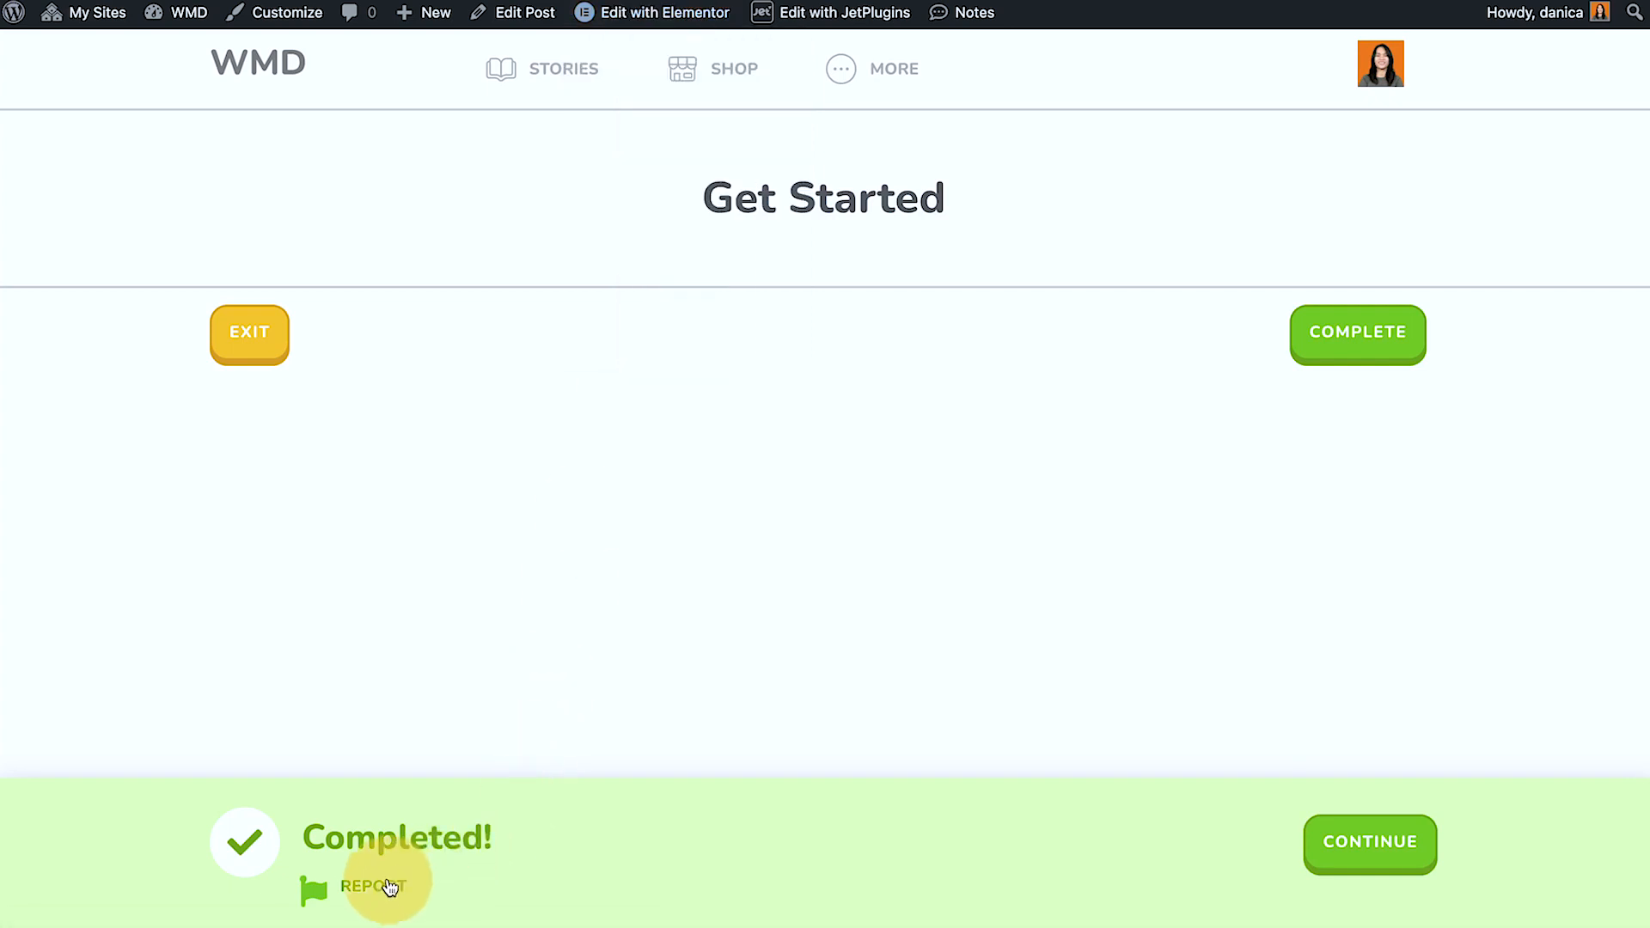
pyautogui.click(373, 887)
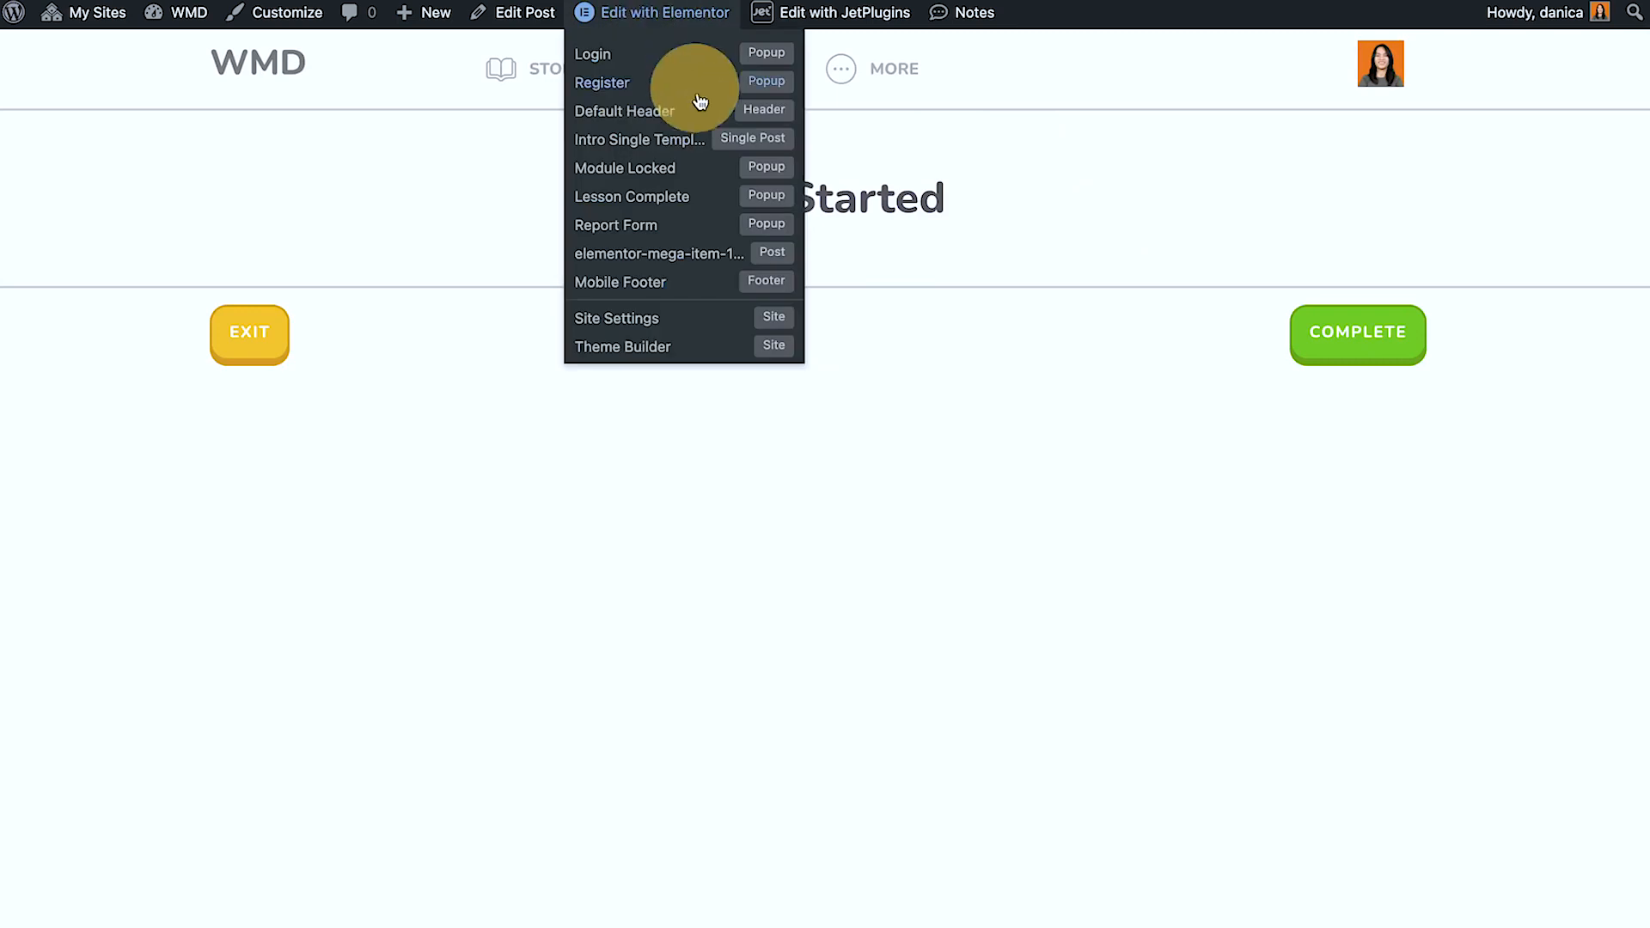
pyautogui.click(895, 531)
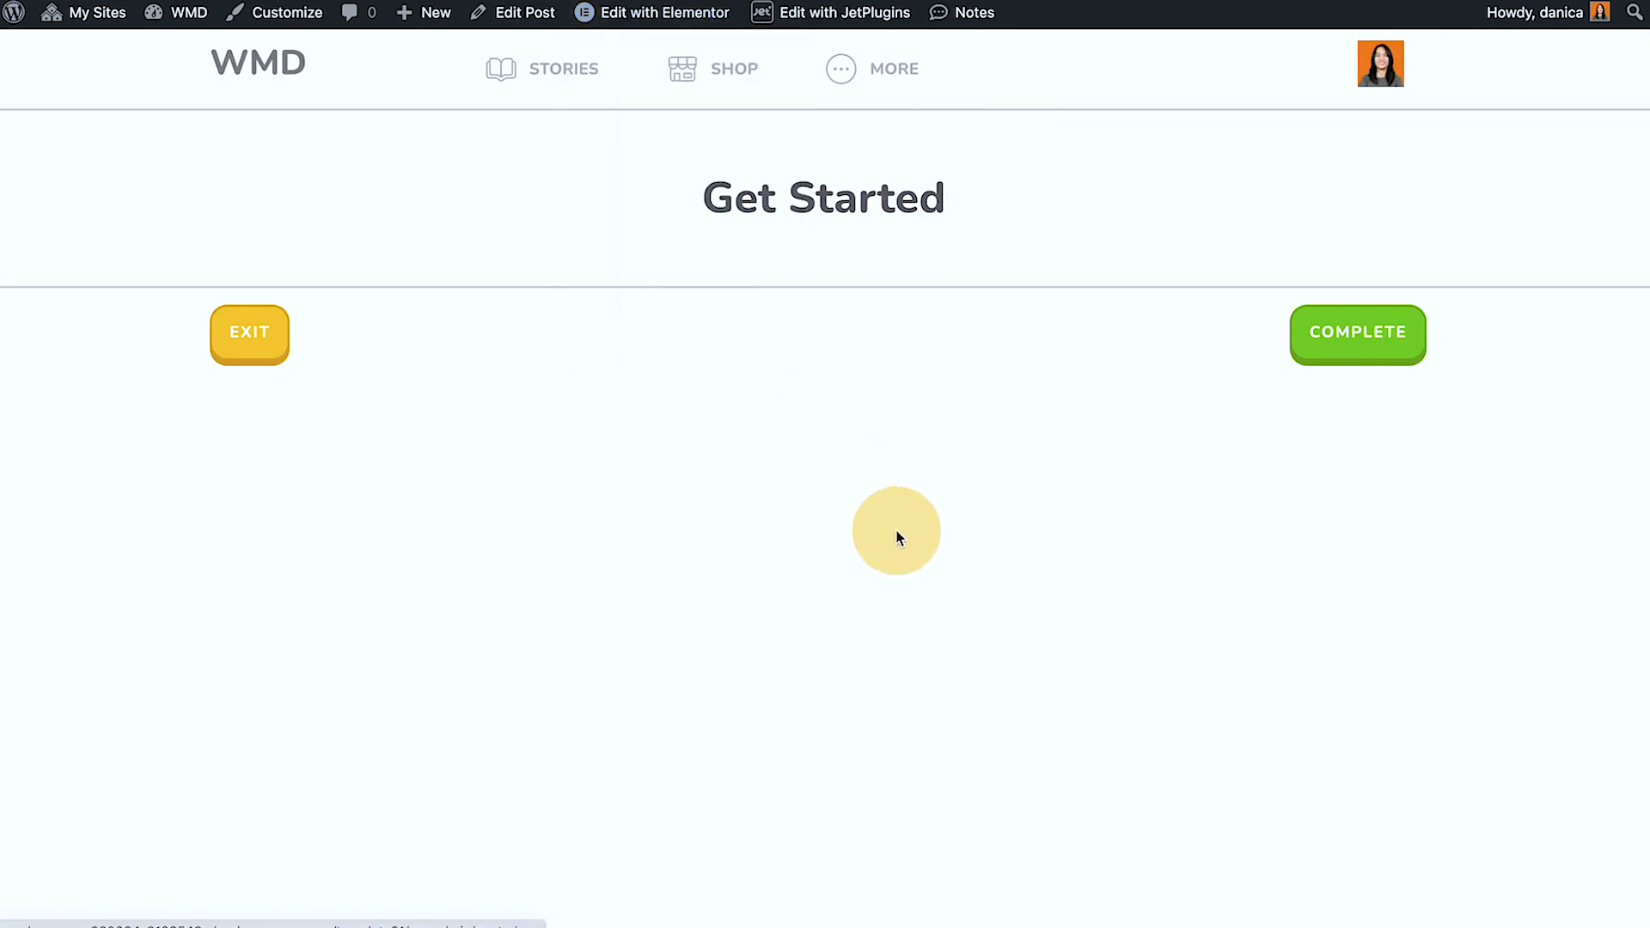